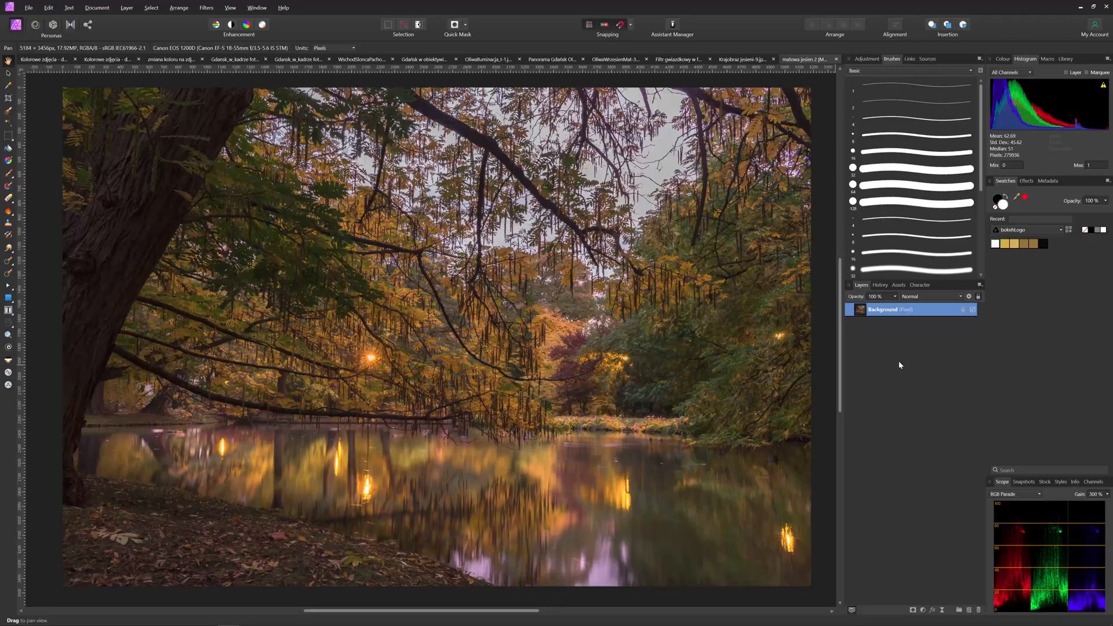
{"action": "mouse_move", "coordinate": [900, 362]}
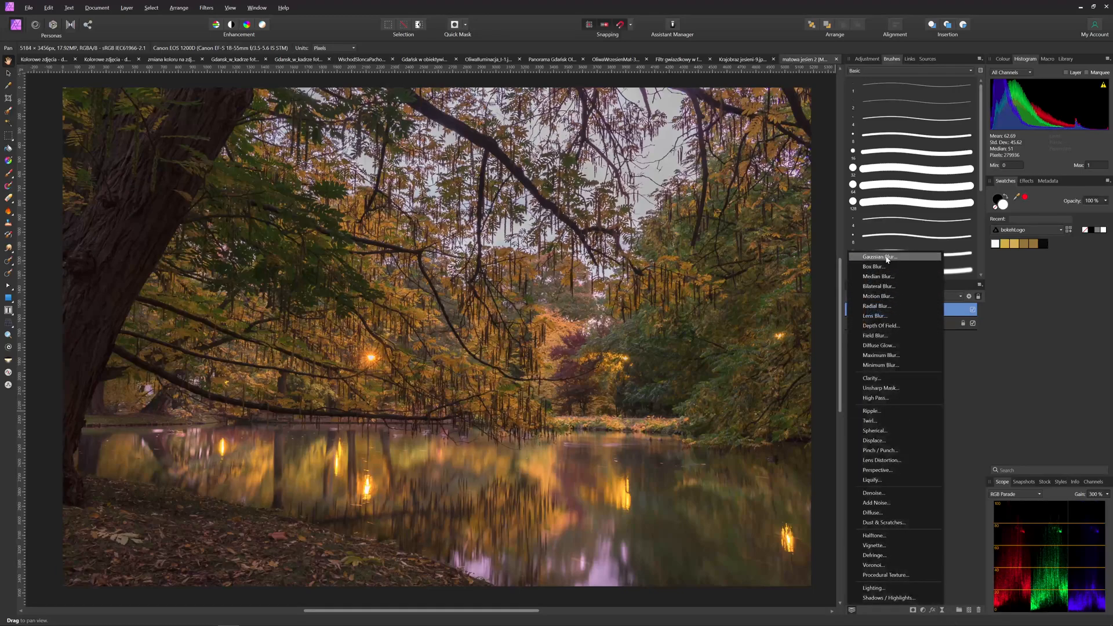
Add a live Gaussian Blur filter layer over the autumn river forest photo
{"action": "left_click", "coordinate": [878, 256]}
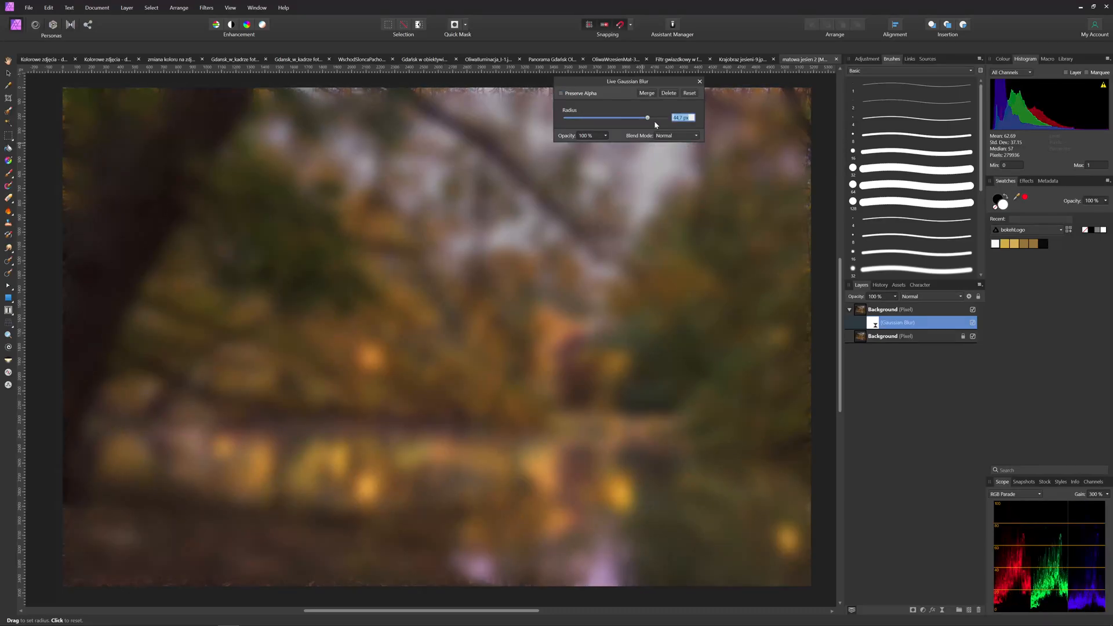
{"action": "mouse_move", "coordinate": [613, 105]}
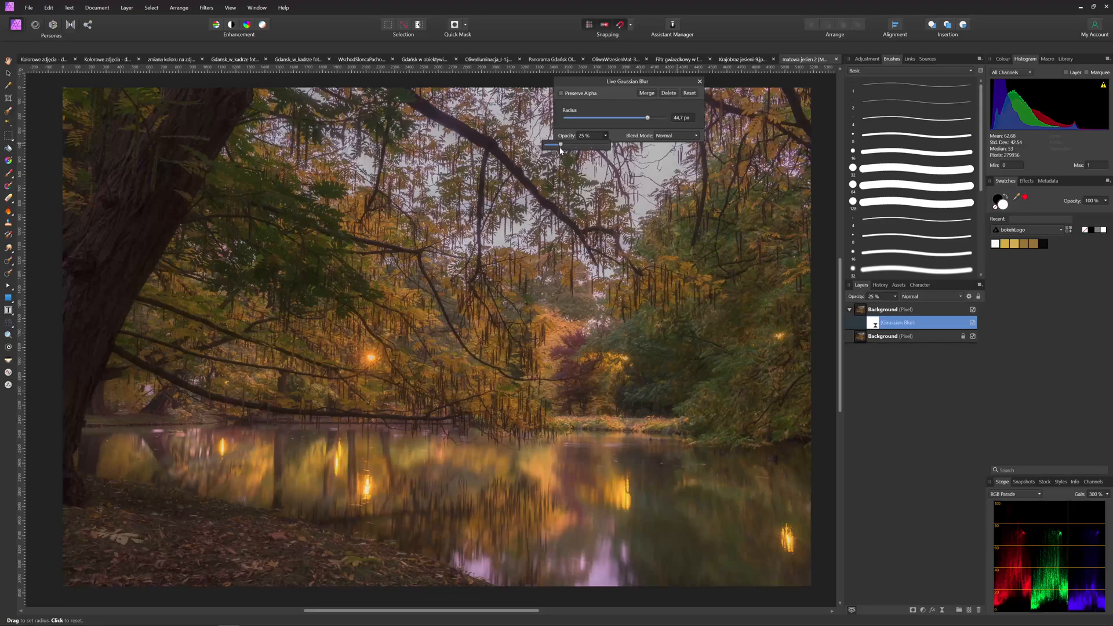
{"action": "mouse_move", "coordinate": [940, 339]}
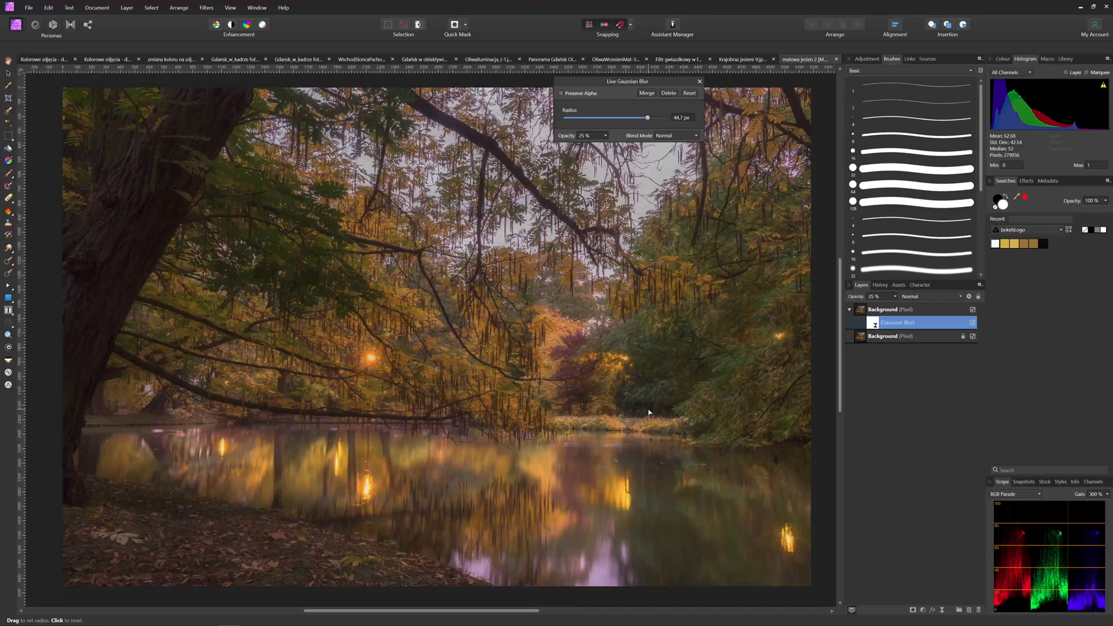
{"action": "mouse_move", "coordinate": [425, 297]}
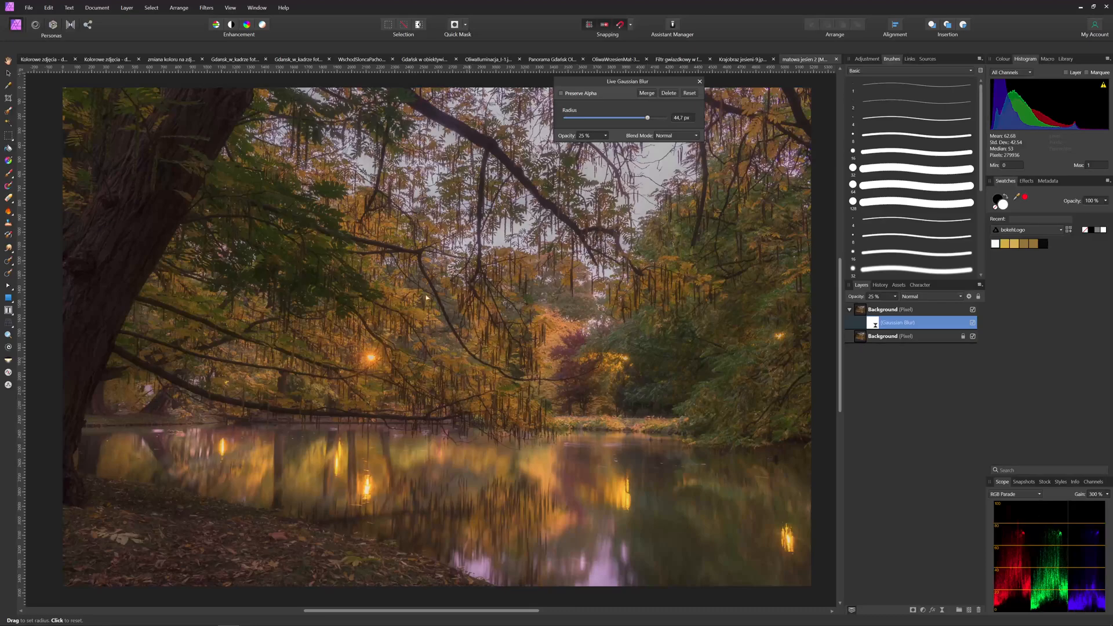
{"action": "mouse_move", "coordinate": [446, 362]}
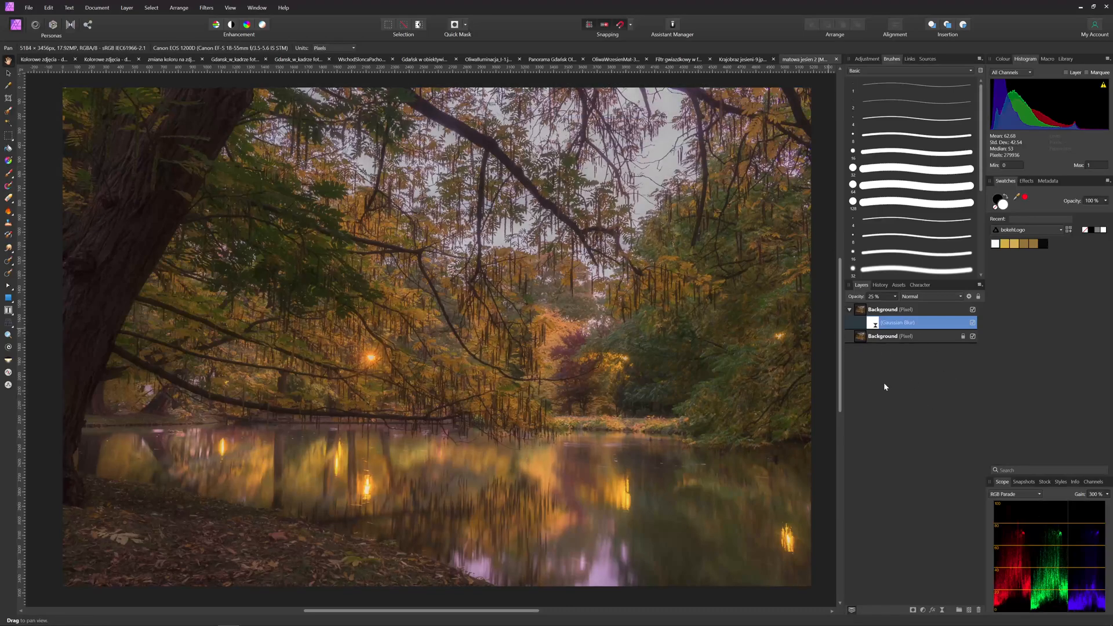
{"action": "mouse_move", "coordinate": [650, 410]}
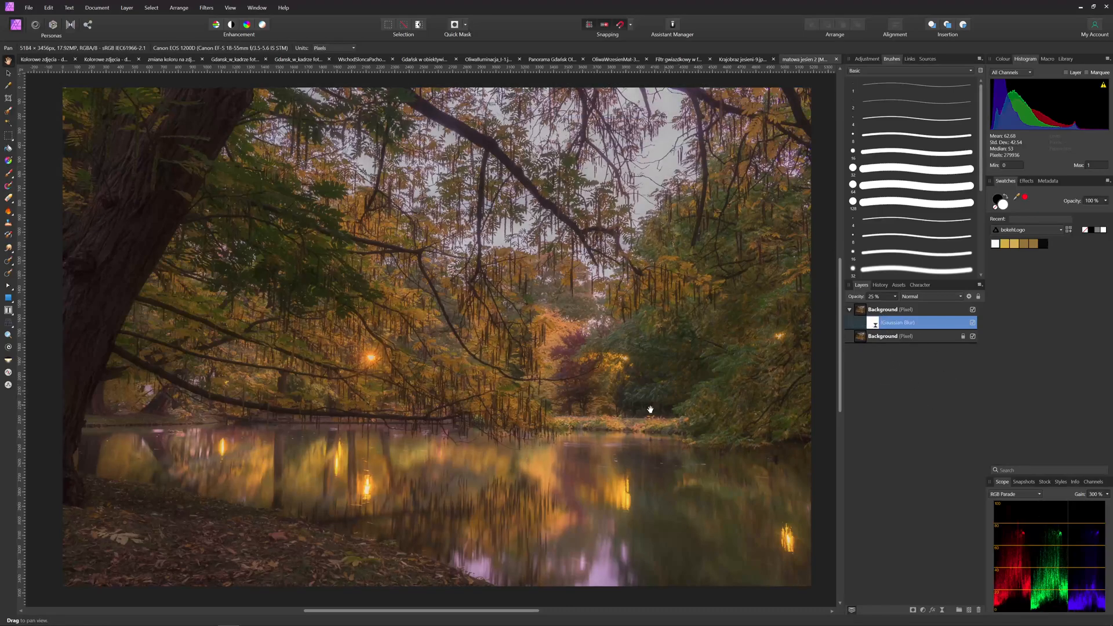
Stack a live High Pass filter on the blurred layer with its blend mode set to Soft Light
{"action": "left_click", "coordinate": [894, 309]}
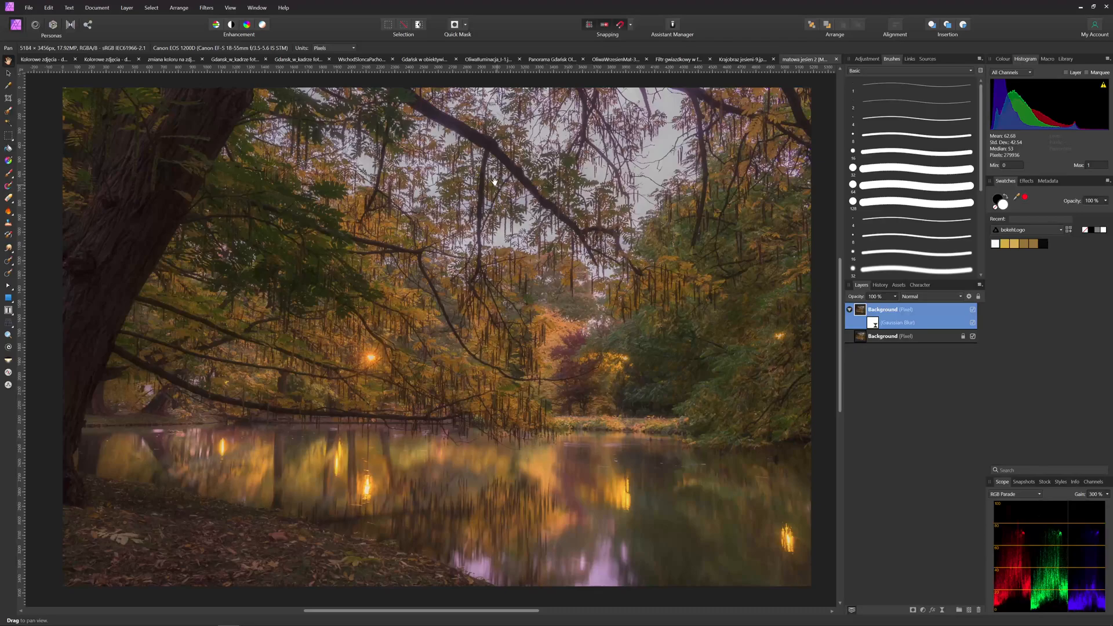
{"action": "mouse_move", "coordinate": [703, 135]}
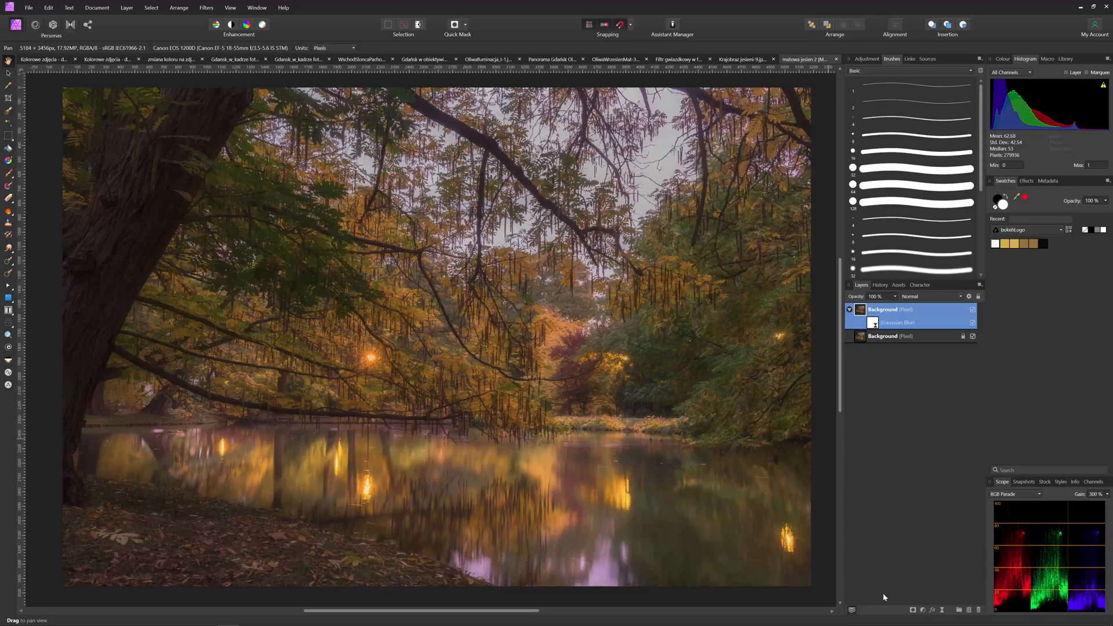
{"action": "mouse_move", "coordinate": [942, 610]}
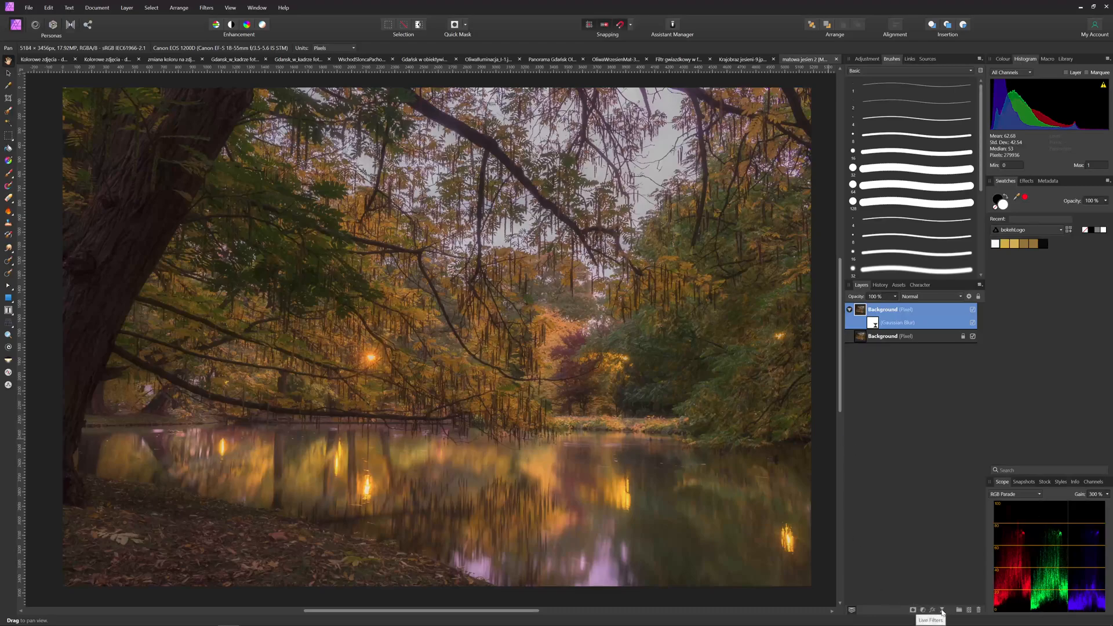
{"action": "left_click", "coordinate": [943, 610]}
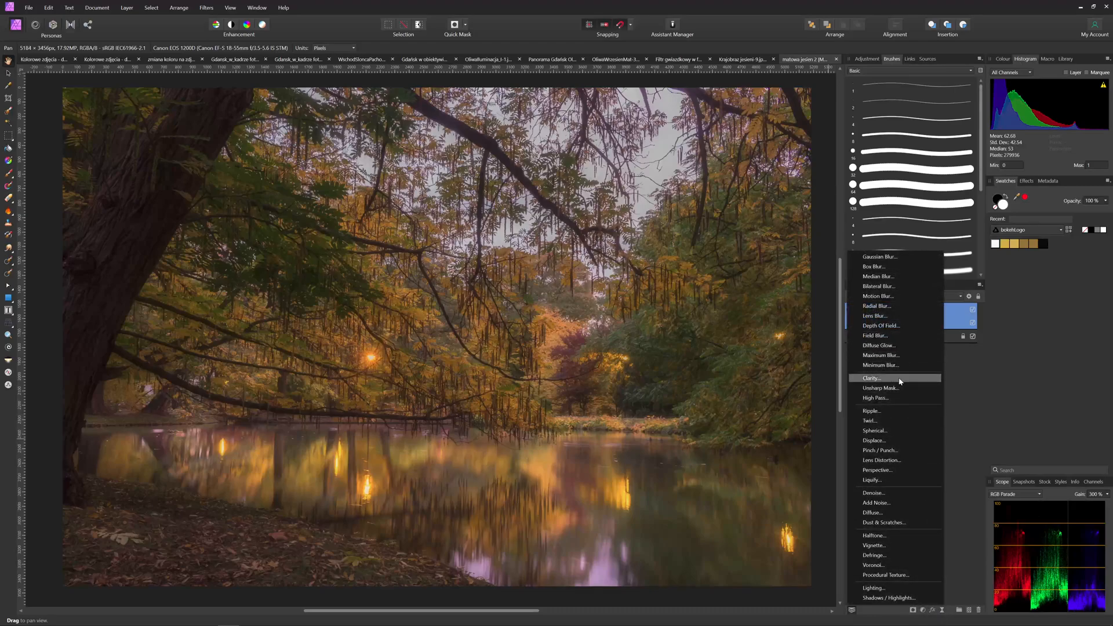
{"action": "left_click", "coordinate": [875, 398]}
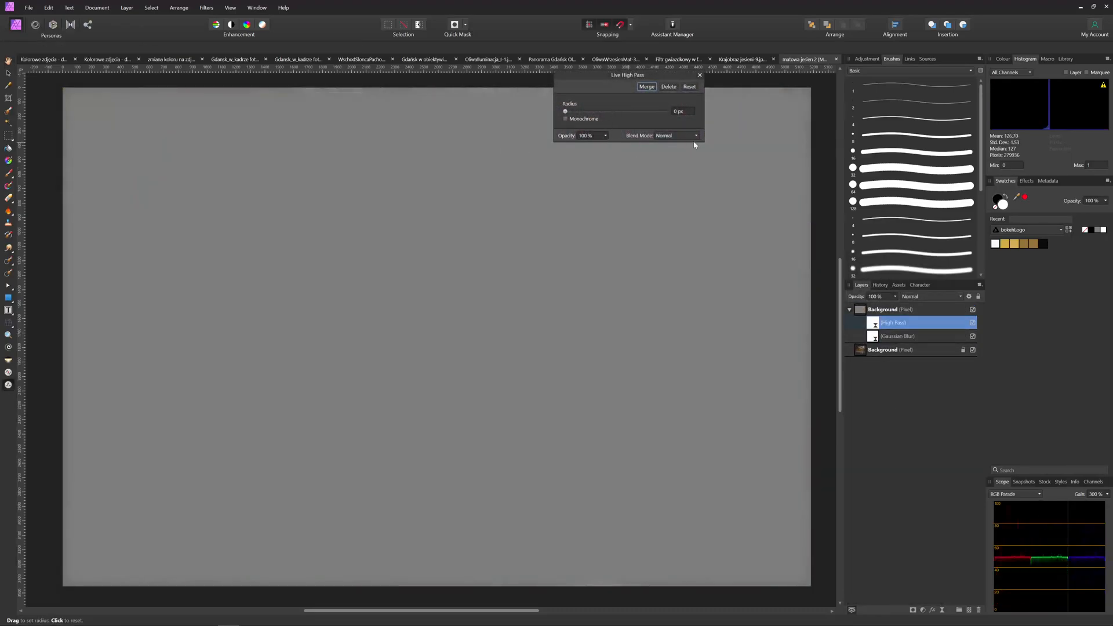
{"action": "left_click", "coordinate": [664, 135]}
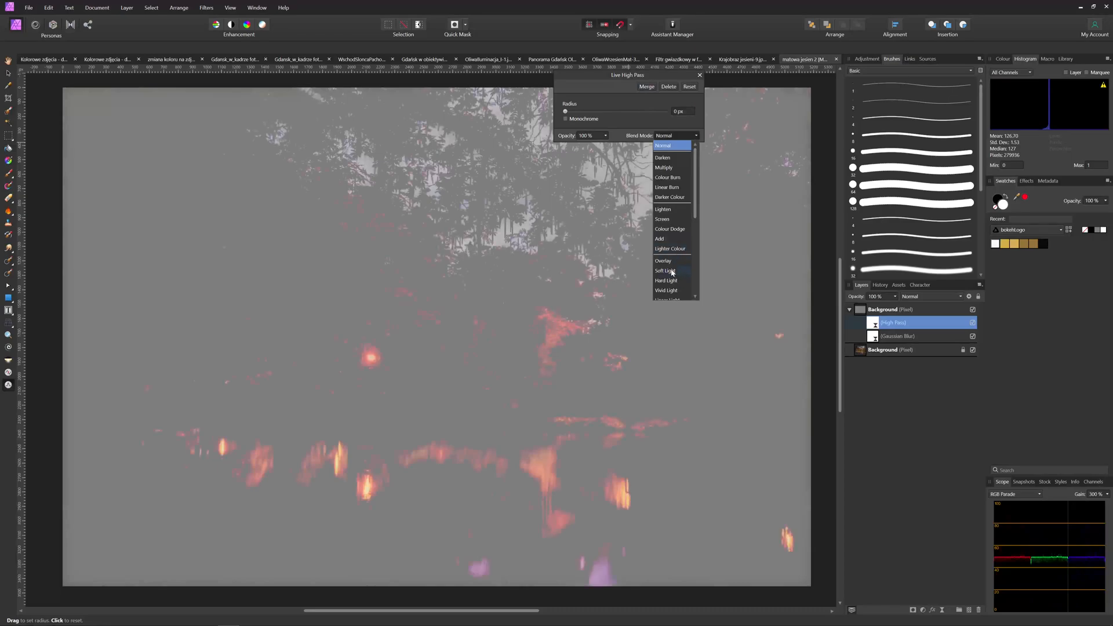
{"action": "left_click", "coordinate": [664, 271]}
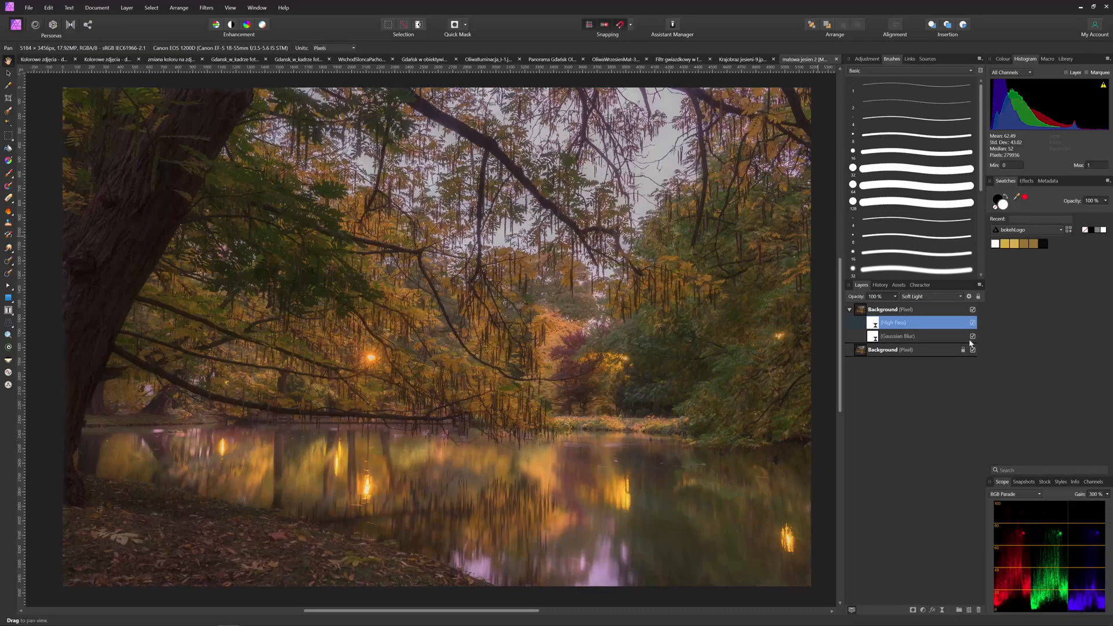
{"action": "left_click", "coordinate": [974, 336]}
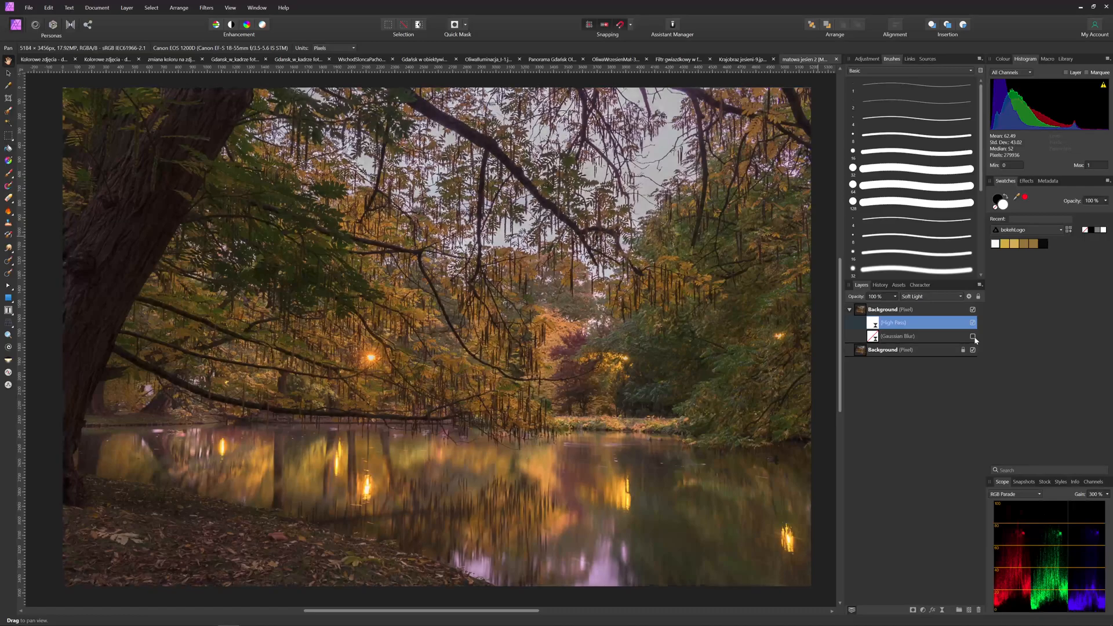
{"action": "left_click", "coordinate": [974, 336]}
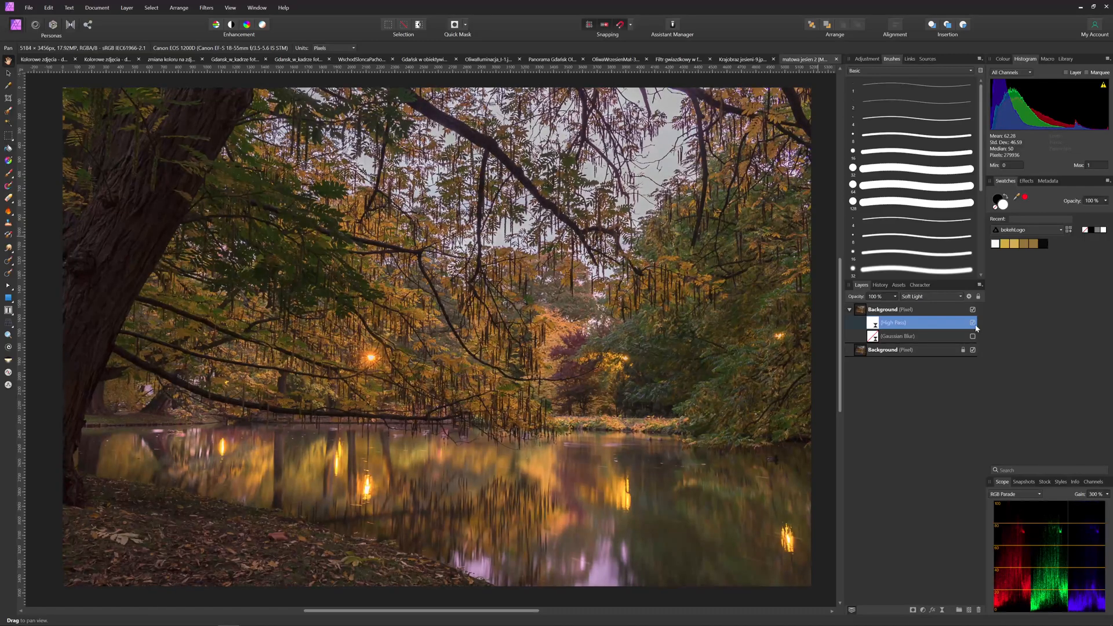
{"action": "left_click", "coordinate": [973, 336]}
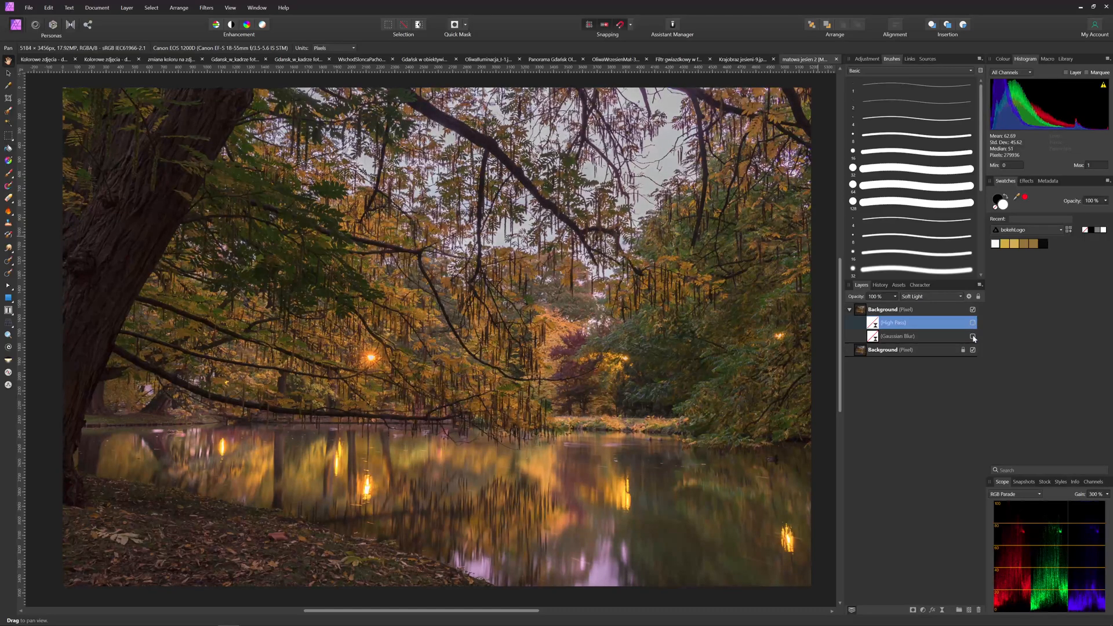
{"action": "left_click", "coordinate": [973, 323]}
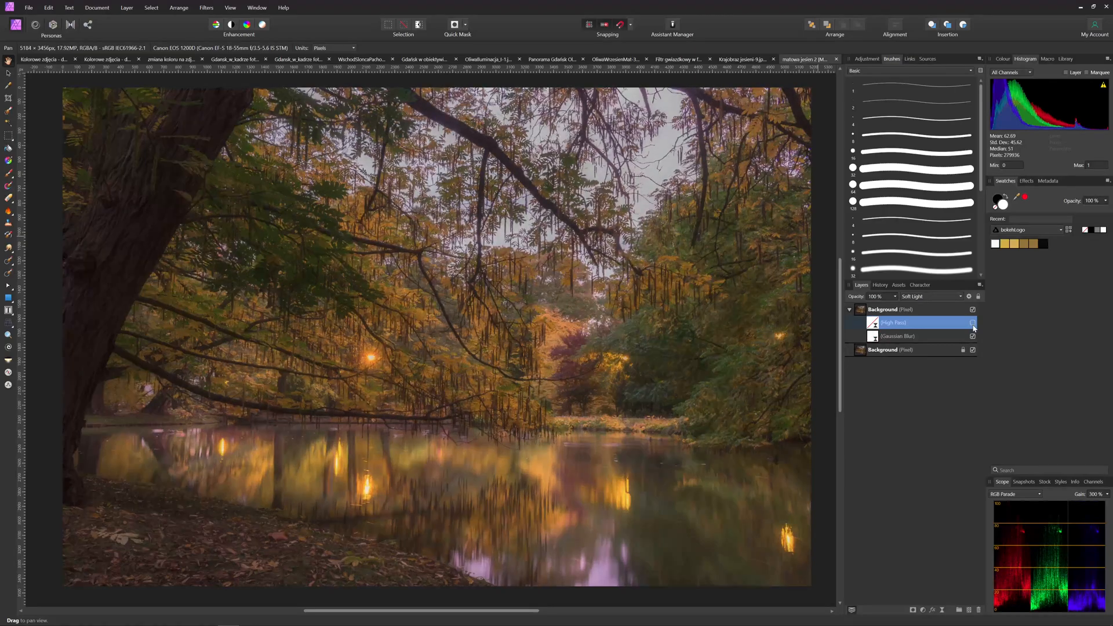
{"action": "left_click", "coordinate": [974, 323]}
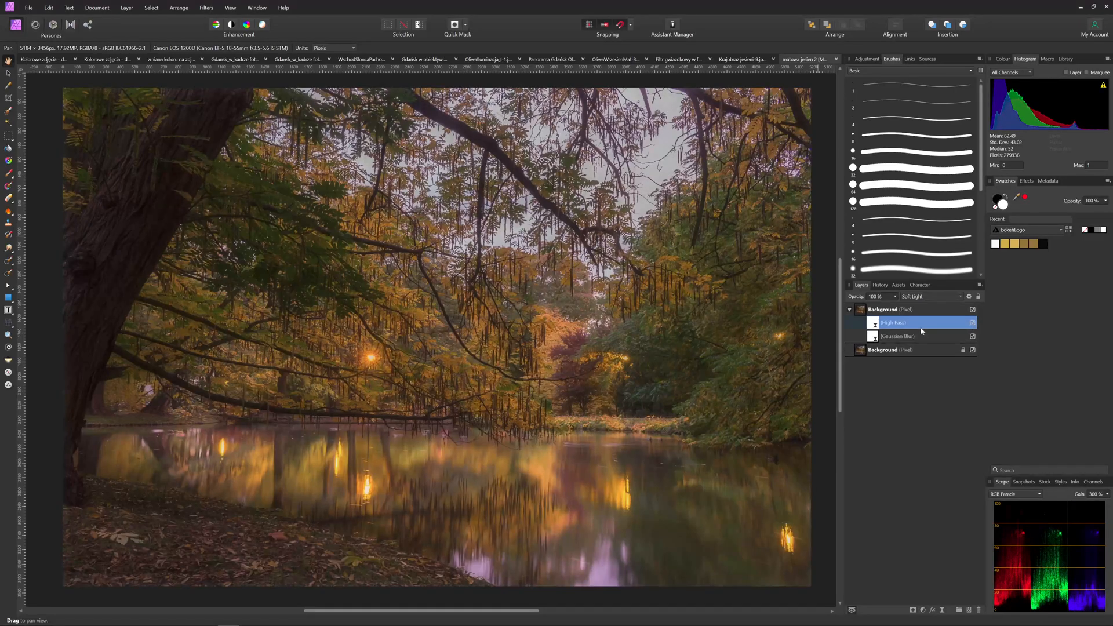
{"action": "left_click", "coordinate": [883, 309]}
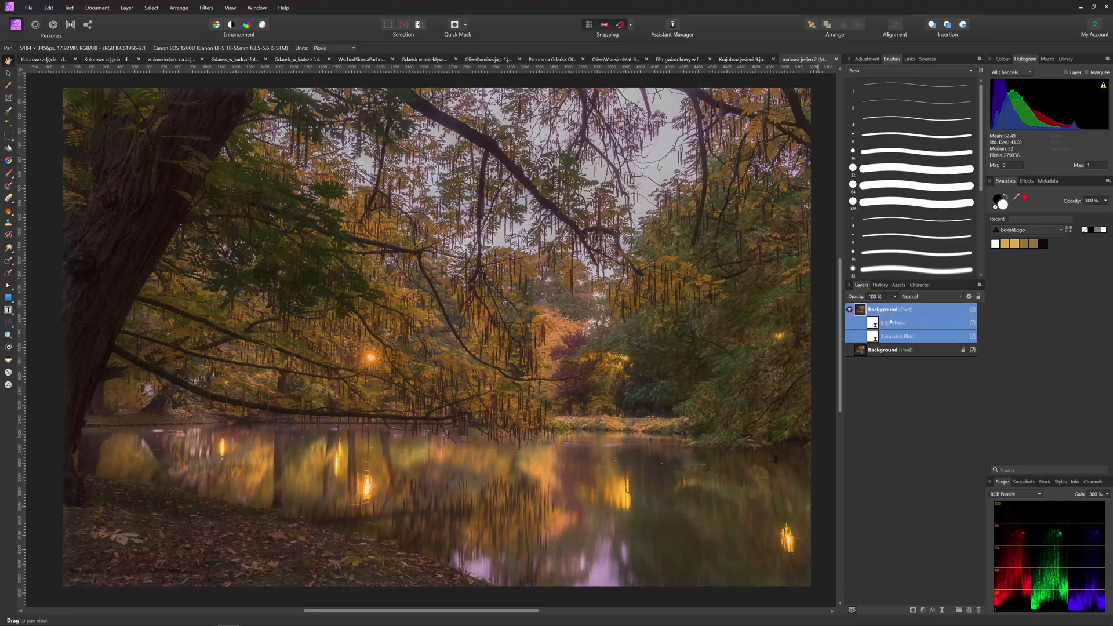
{"action": "mouse_move", "coordinate": [873, 341]}
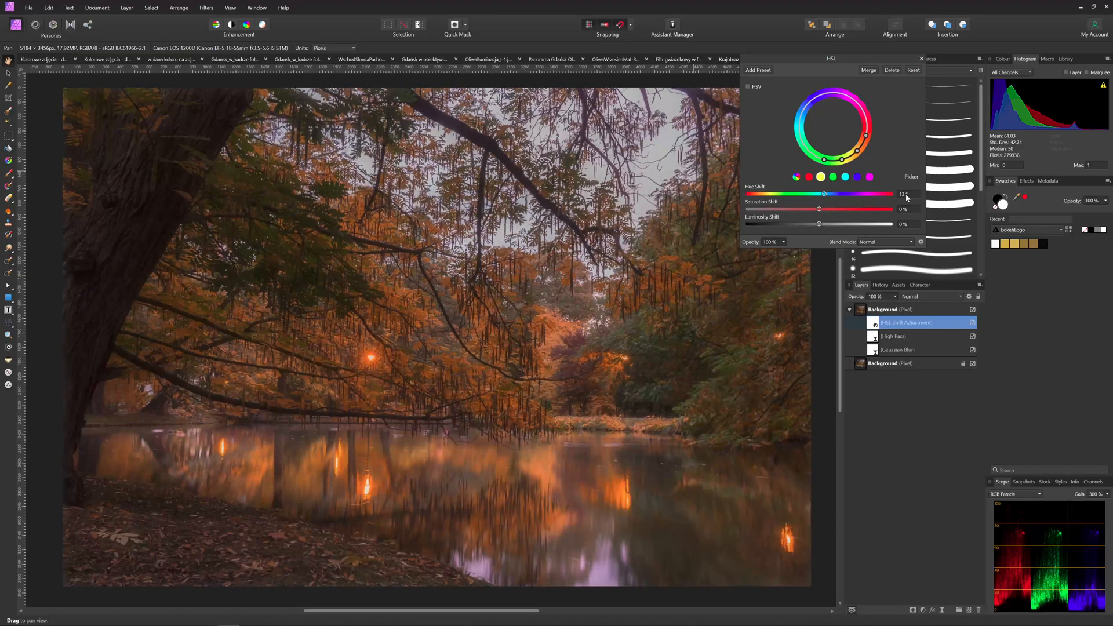
Confirm the HSL adjustment with Hue Shift around 13, warming the foliage toward orange
{"action": "left_click", "coordinate": [921, 58]}
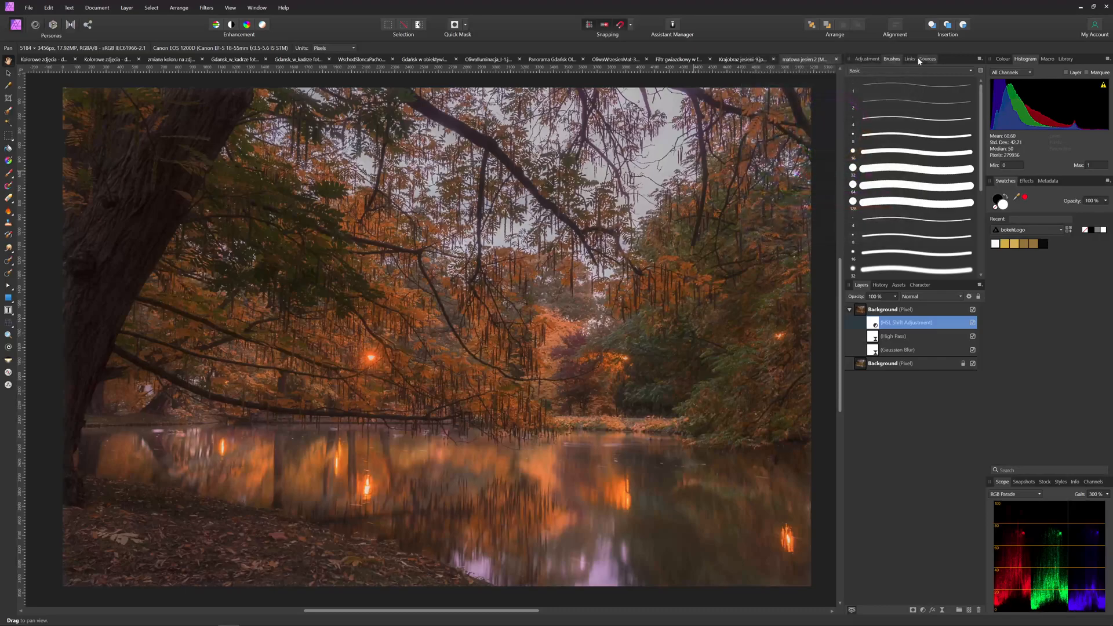
{"action": "mouse_move", "coordinate": [873, 50]}
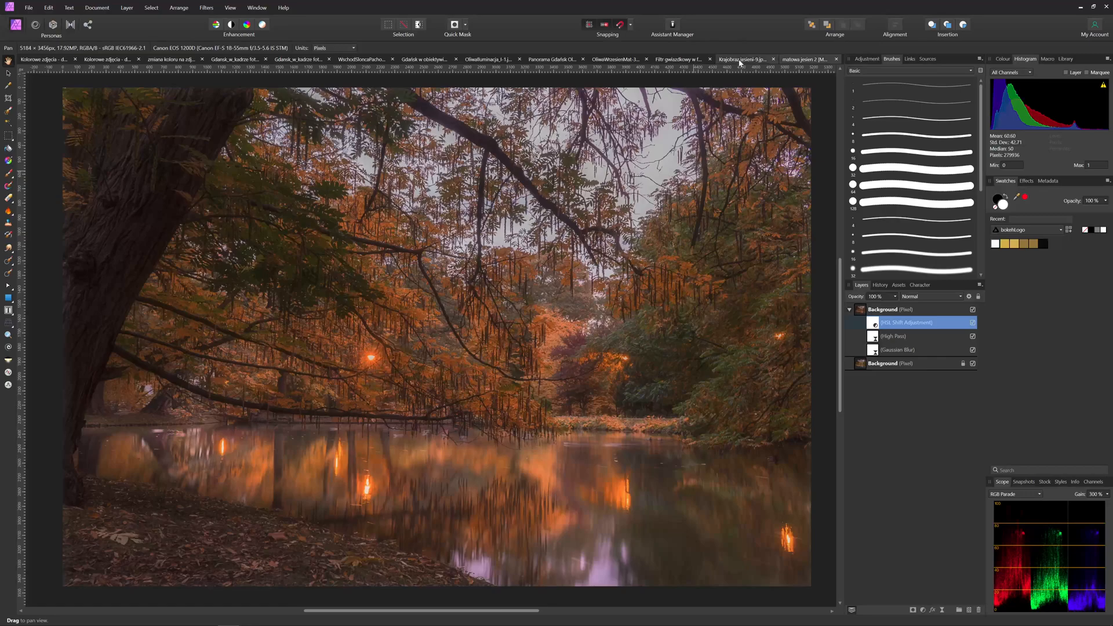
{"action": "mouse_move", "coordinate": [742, 60]}
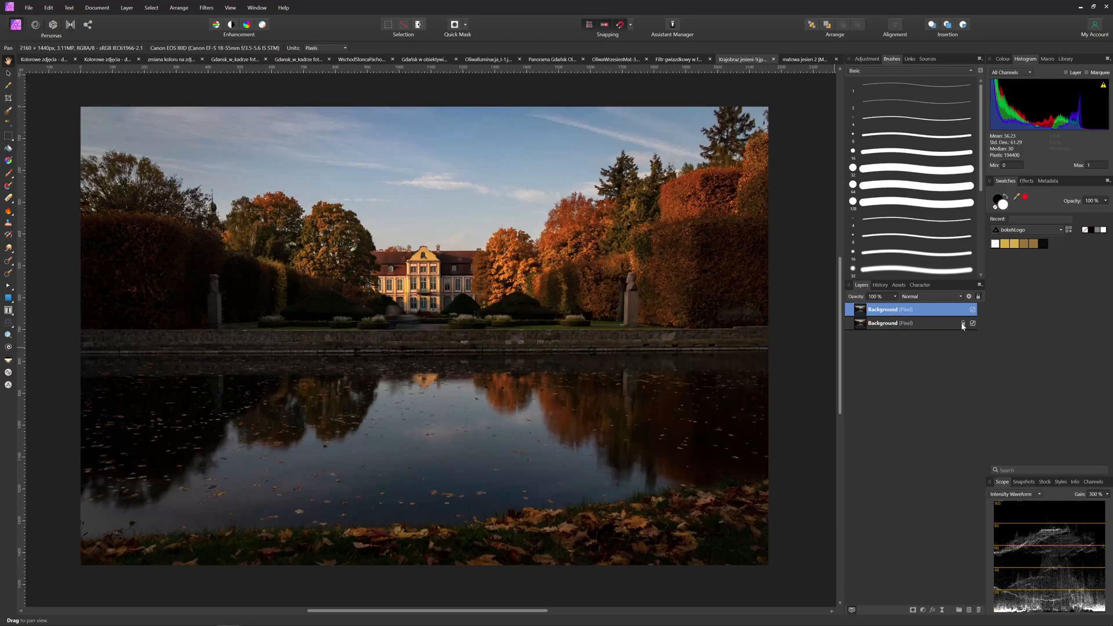
Bring up the blur live filters for the duplicated palace photo layer
{"action": "left_click", "coordinate": [963, 323]}
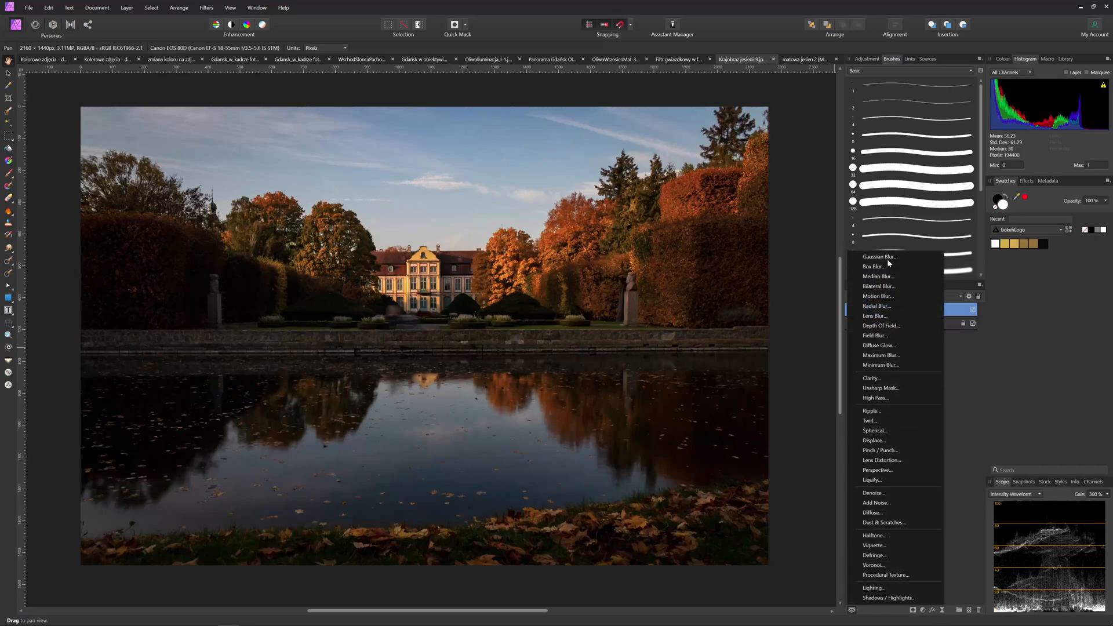
Apply a live Gaussian Blur of 29.3 px radius to the palace photo copy
{"action": "left_click", "coordinate": [880, 257]}
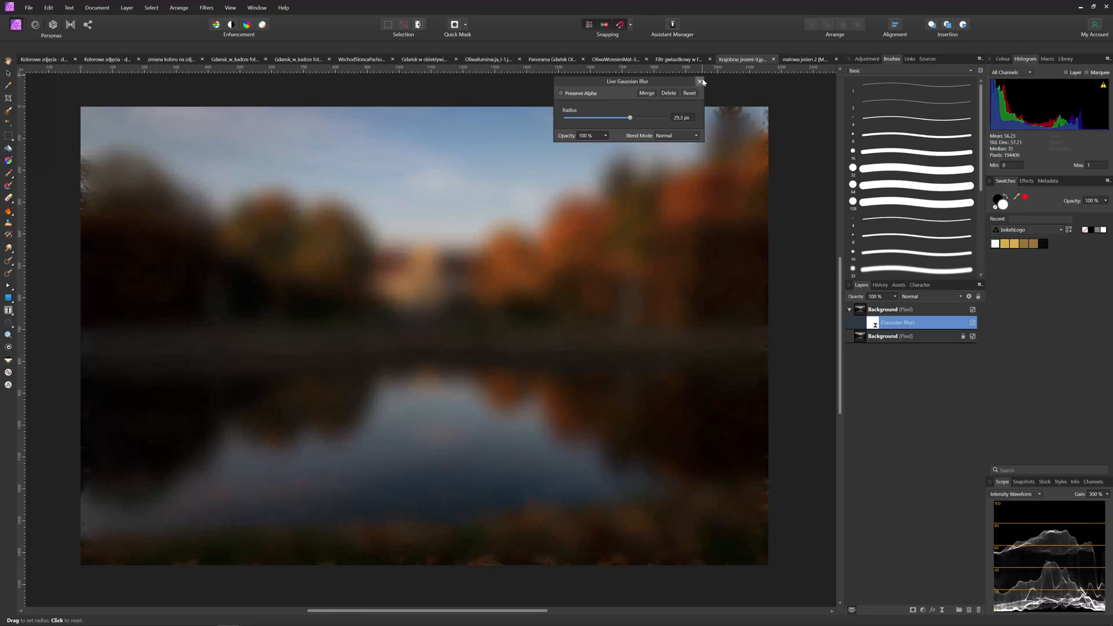
{"action": "left_click", "coordinate": [700, 81]}
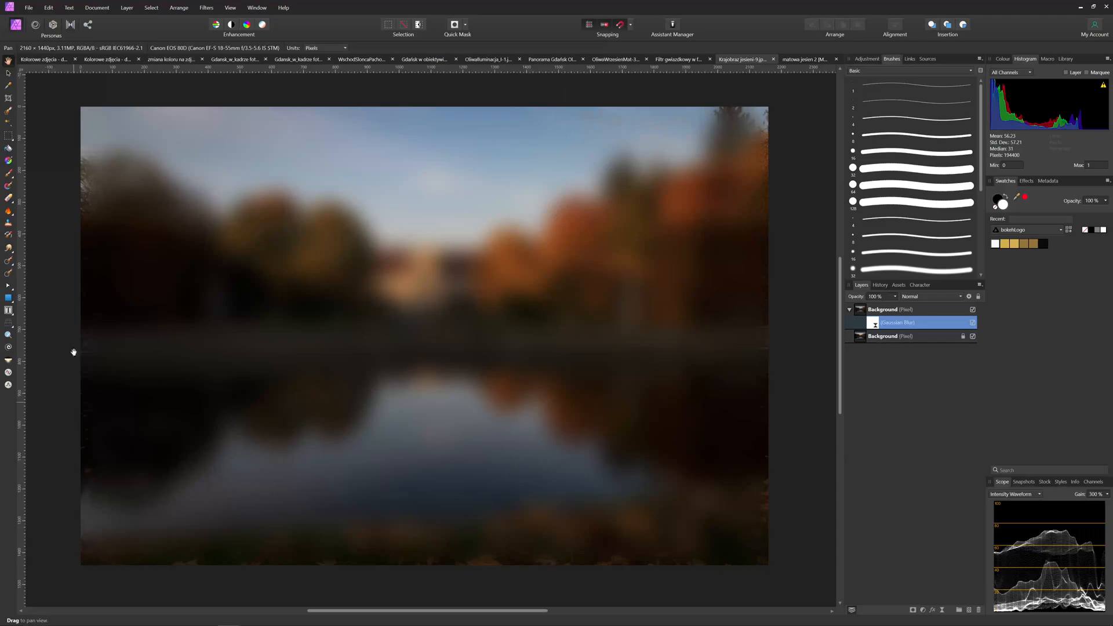
{"action": "mouse_move", "coordinate": [781, 193]}
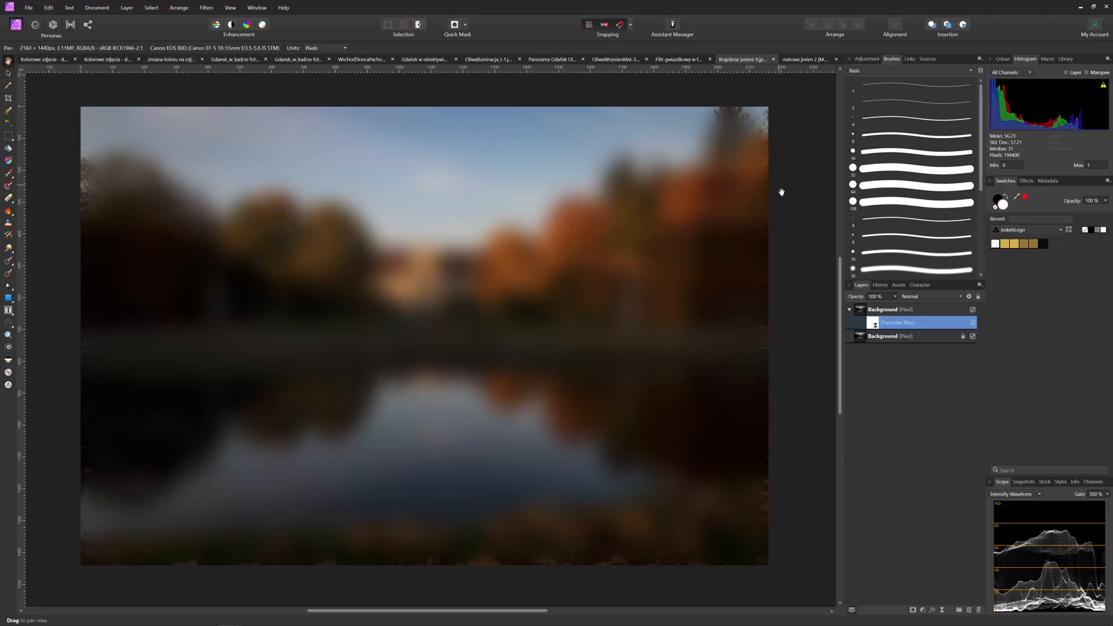
{"action": "mouse_move", "coordinate": [895, 300]}
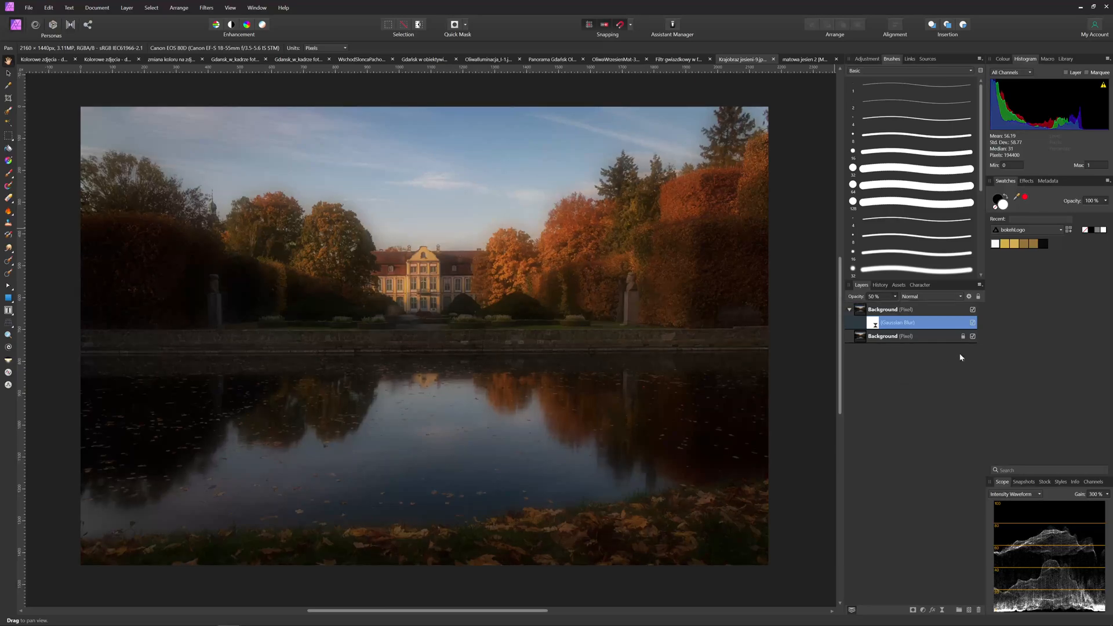
Lower the Gaussian Blur layer's opacity to 50% for a soft glow over the pond scene
{"action": "left_click", "coordinate": [973, 322]}
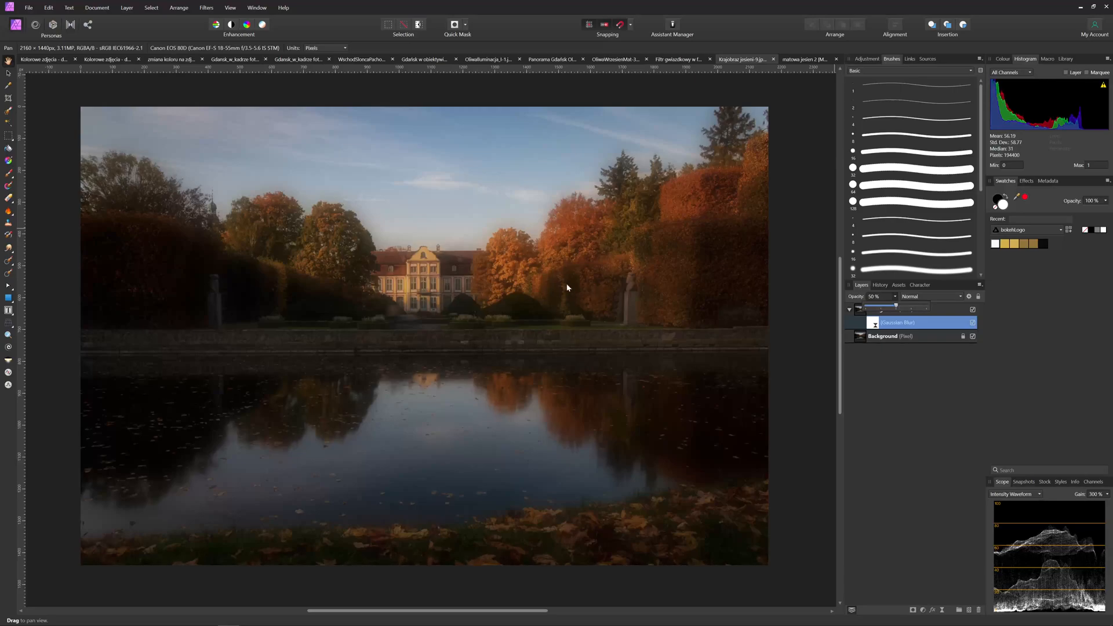
{"action": "mouse_move", "coordinate": [564, 296]}
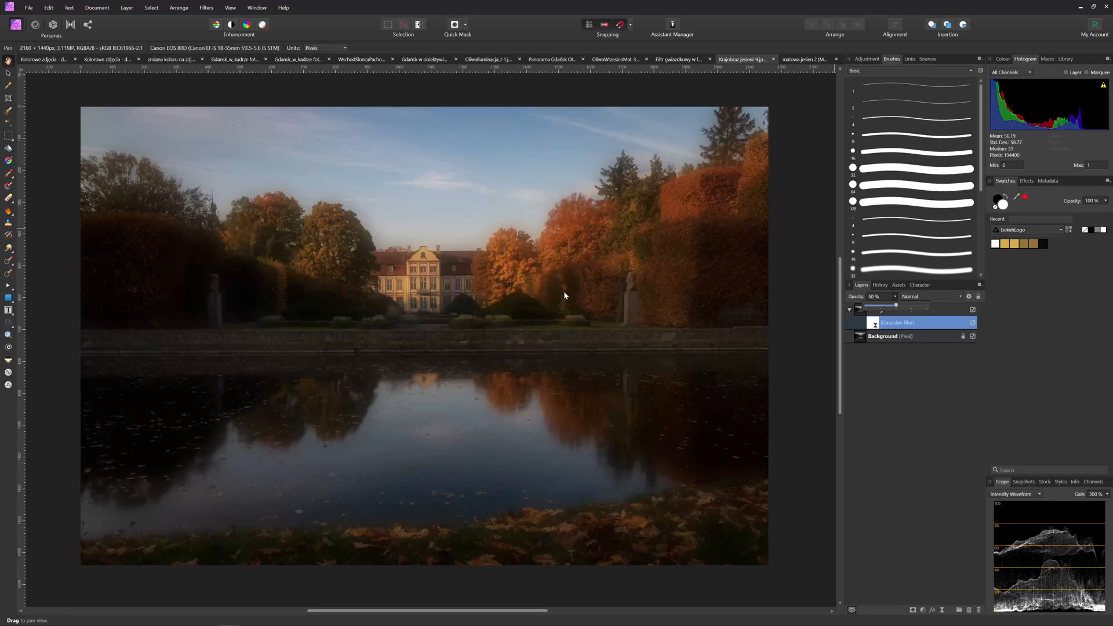
{"action": "mouse_move", "coordinate": [492, 239]}
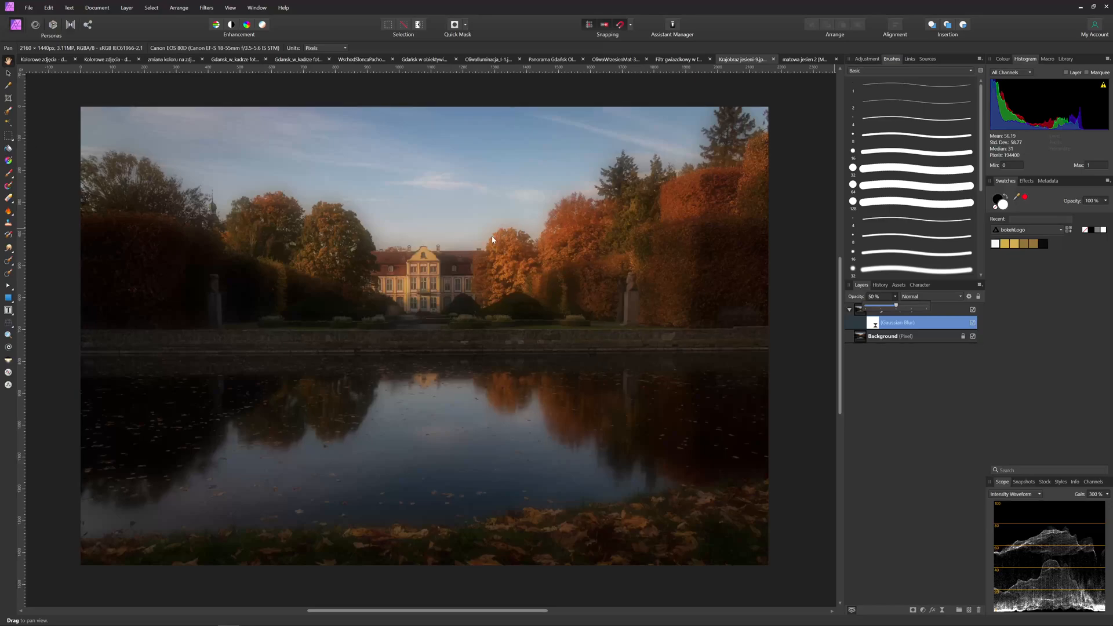
{"action": "mouse_move", "coordinate": [498, 293]}
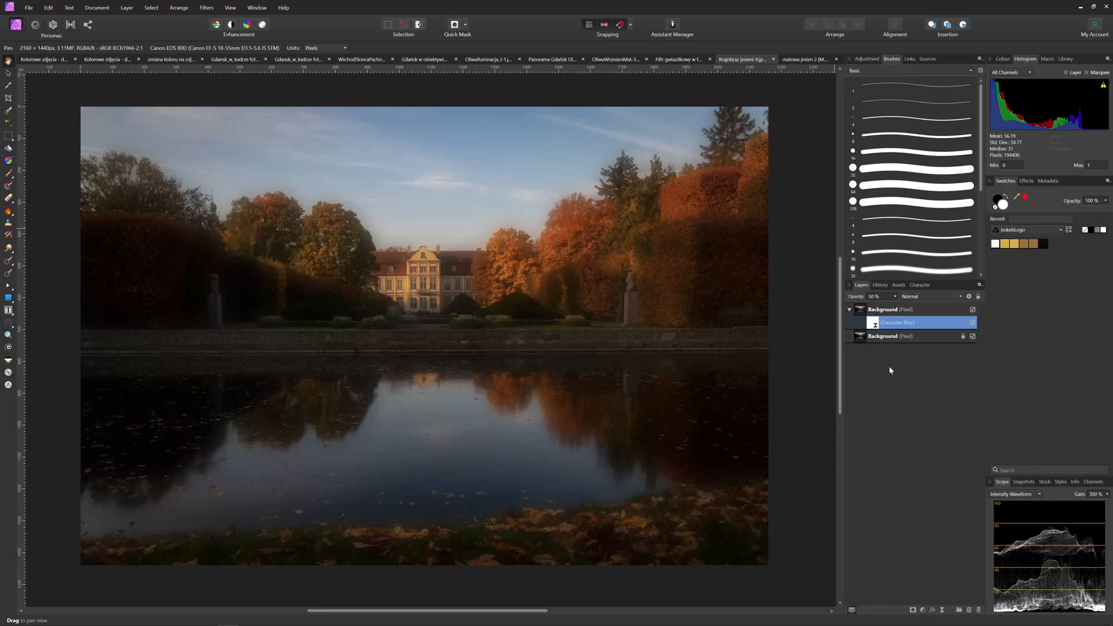
{"action": "mouse_move", "coordinate": [417, 354]}
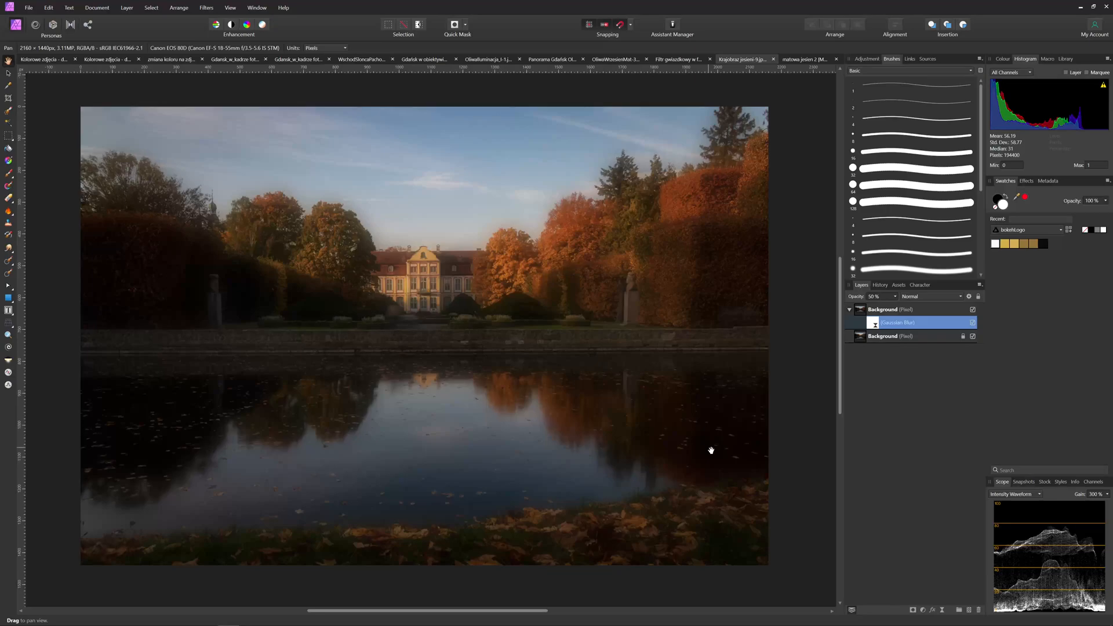
{"action": "mouse_move", "coordinate": [552, 154]}
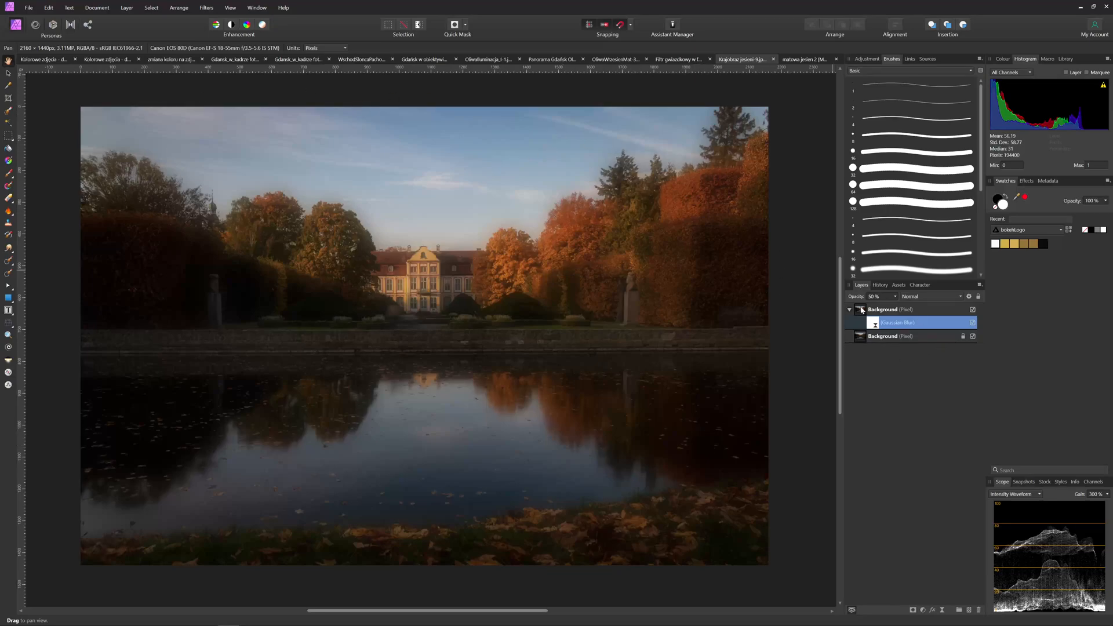
{"action": "left_click", "coordinate": [883, 310]}
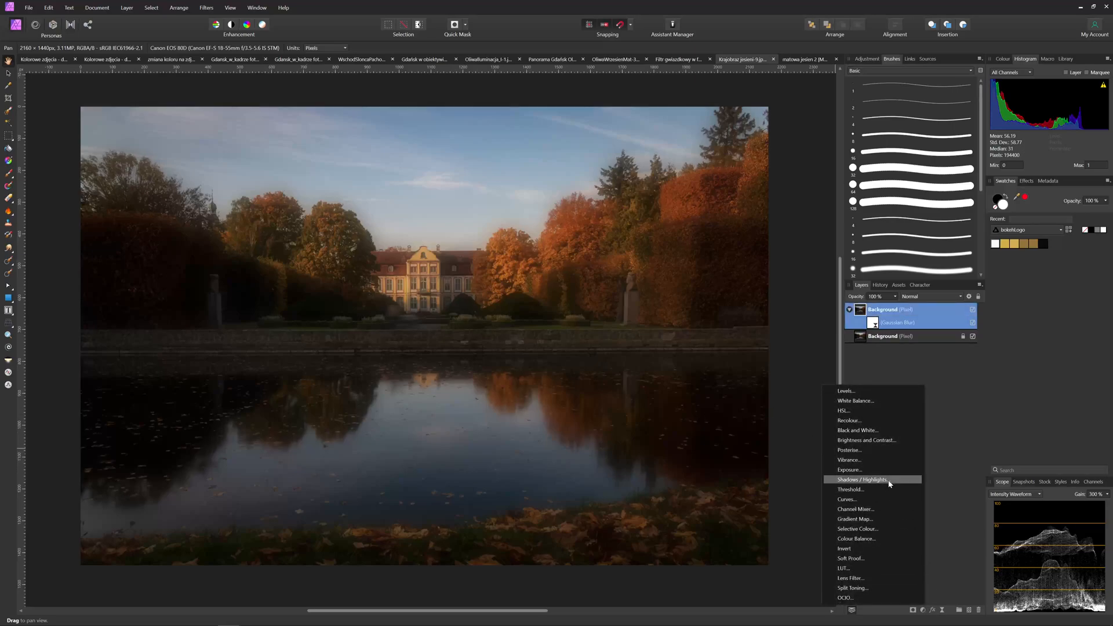
Add a Shadows/Highlights adjustment with Shadows 43% and Highlights -31% to the glow layer
{"action": "left_click", "coordinate": [863, 479]}
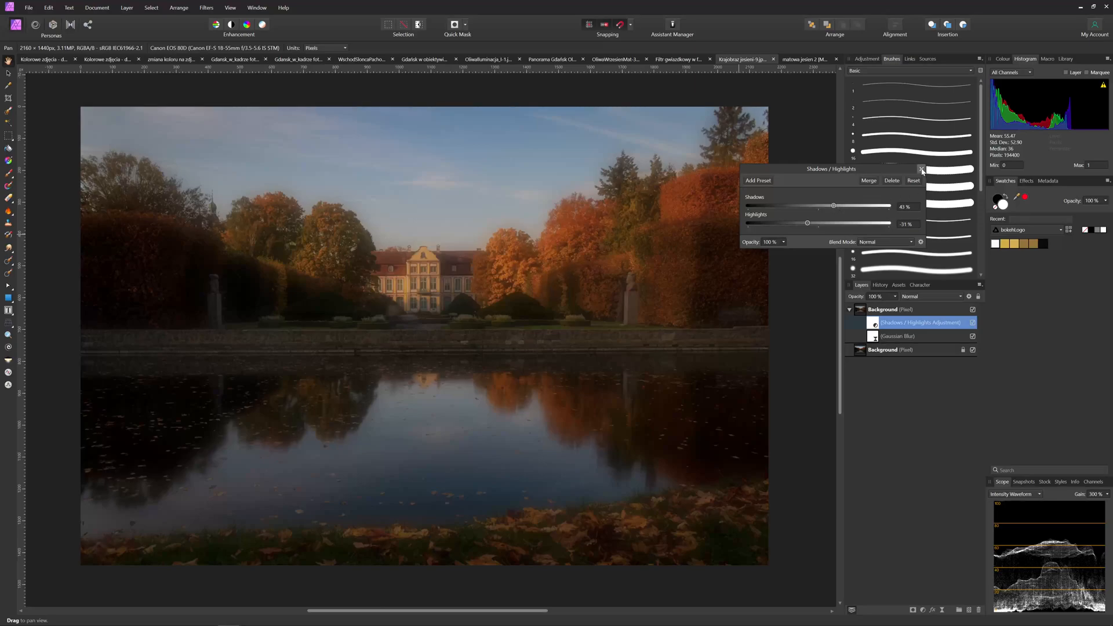
{"action": "left_click", "coordinate": [921, 168]}
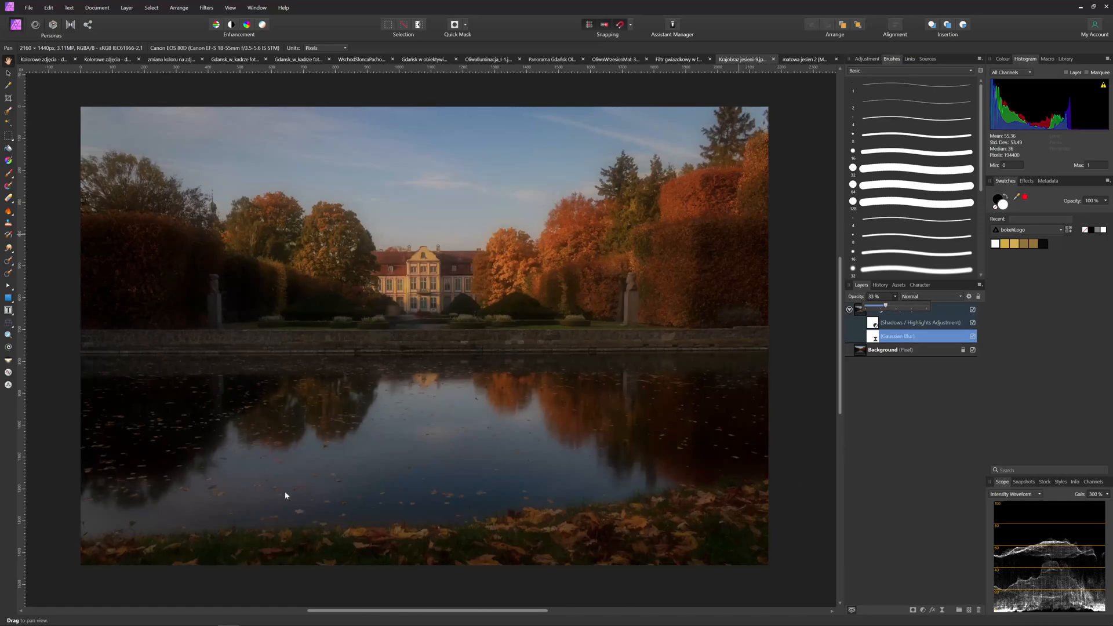
{"action": "mouse_move", "coordinate": [450, 410]}
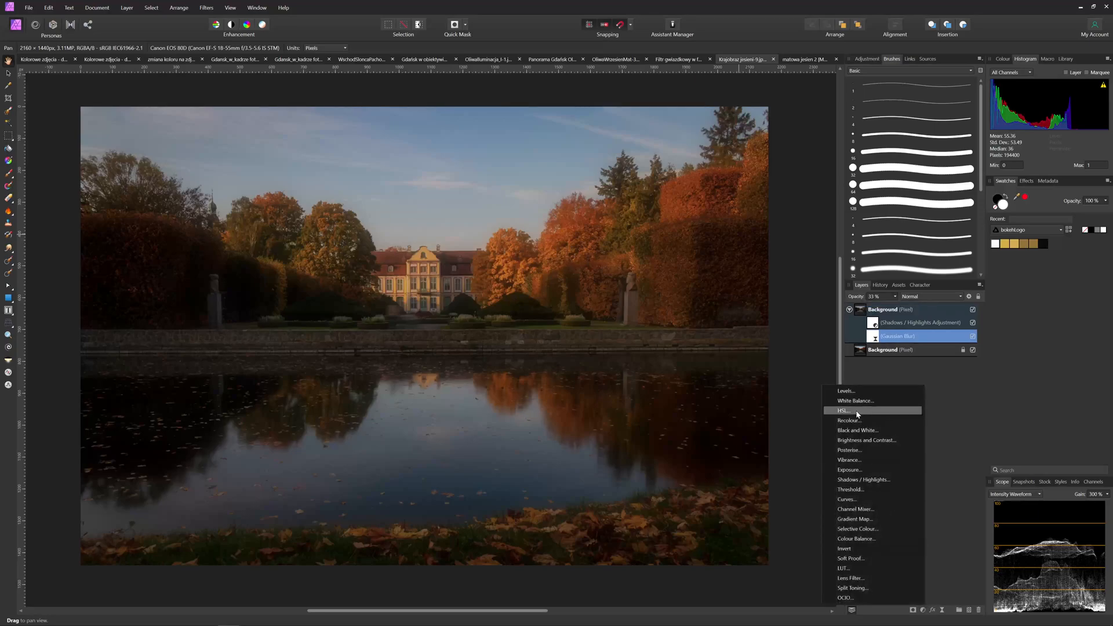
Add a top-level HSL adjustment with Saturation Shift 35% and reduced Luminosity on the palace photo
{"action": "left_click", "coordinate": [844, 410]}
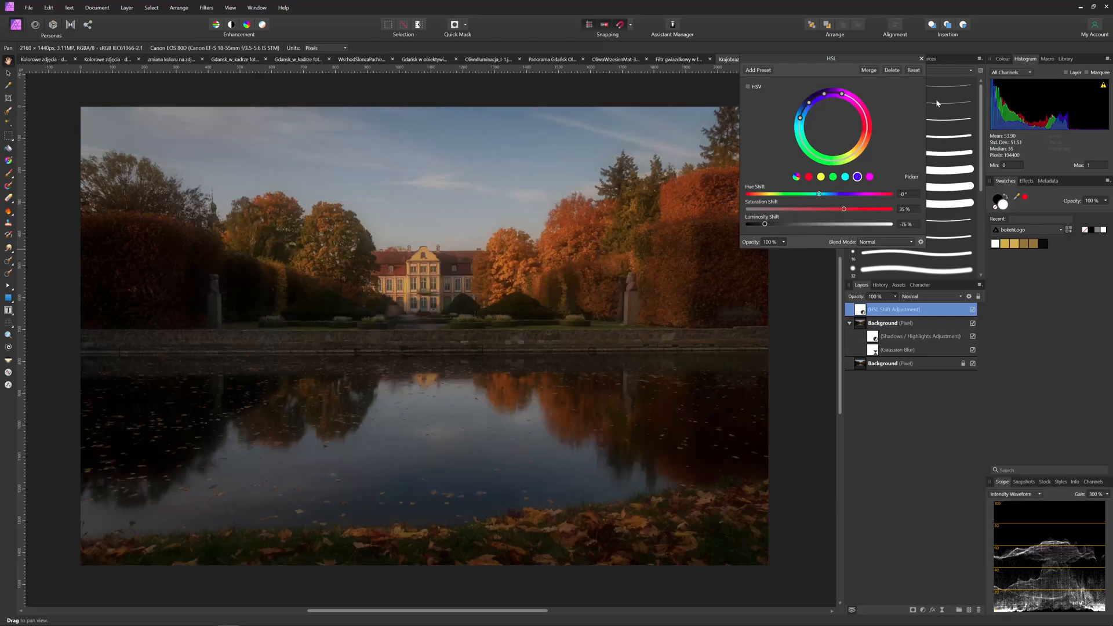
{"action": "left_click", "coordinate": [921, 58]}
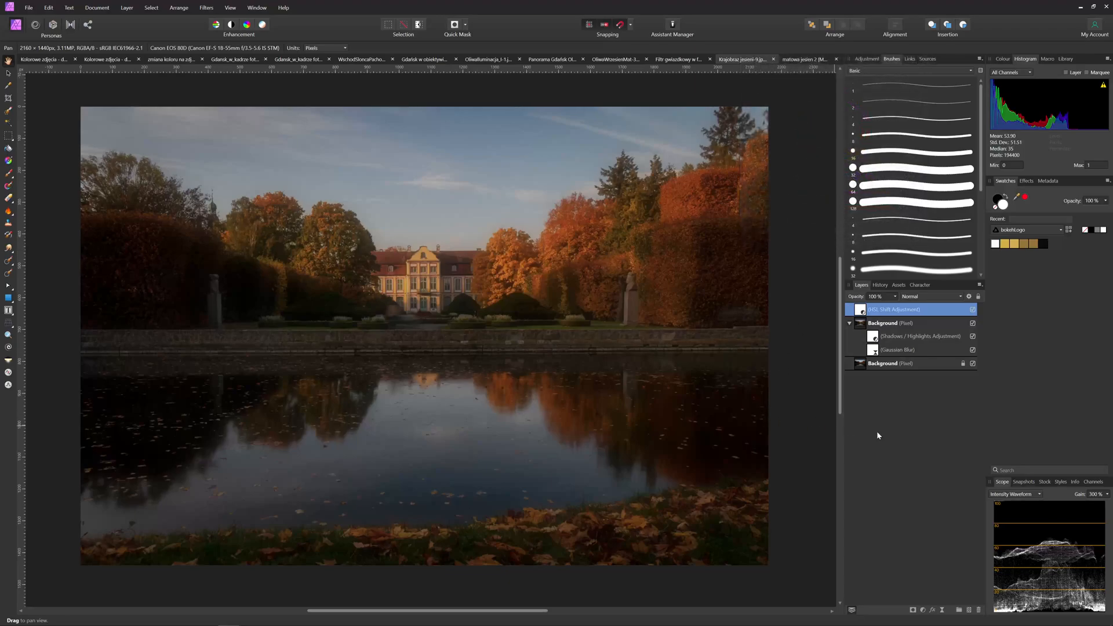
{"action": "left_click", "coordinate": [973, 351]}
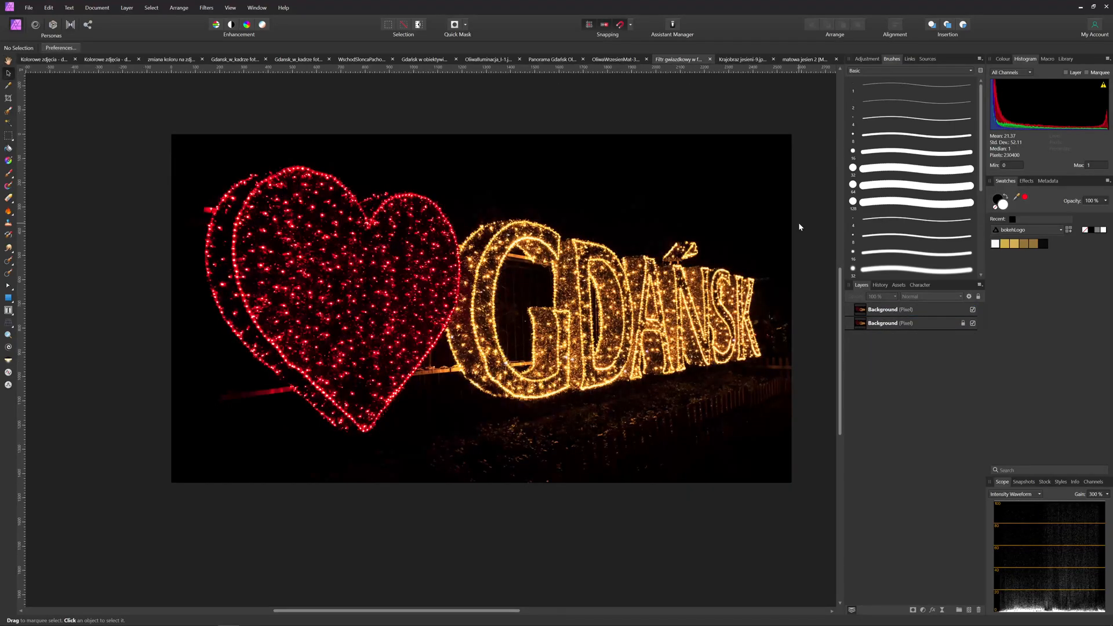
{"action": "mouse_move", "coordinate": [816, 240]}
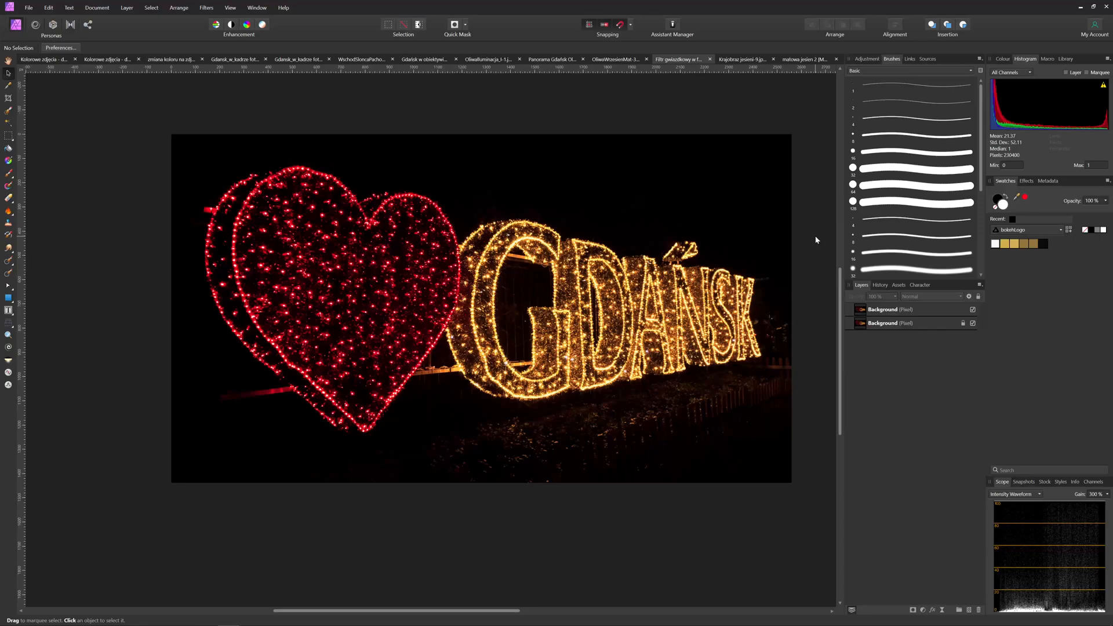
{"action": "mouse_move", "coordinate": [591, 290]}
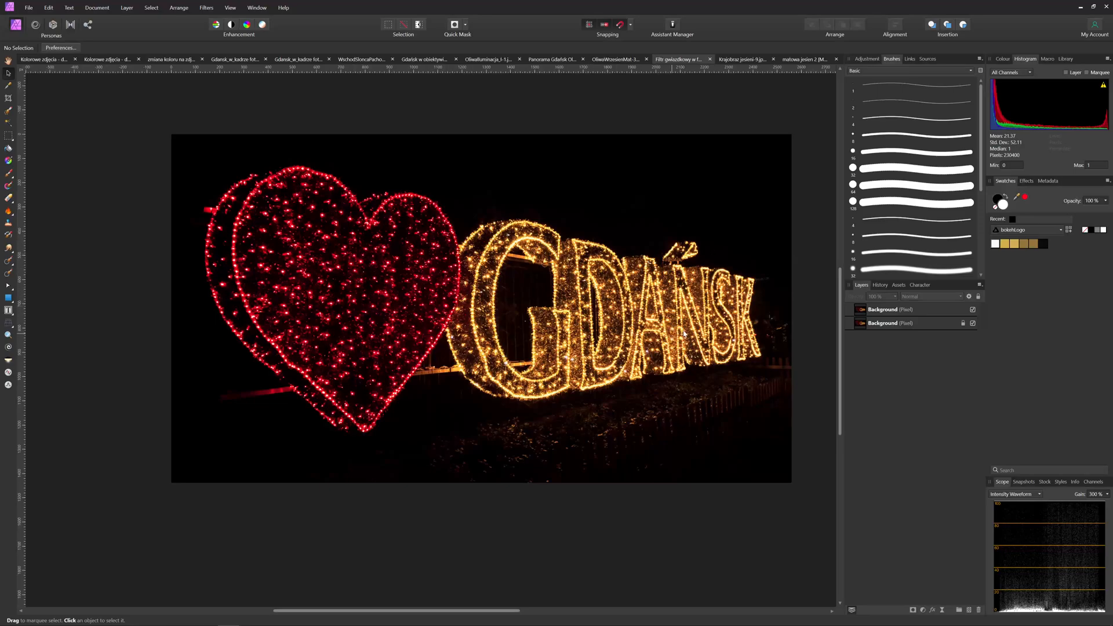
{"action": "mouse_move", "coordinate": [259, 339]}
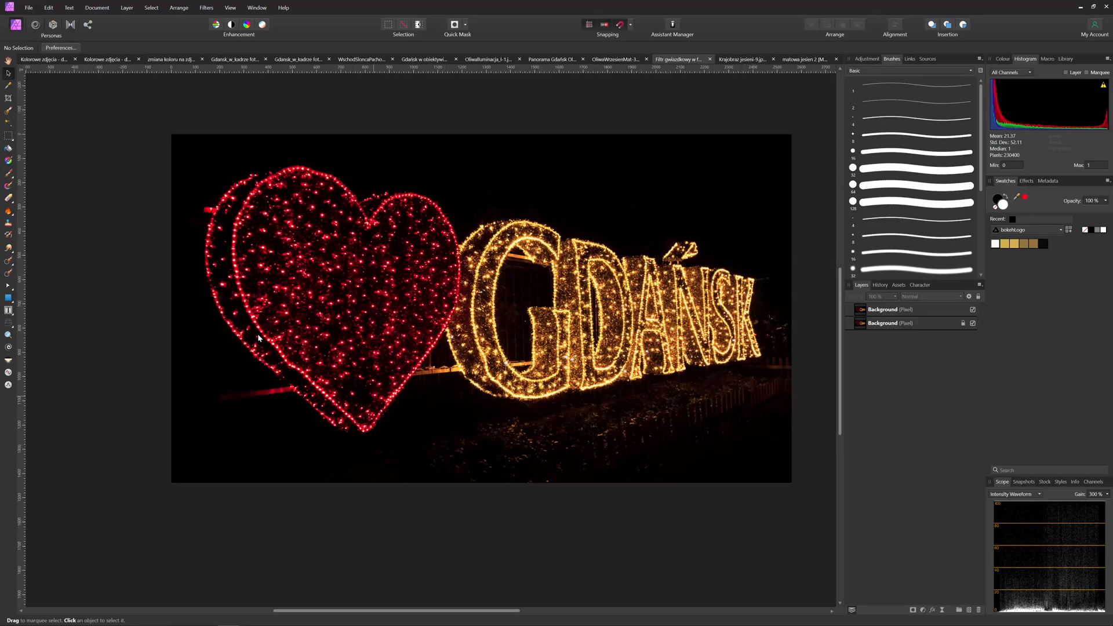
Lift the Gdańsk sign's upper Background copy with a Shadows/Highlights adjustment at Shadows 115%
{"action": "left_click", "coordinate": [909, 309]}
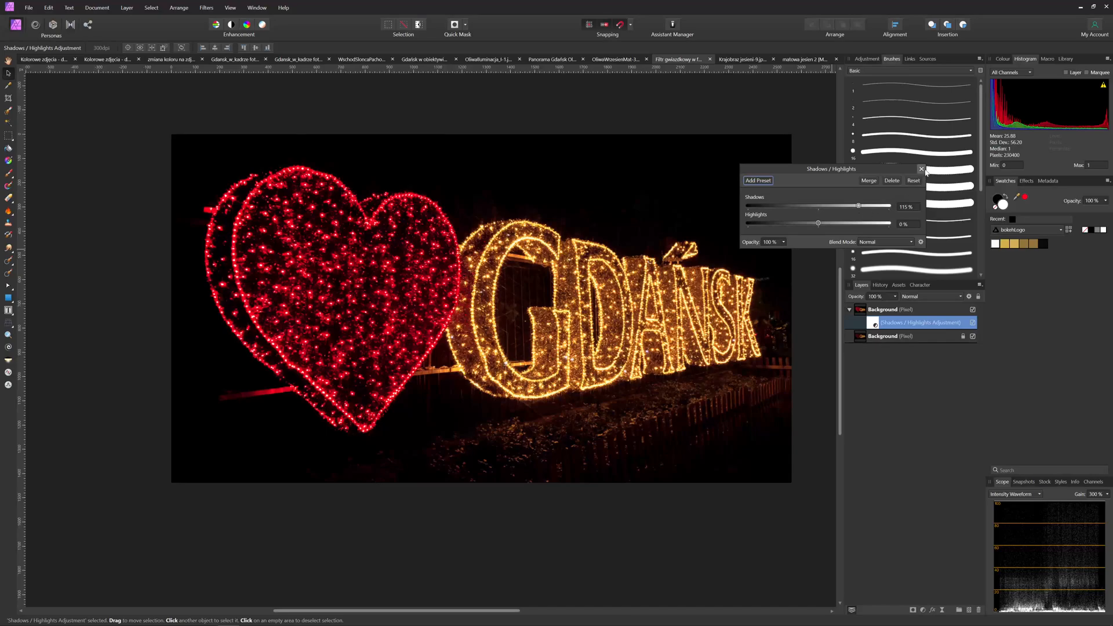
{"action": "left_click", "coordinate": [921, 169]}
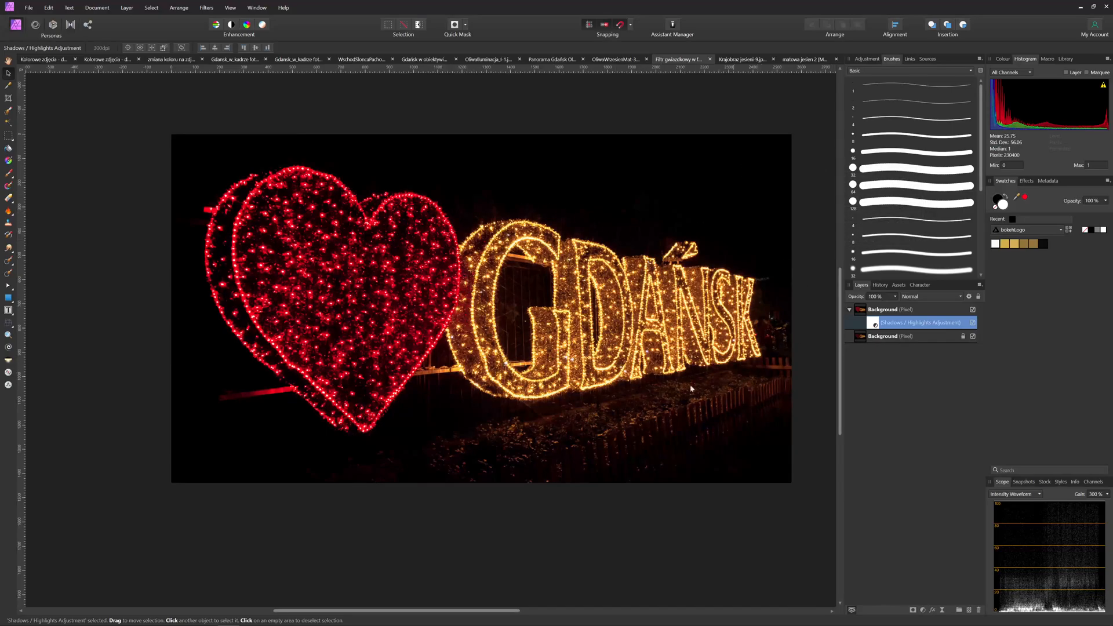
{"action": "left_click", "coordinate": [942, 610]}
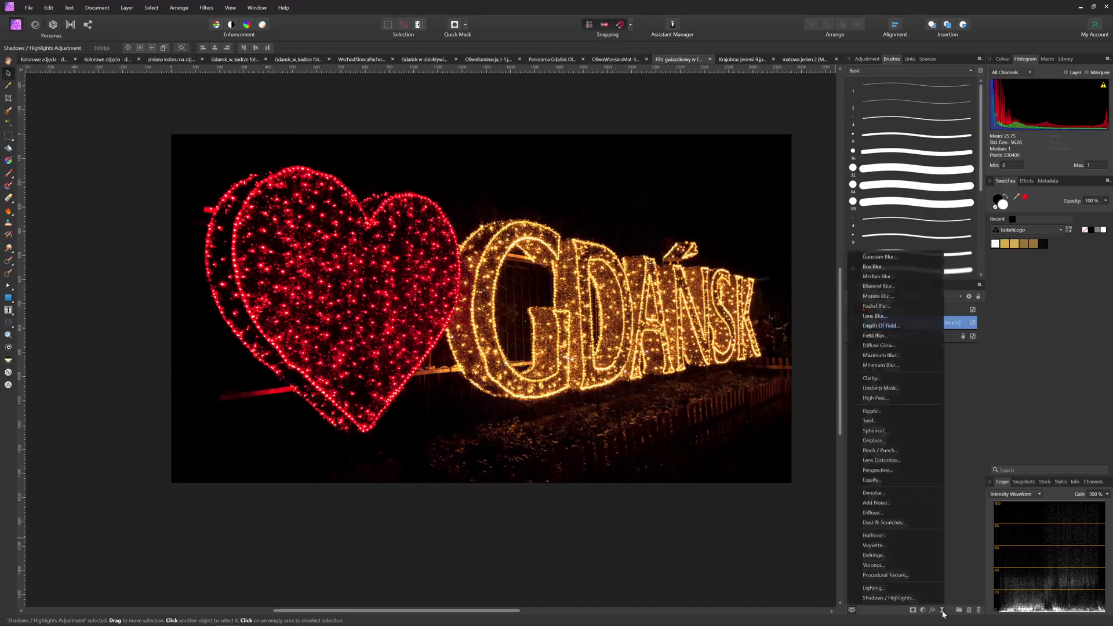
Add a live Gaussian Blur of about 39 px to the Gdańsk sign, faded to 33% opacity
{"action": "left_click", "coordinate": [880, 257]}
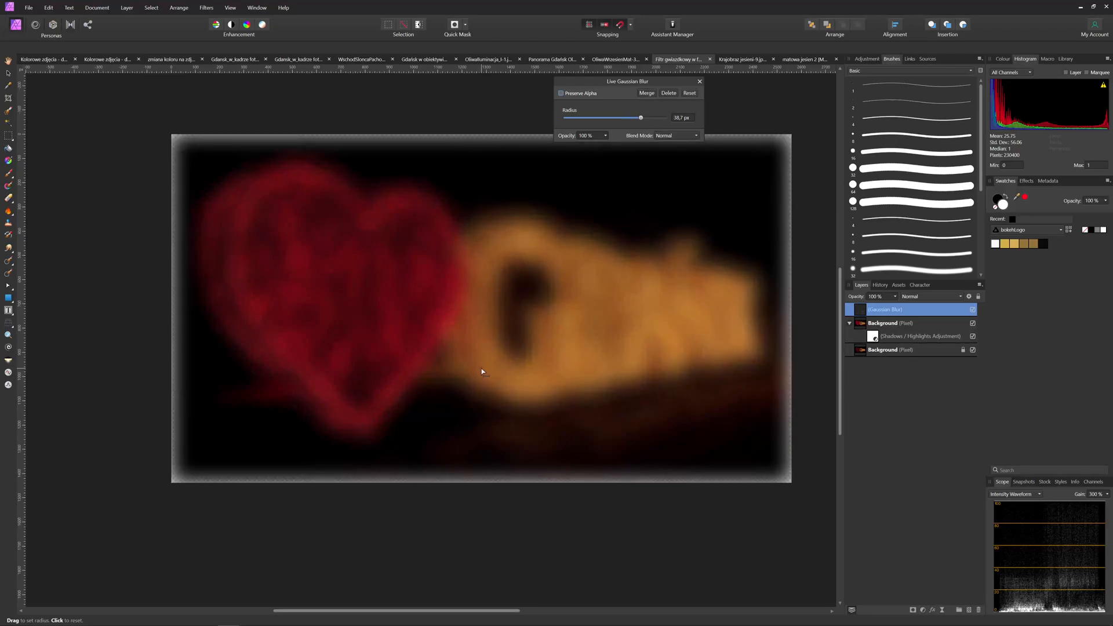
{"action": "left_click", "coordinate": [605, 135]}
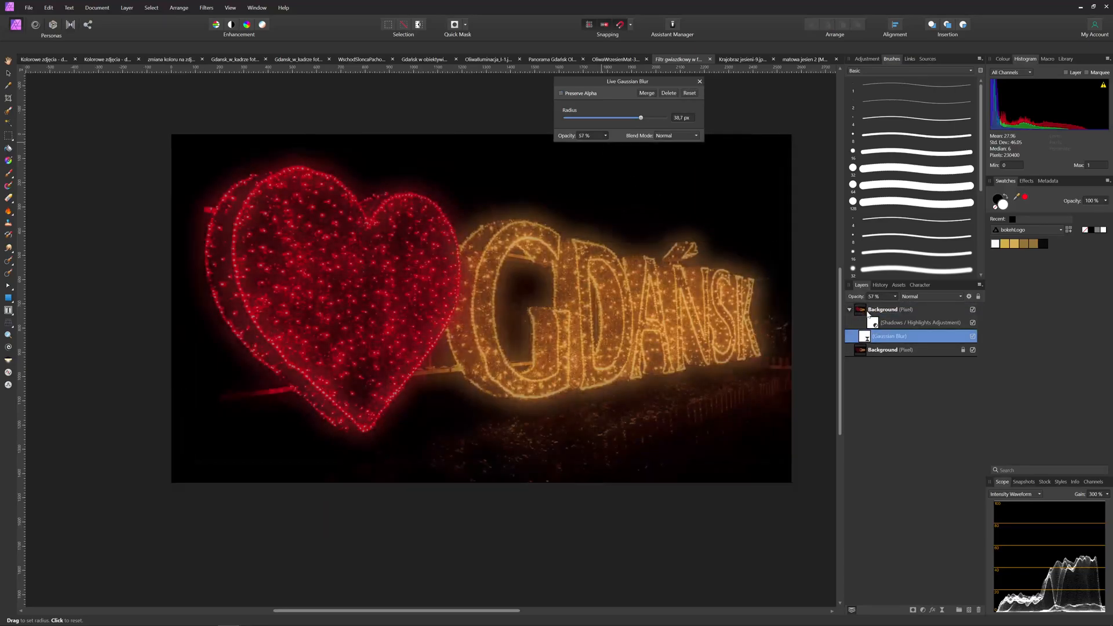
{"action": "left_click", "coordinate": [874, 322]}
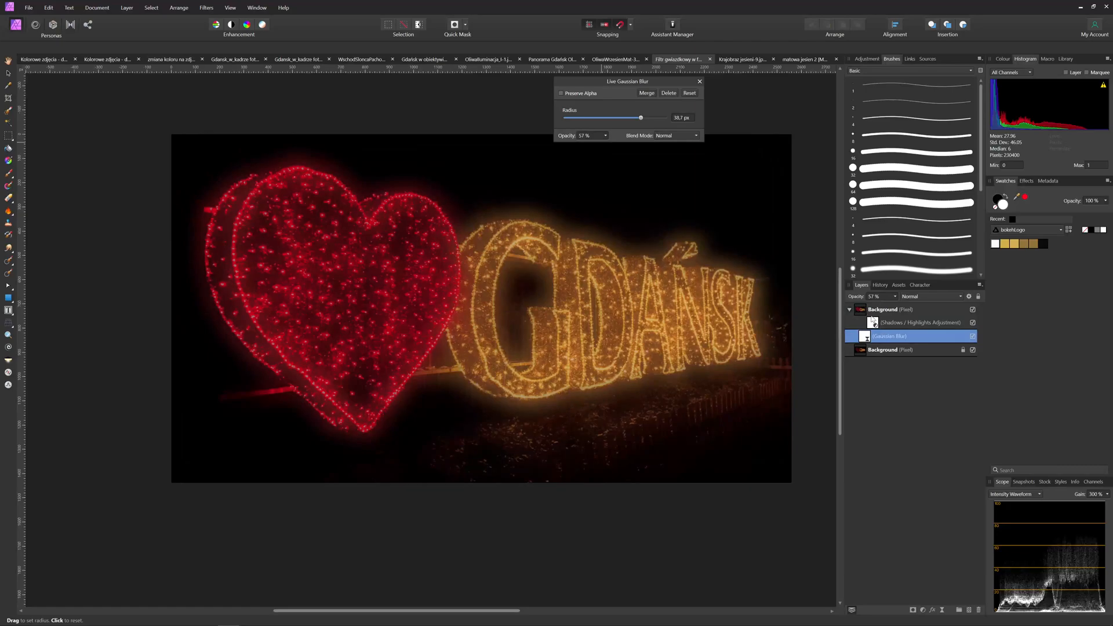
{"action": "left_click", "coordinate": [604, 136]}
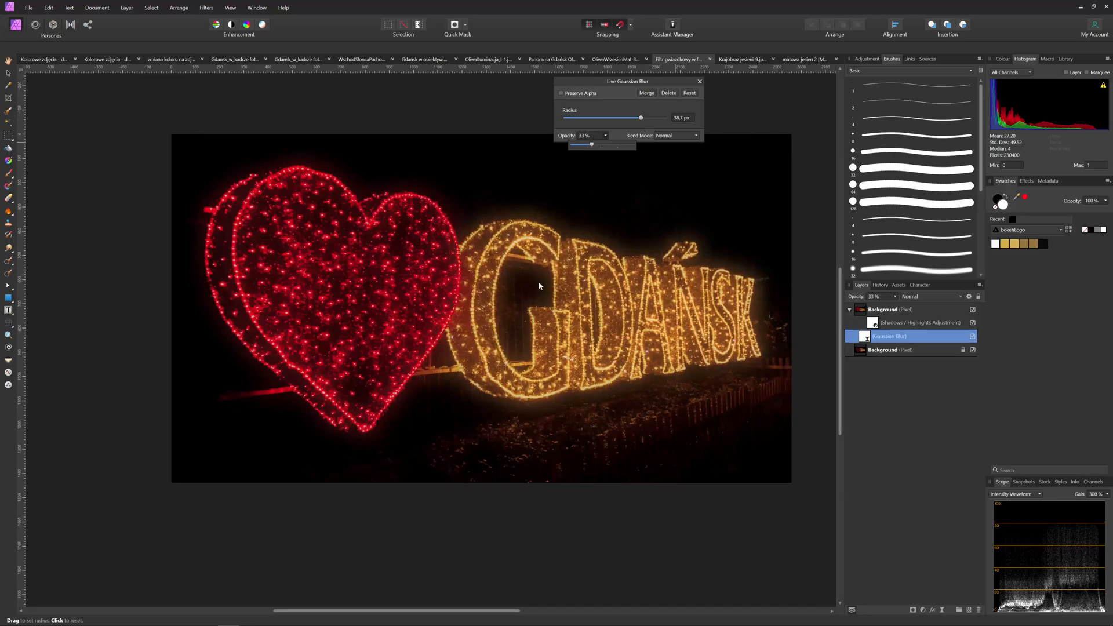
{"action": "left_click", "coordinate": [700, 81]}
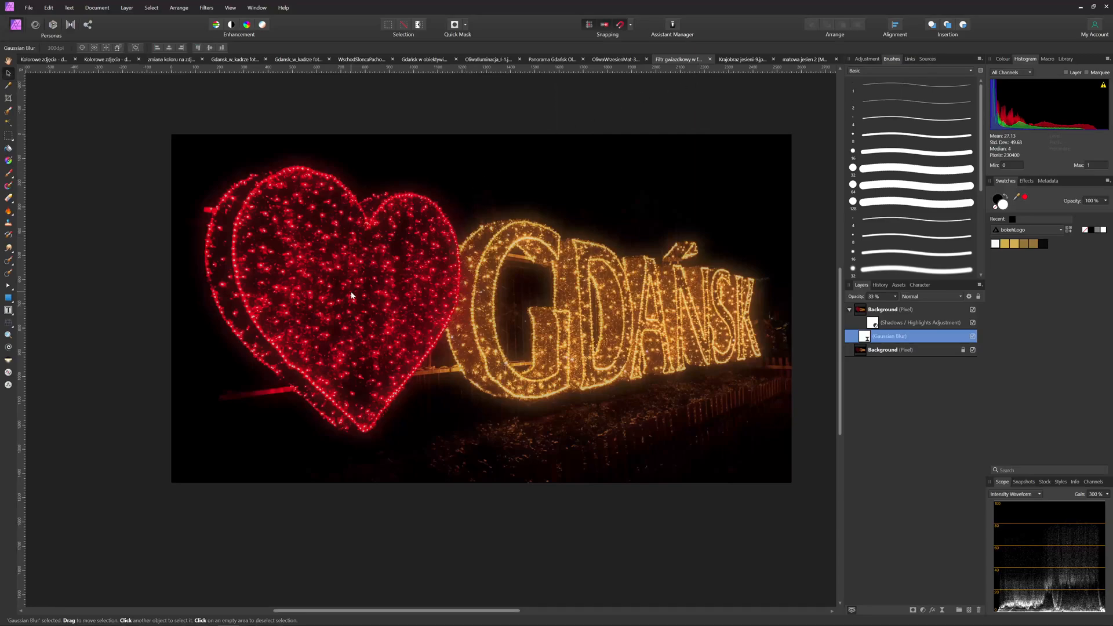
{"action": "mouse_move", "coordinate": [377, 234]}
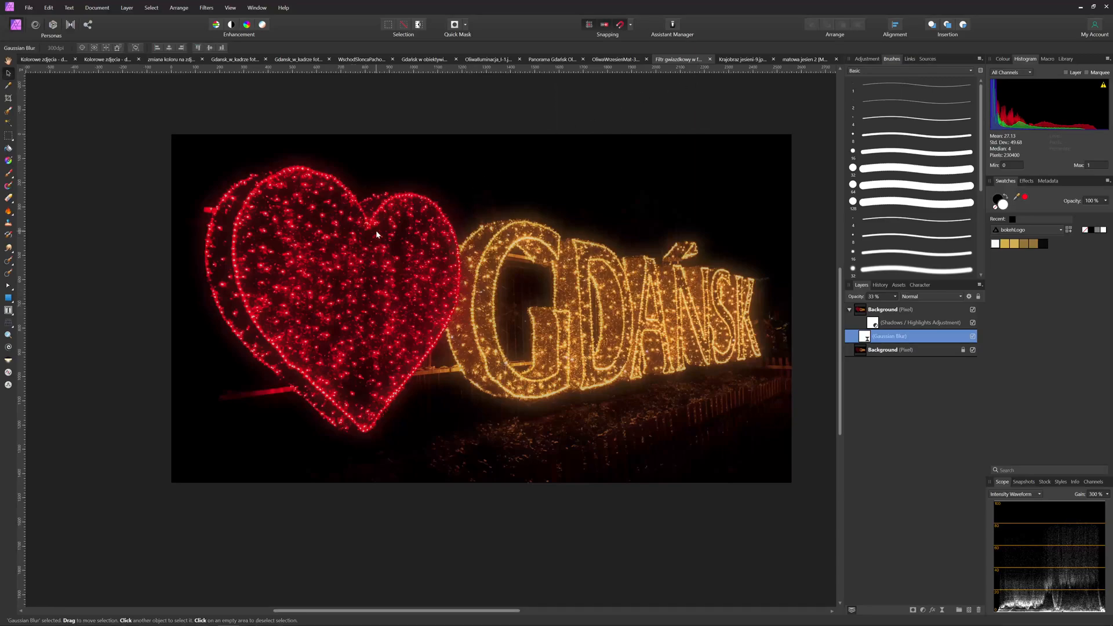
{"action": "mouse_move", "coordinate": [202, 216]}
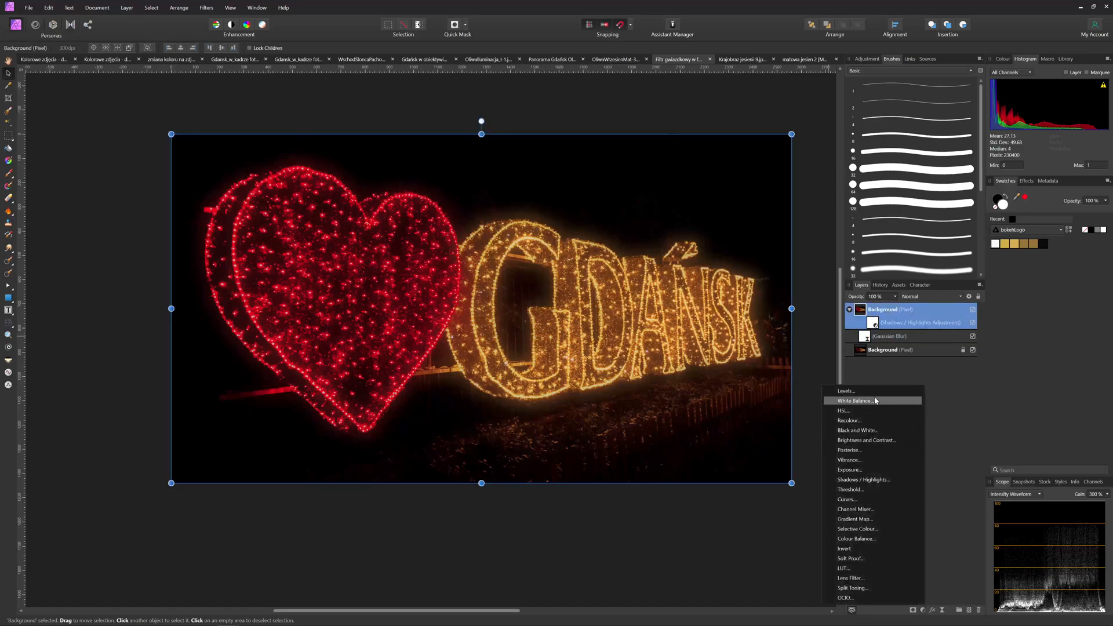
Add an HSL Shift adjustment in HSV mode, trimming saturation and brightening luminosity for a richer red heart
{"action": "left_click", "coordinate": [843, 410]}
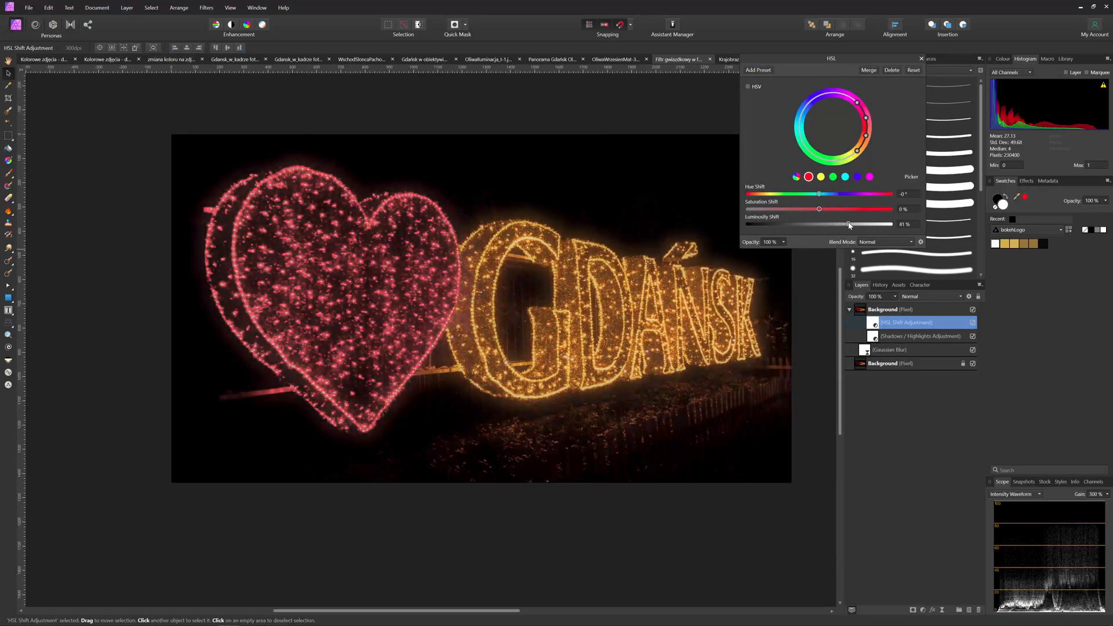
{"action": "left_click", "coordinate": [749, 86]}
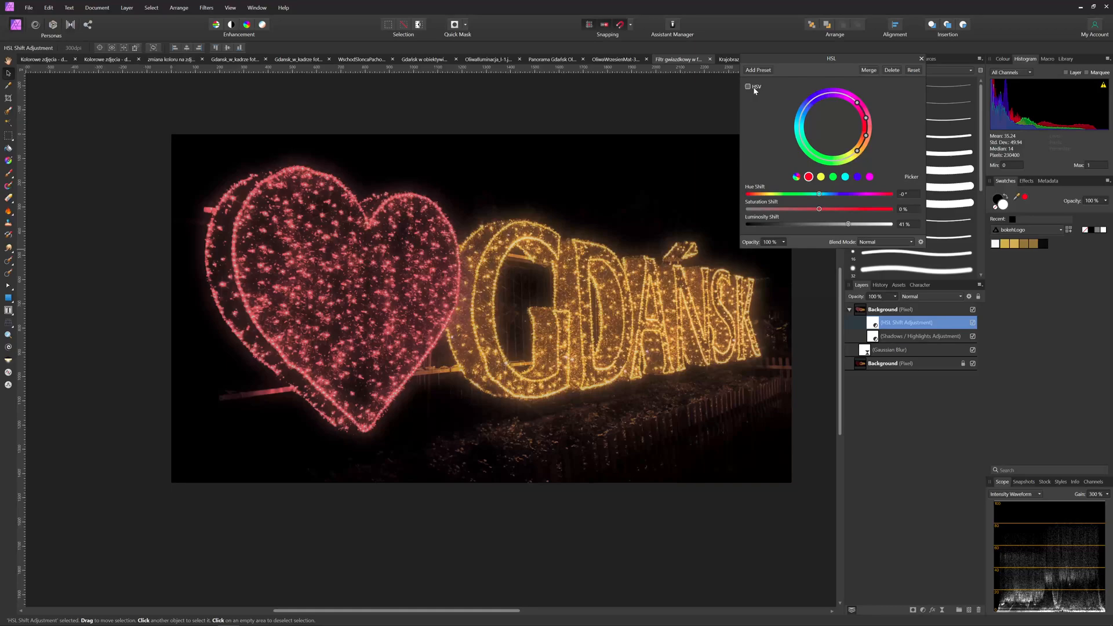
{"action": "left_click", "coordinate": [749, 85]}
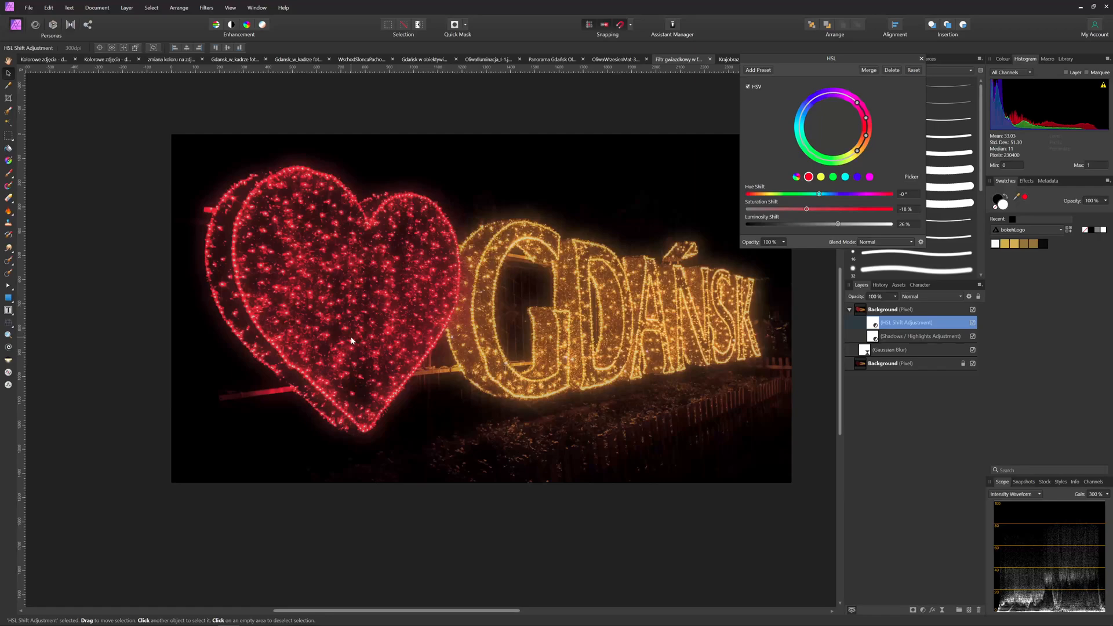
{"action": "mouse_move", "coordinate": [366, 201]}
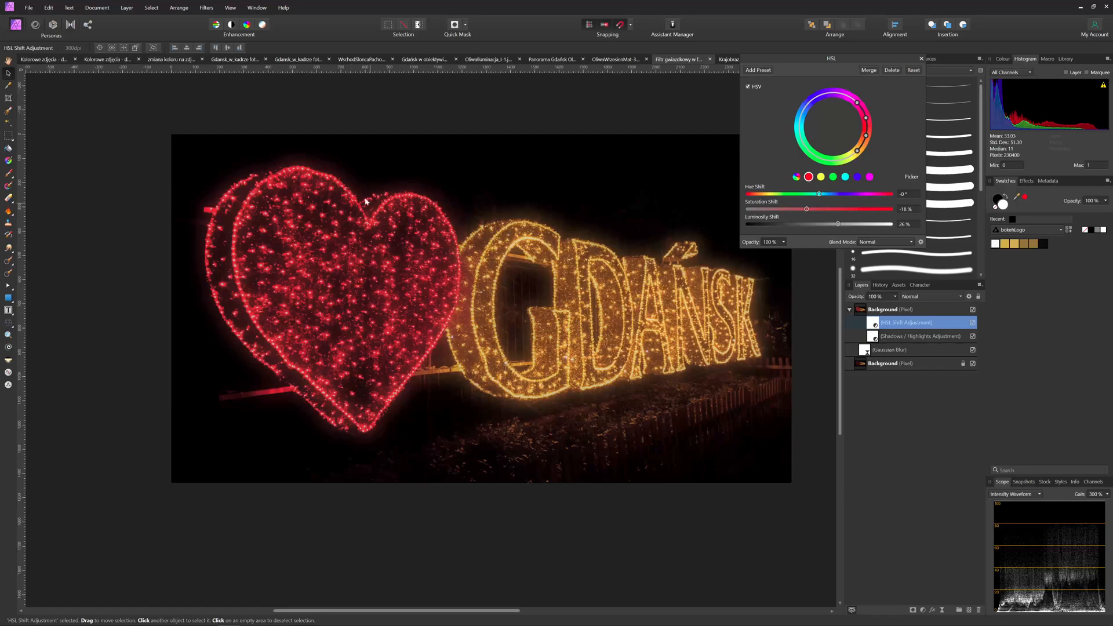
{"action": "mouse_move", "coordinate": [335, 344]}
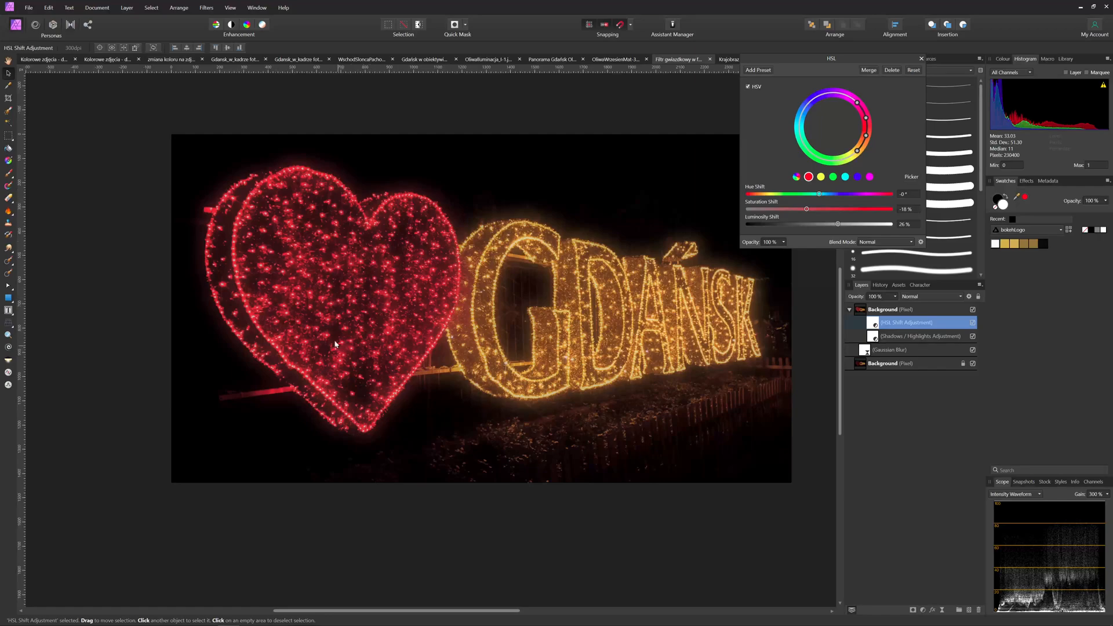
{"action": "mouse_move", "coordinate": [355, 441]}
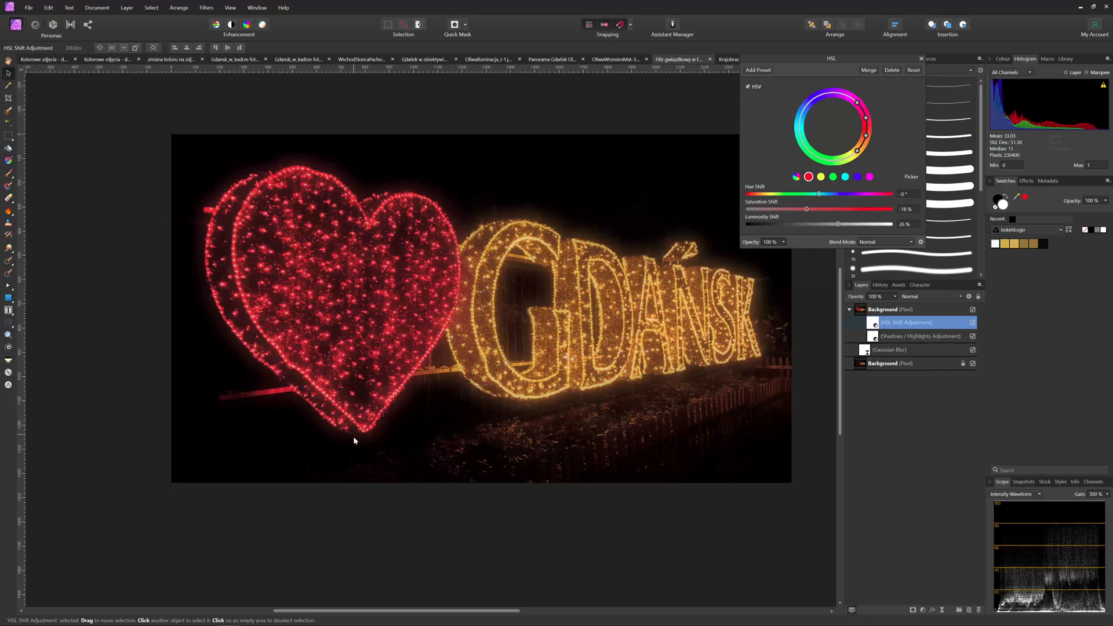
{"action": "mouse_move", "coordinate": [469, 242]}
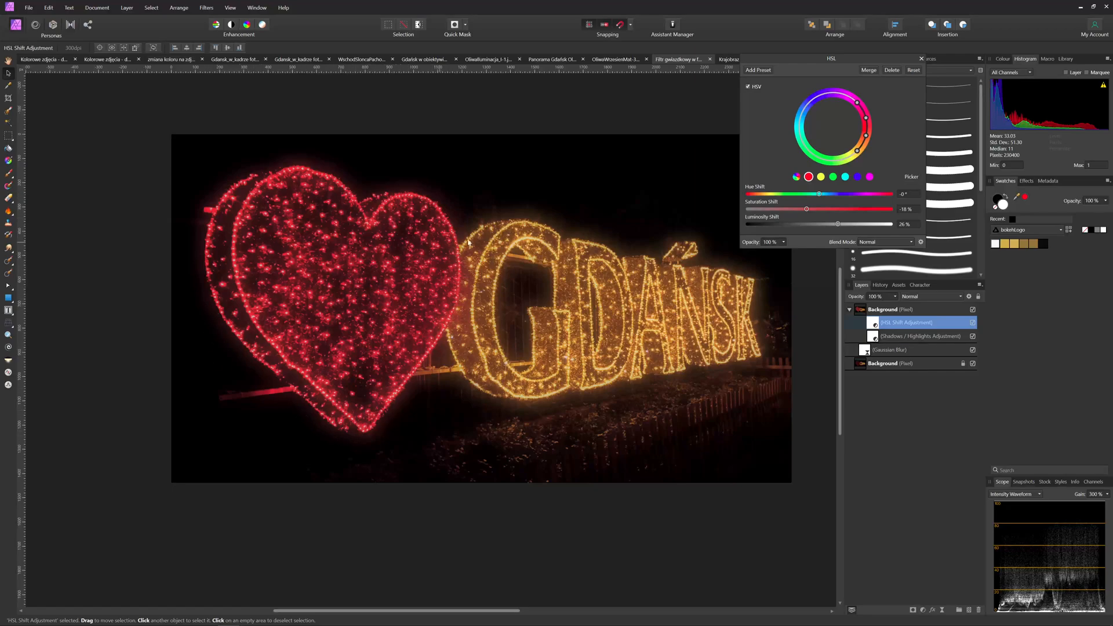
{"action": "mouse_move", "coordinate": [506, 218]}
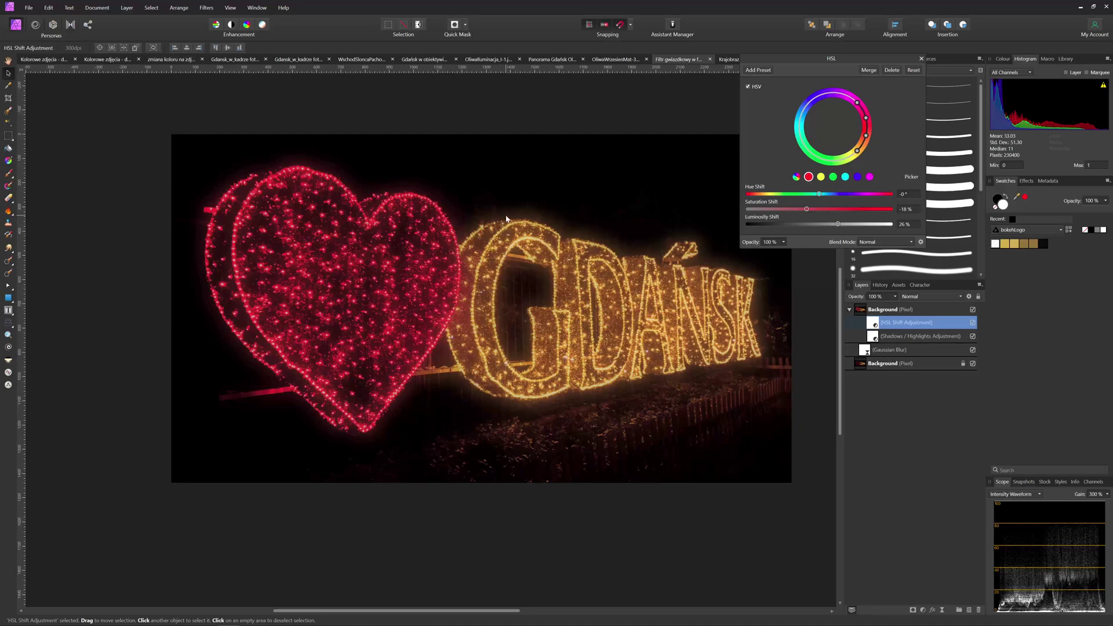
{"action": "mouse_move", "coordinate": [330, 173]}
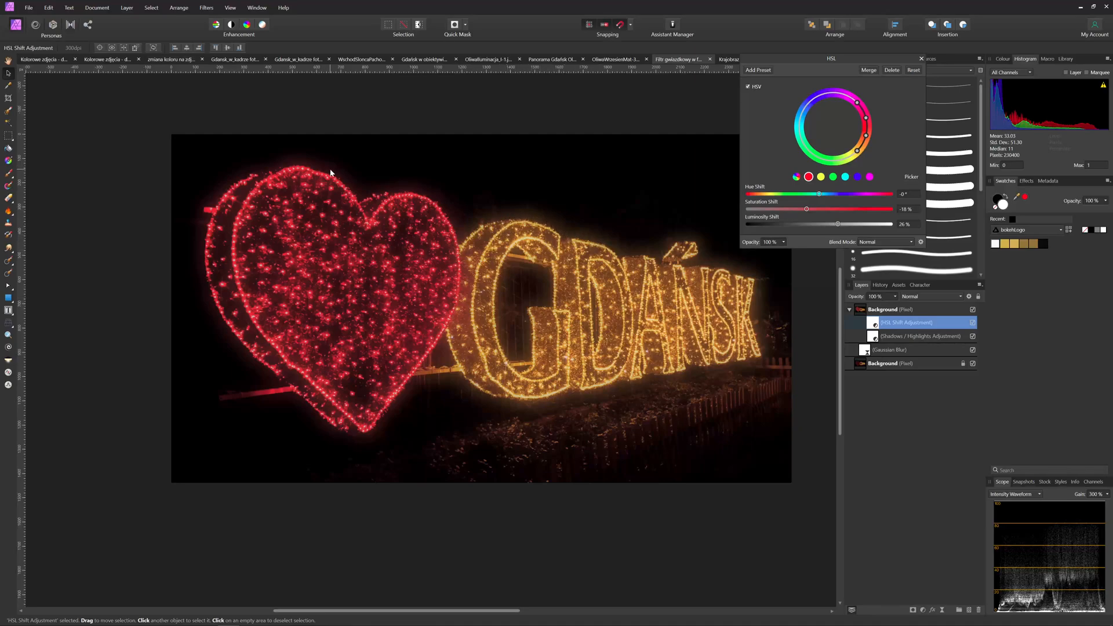
{"action": "mouse_move", "coordinate": [386, 194]}
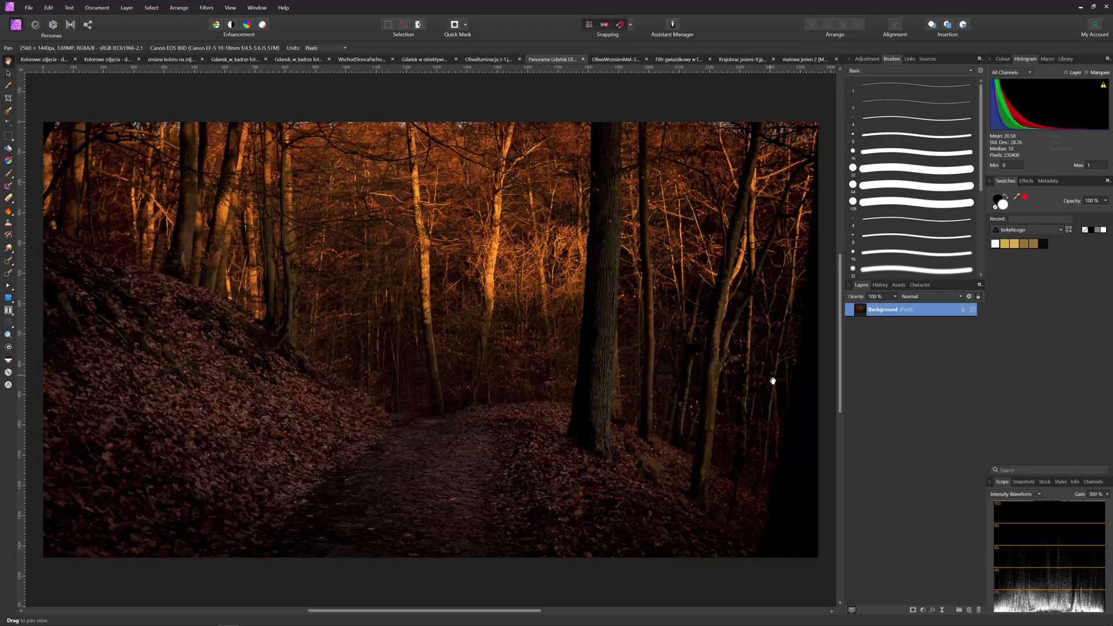
{"action": "mouse_move", "coordinate": [765, 382]}
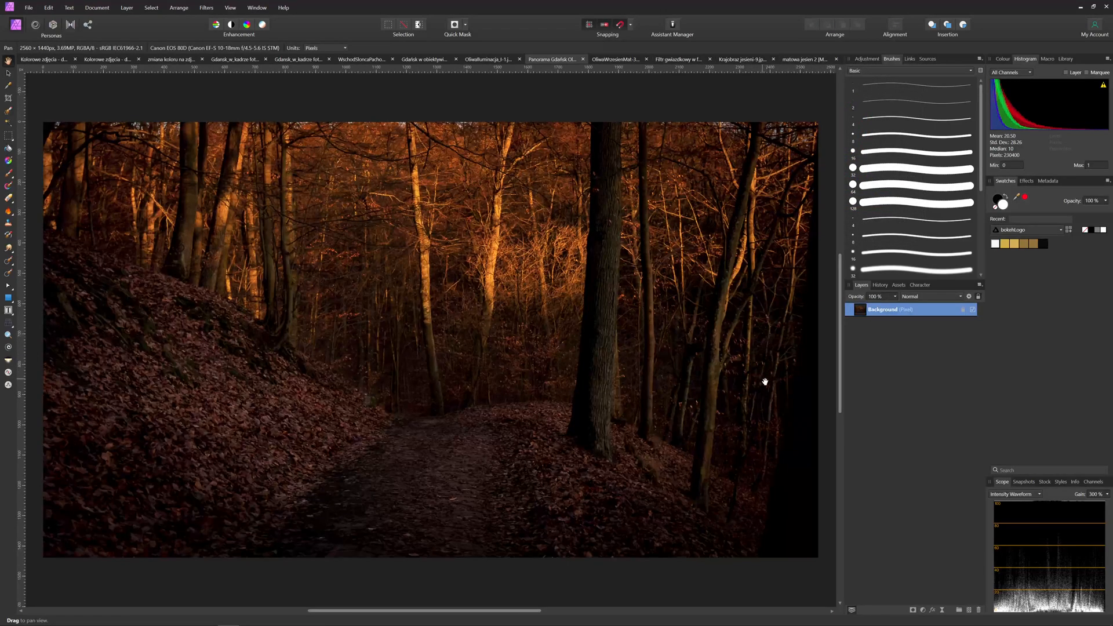
{"action": "mouse_move", "coordinate": [874, 334]}
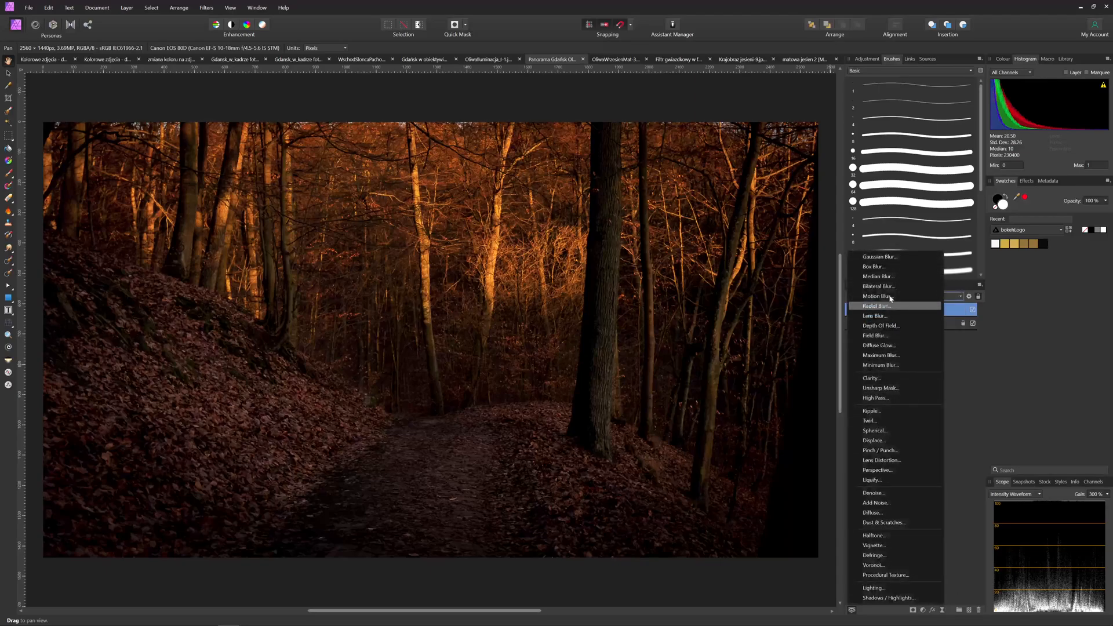
Blur the duplicated forest layer with a 35 px live Gaussian Blur at 47% opacity and toggle it to compare
{"action": "left_click", "coordinate": [879, 257]}
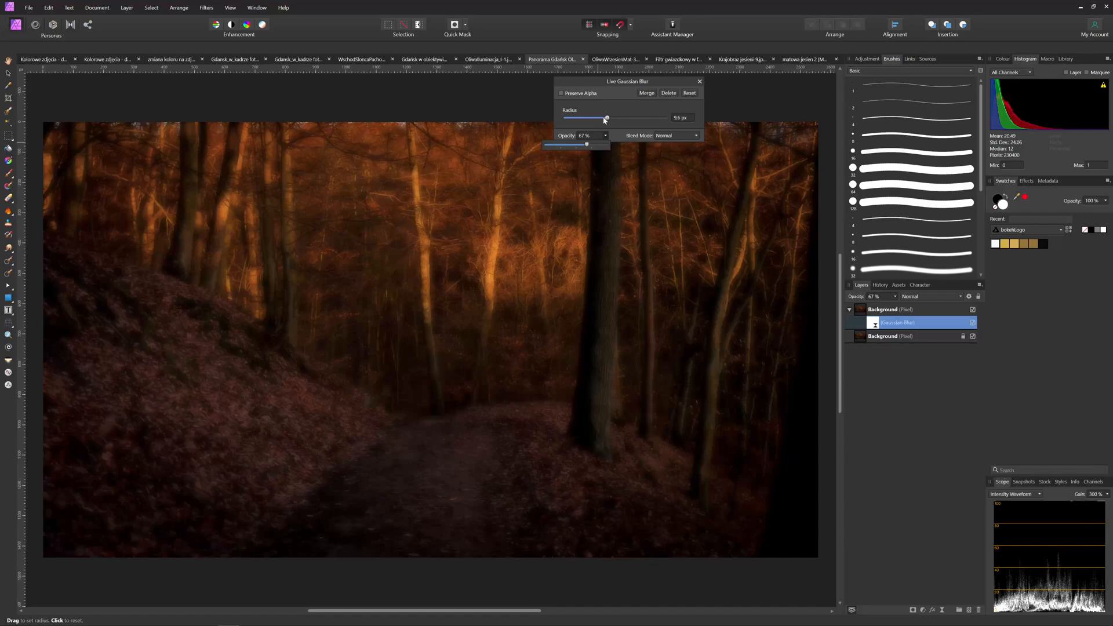
{"action": "mouse_move", "coordinate": [626, 120]}
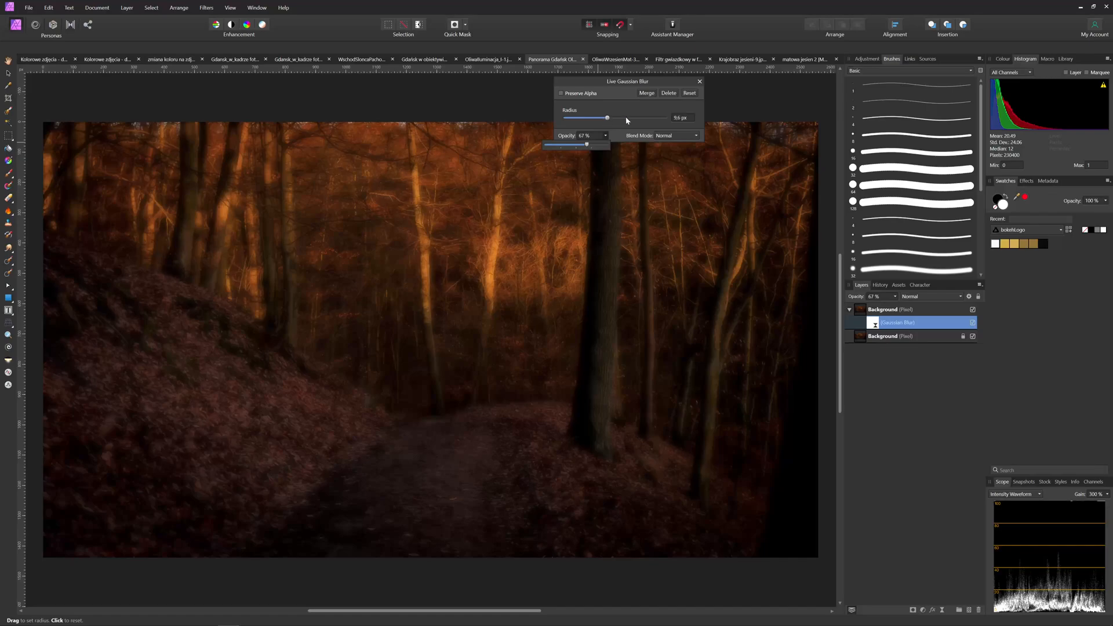
{"action": "mouse_move", "coordinate": [610, 118]}
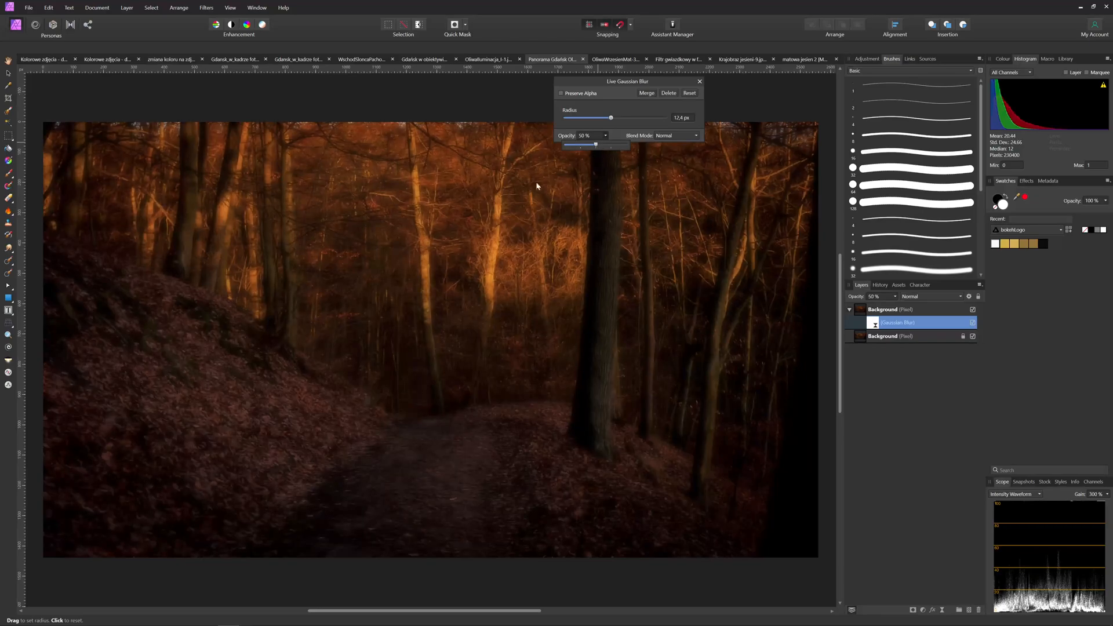
{"action": "mouse_move", "coordinate": [449, 170]}
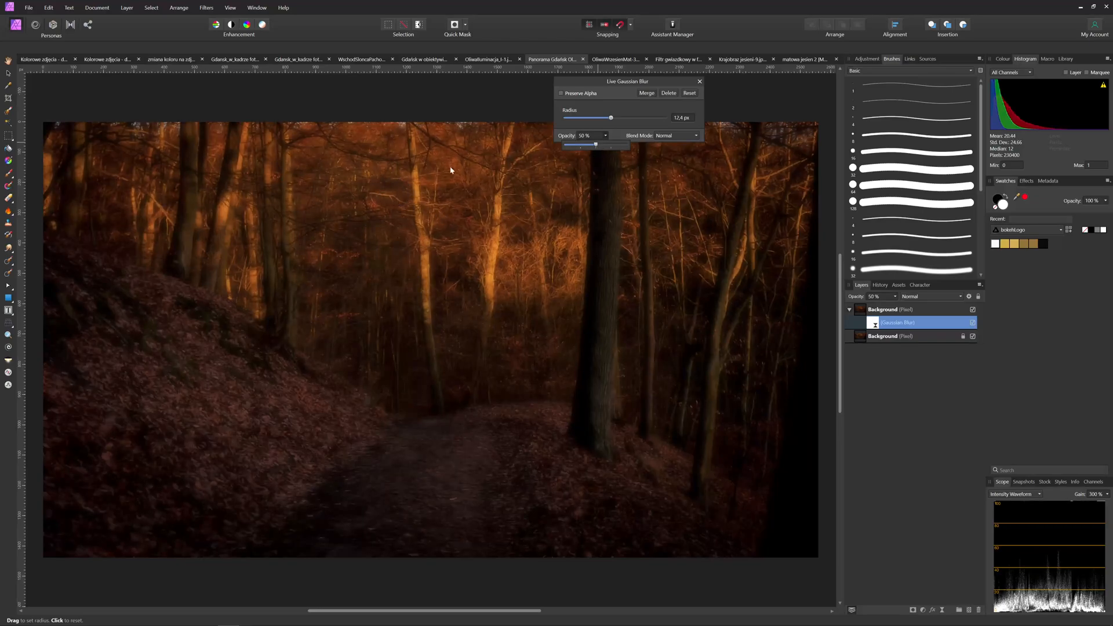
{"action": "mouse_move", "coordinate": [499, 225]}
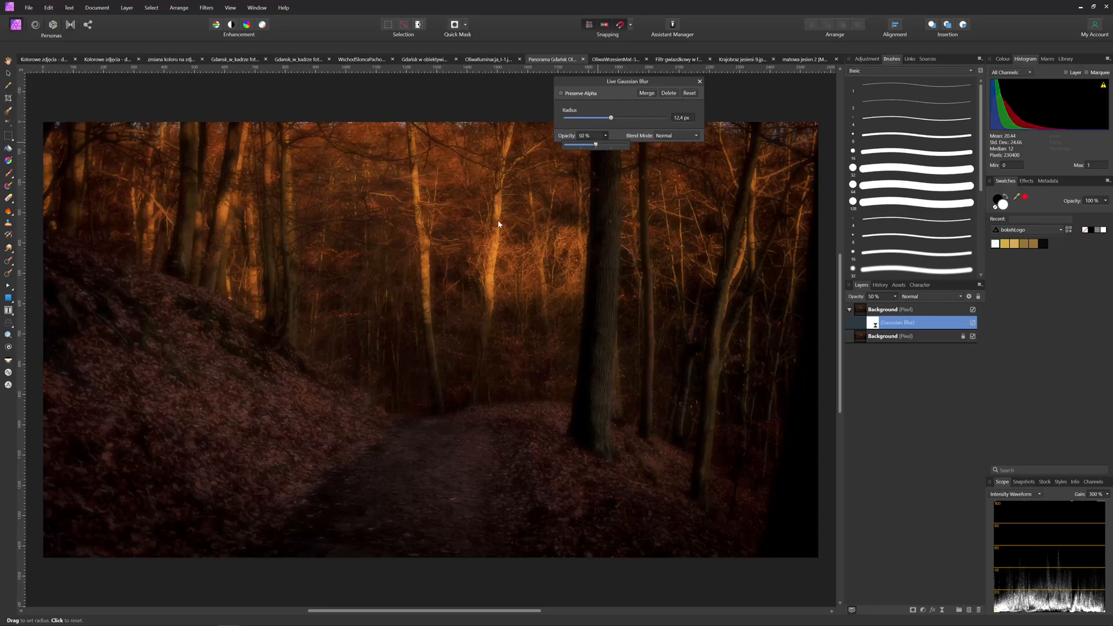
{"action": "mouse_move", "coordinate": [621, 130]}
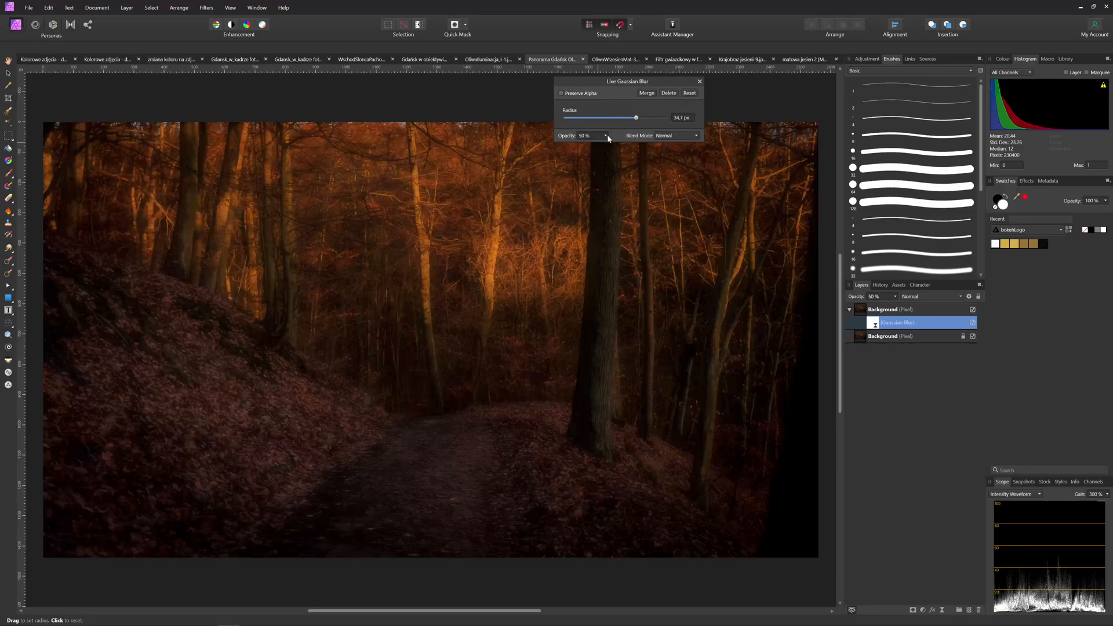
{"action": "left_click", "coordinate": [604, 135]}
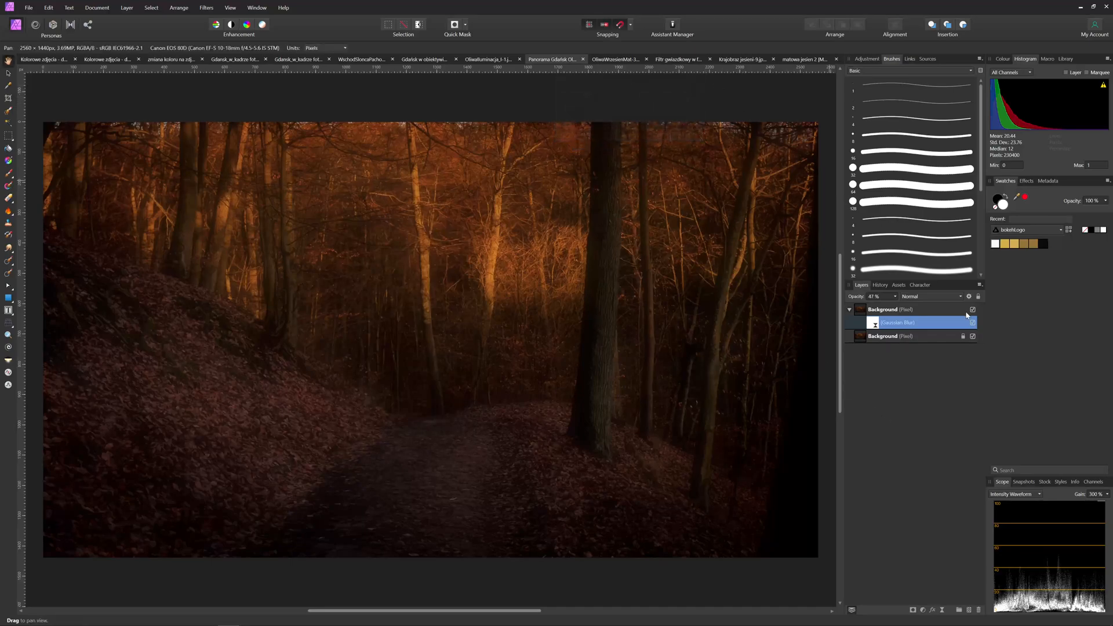
{"action": "left_click", "coordinate": [973, 323]}
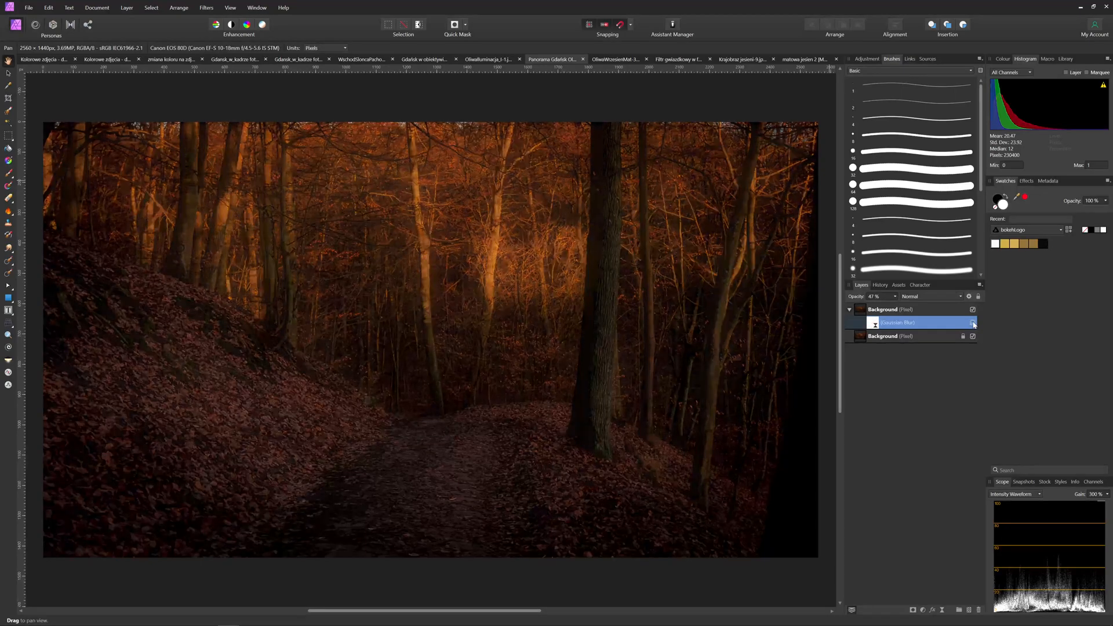
{"action": "left_click", "coordinate": [973, 323]}
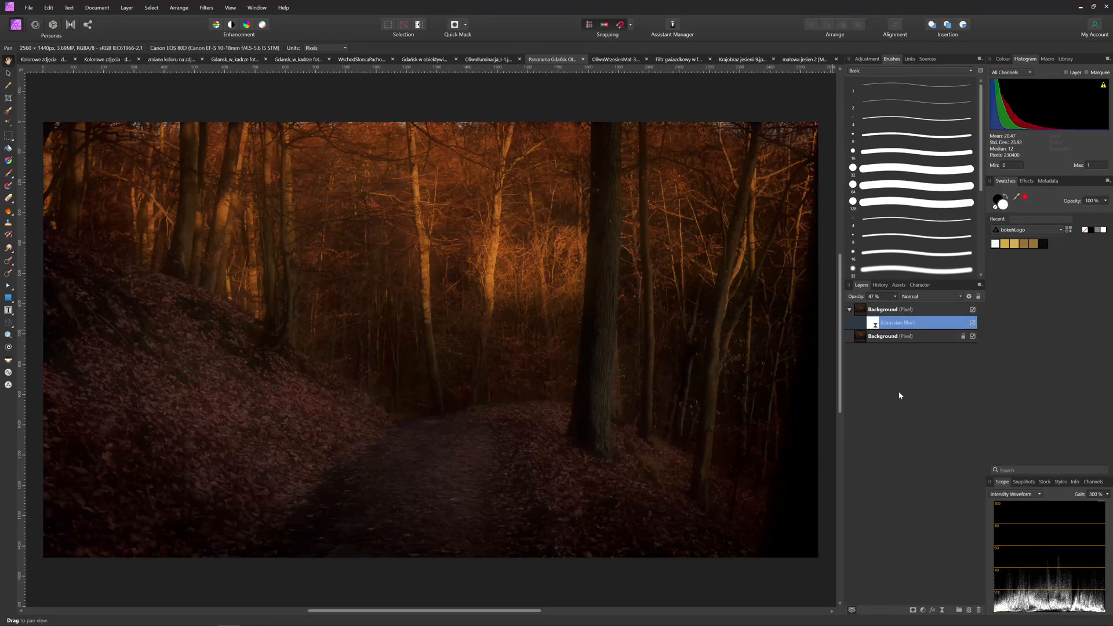
{"action": "mouse_move", "coordinate": [873, 325]}
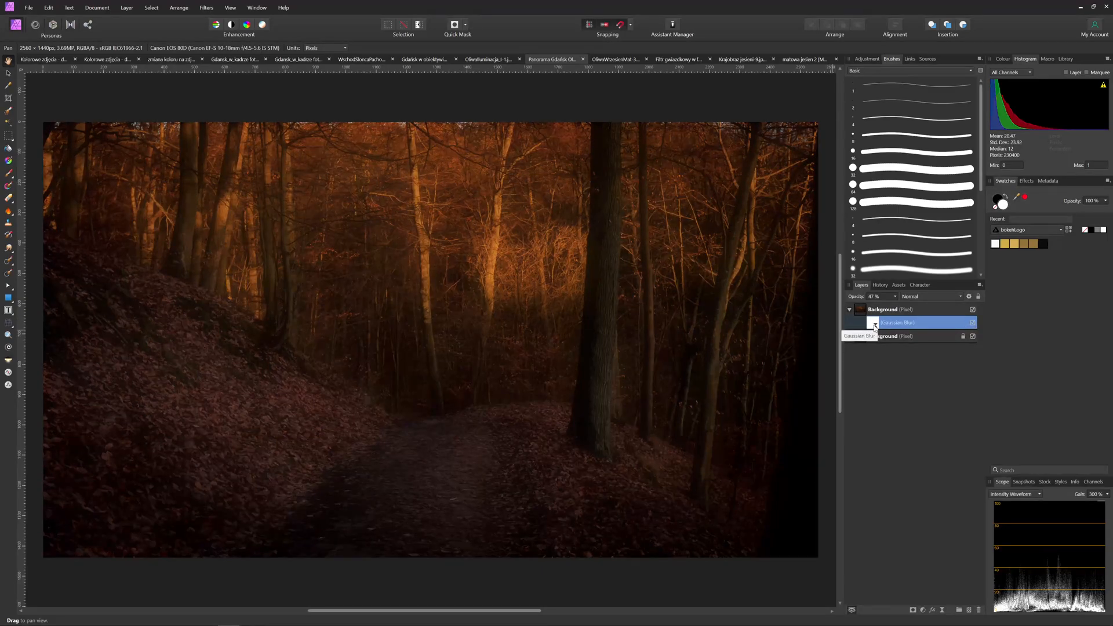
Remove the blur glow layer and start the macro recorder for the duplicate-and-blur steps
{"action": "right_click", "coordinate": [899, 322]}
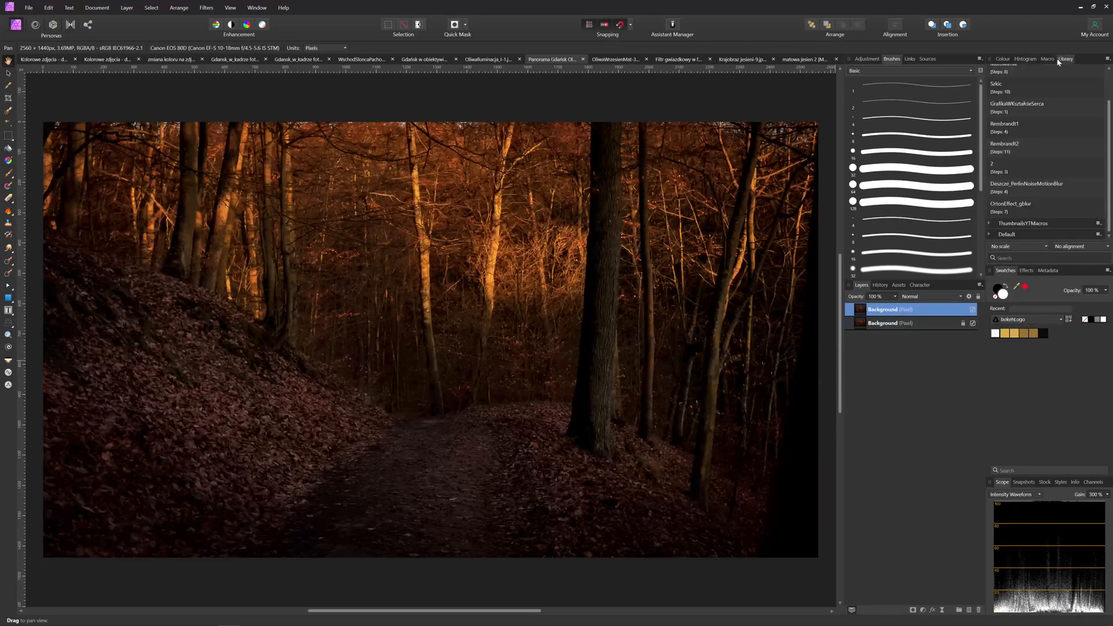
{"action": "left_click", "coordinate": [1047, 58]}
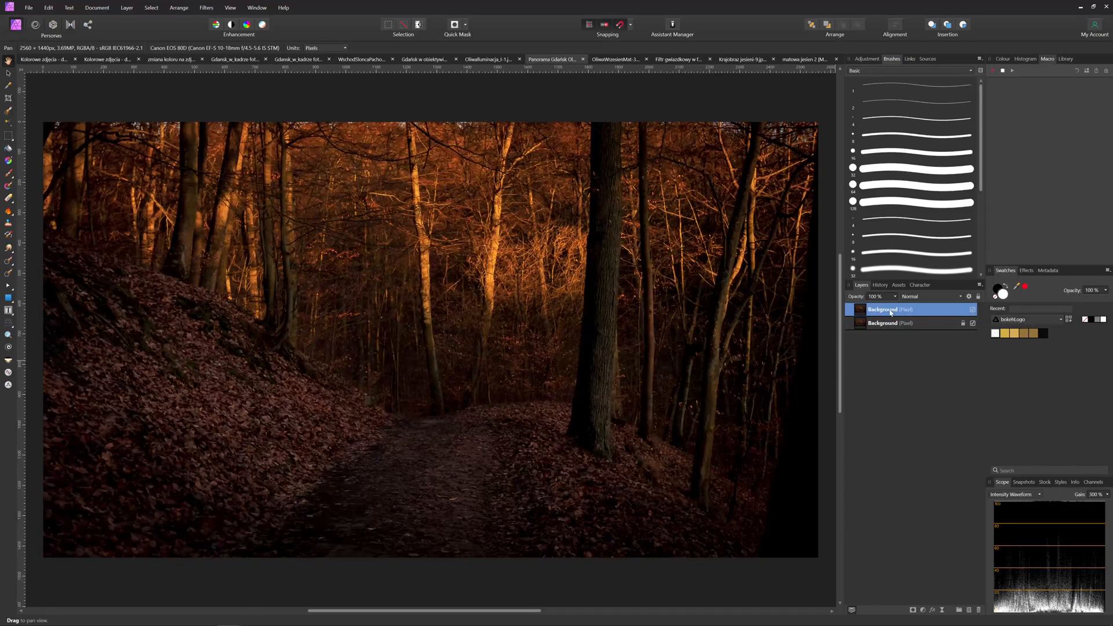
{"action": "mouse_move", "coordinate": [945, 360]}
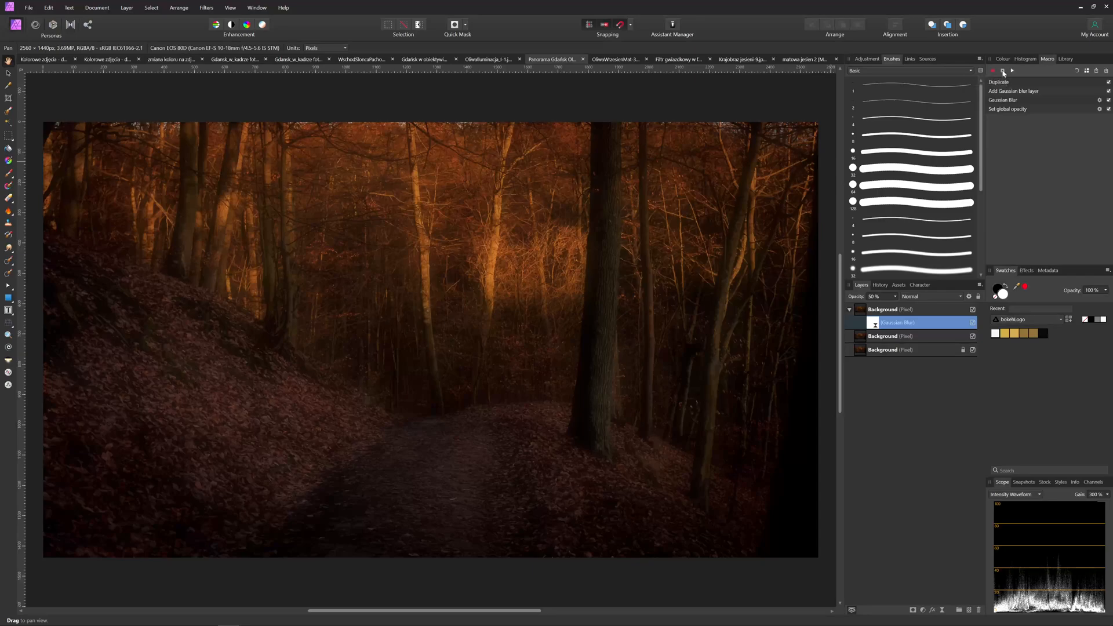
{"action": "mouse_move", "coordinate": [1088, 70]}
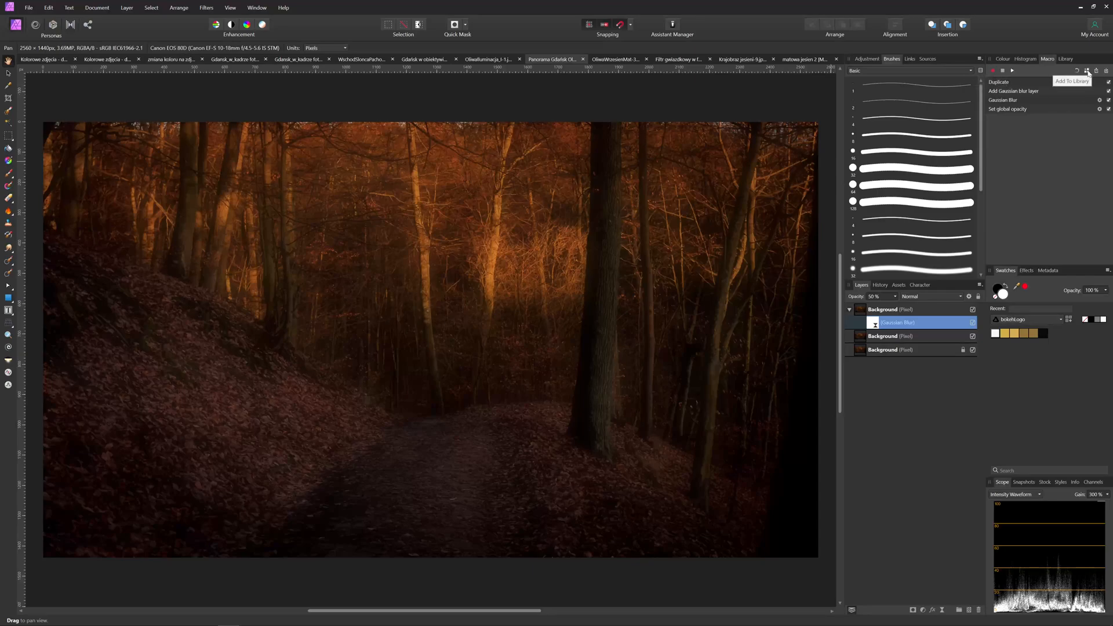
Save the recorded macro to the library as OrtonBlurEffect in the Default category
{"action": "left_click", "coordinate": [1089, 70]}
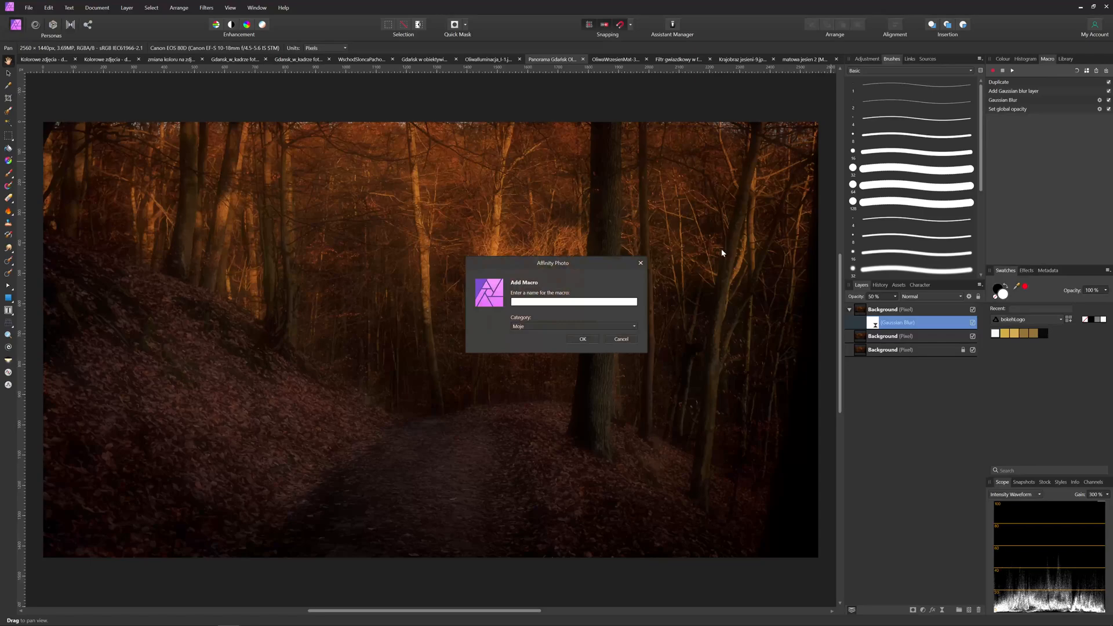
{"action": "type", "text": "OrtonBlurEffect"}
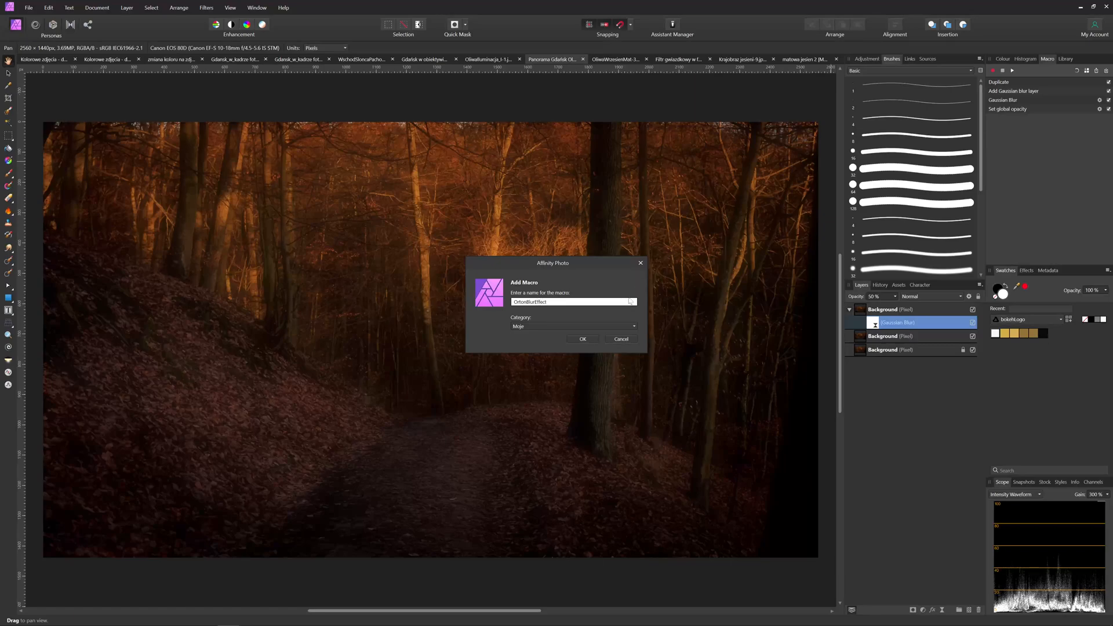
{"action": "left_click", "coordinate": [632, 326]}
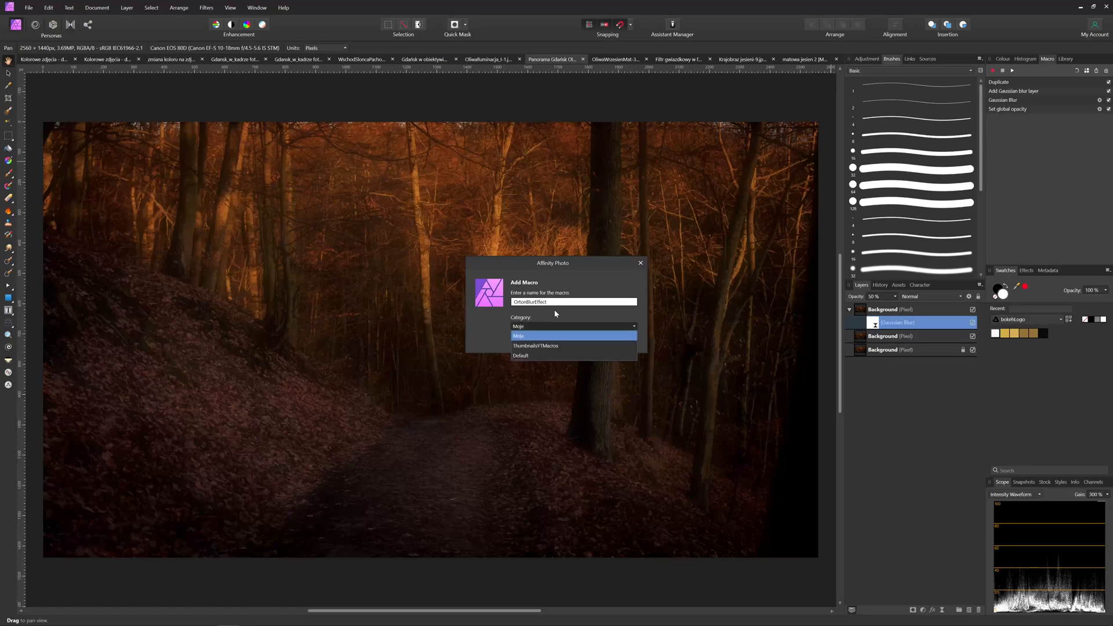
{"action": "left_click", "coordinate": [521, 355]}
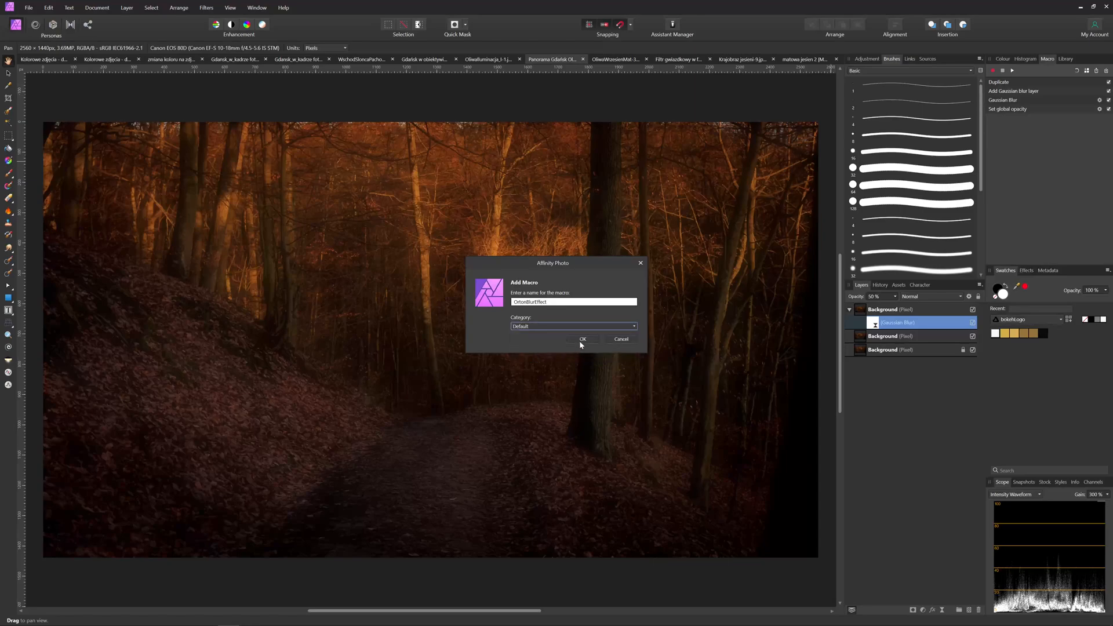
{"action": "left_click", "coordinate": [583, 339]}
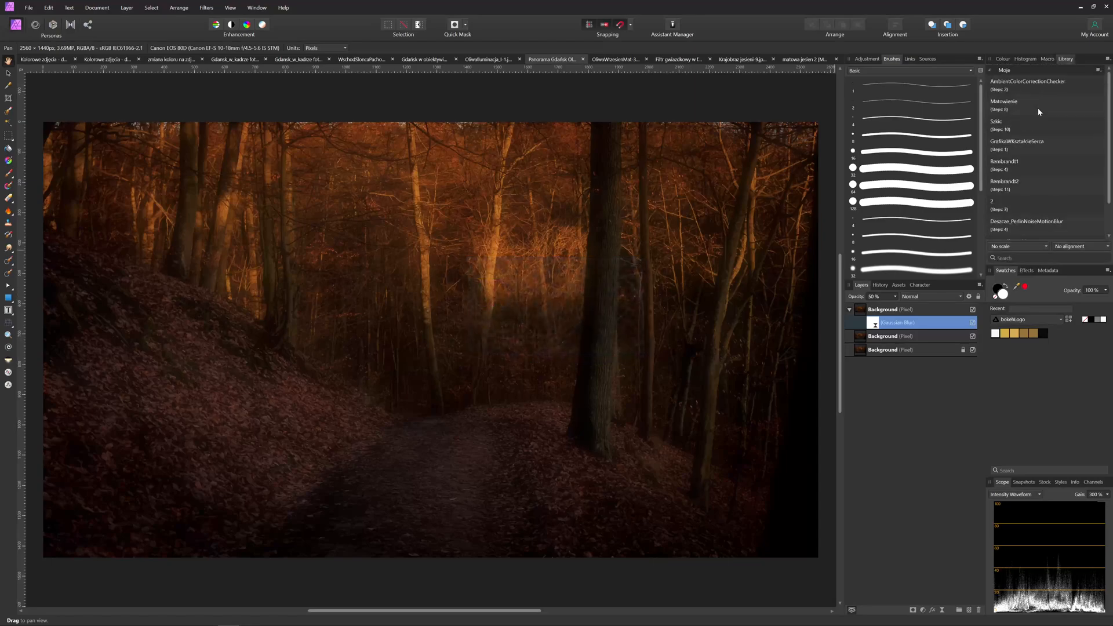
Collapse the Moje category and expand Default to show the new macro in the Library panel
{"action": "left_click", "coordinate": [1003, 70]}
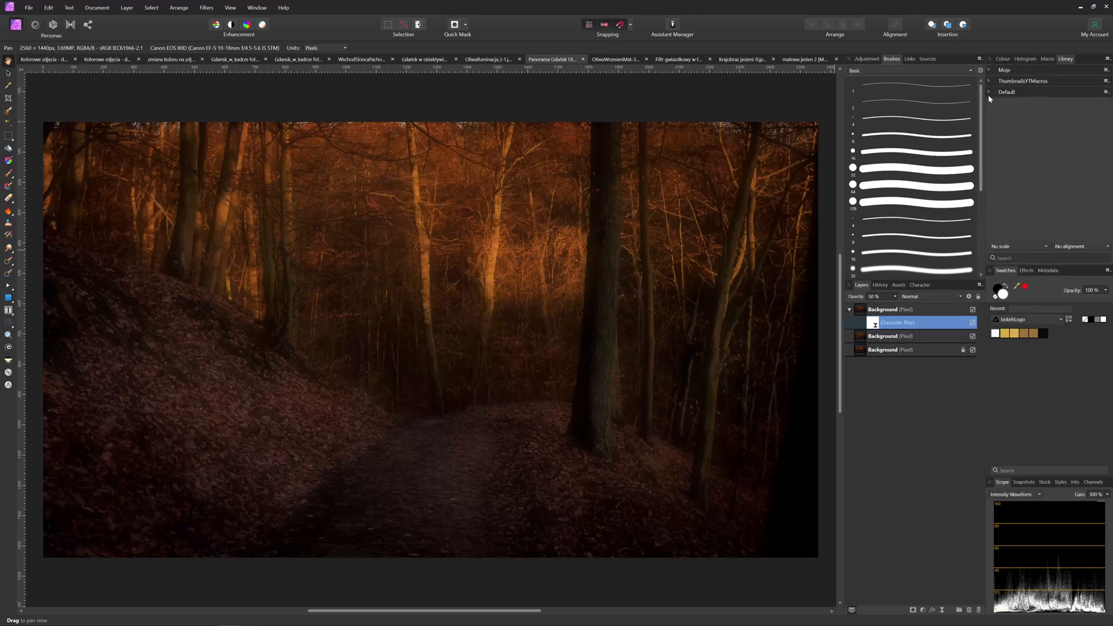
{"action": "left_click", "coordinate": [1007, 92]}
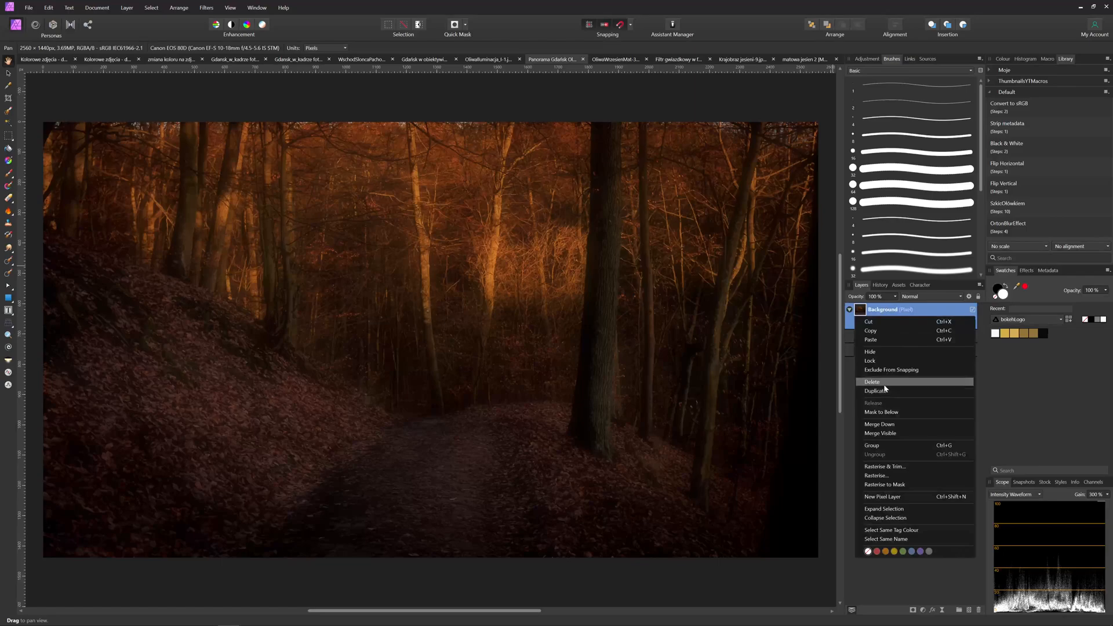
Delete the forest photo's blur group and run the OrtonBlurEffect macro on it
{"action": "left_click", "coordinate": [876, 390]}
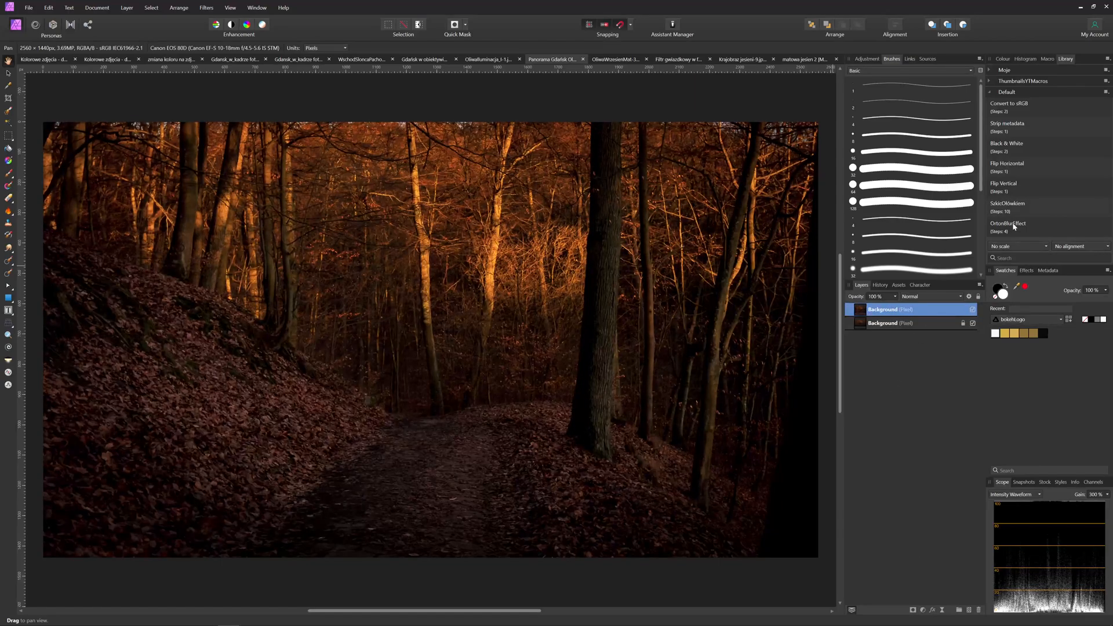
{"action": "left_click", "coordinate": [1008, 223]}
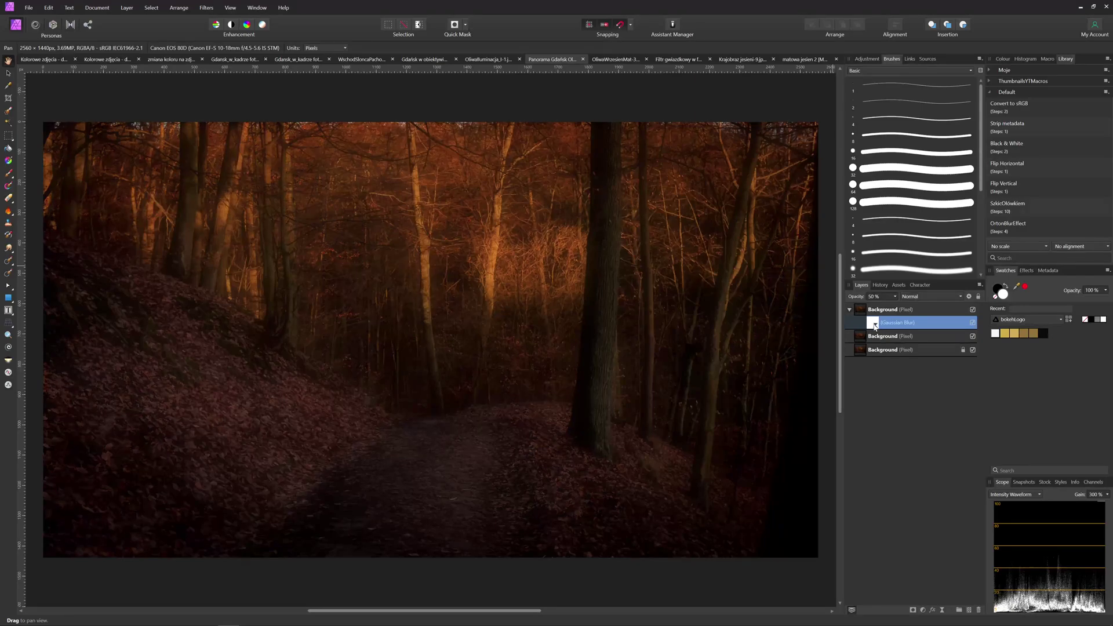
Adjust the macro's live Gaussian Blur layer to 53% opacity and toggle it to compare
{"action": "left_click", "coordinate": [848, 309]}
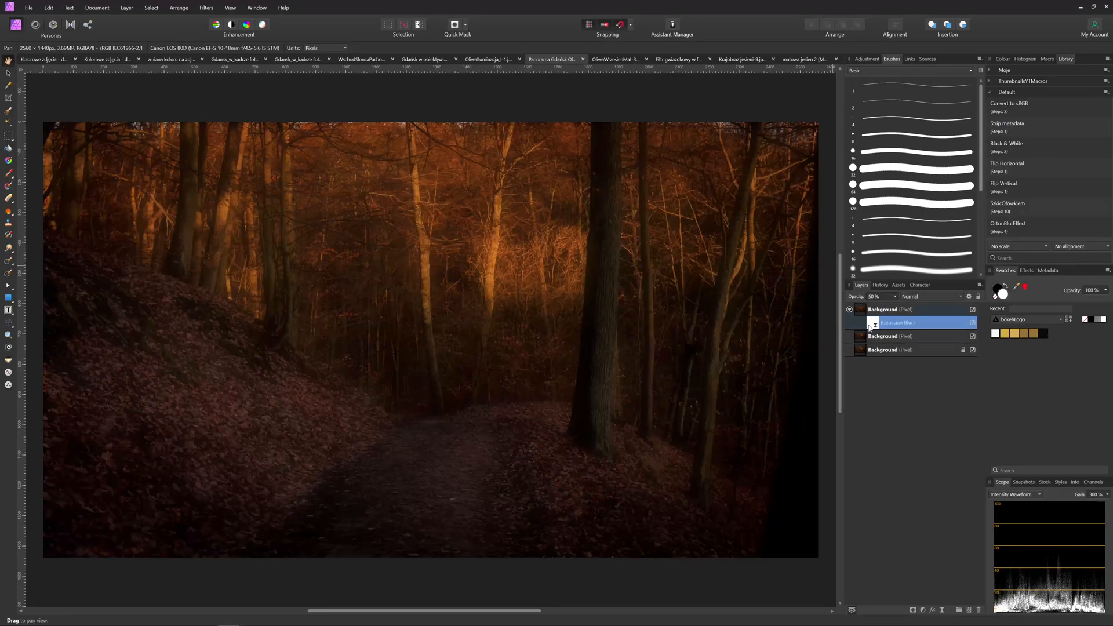
{"action": "double_click", "coordinate": [898, 322]}
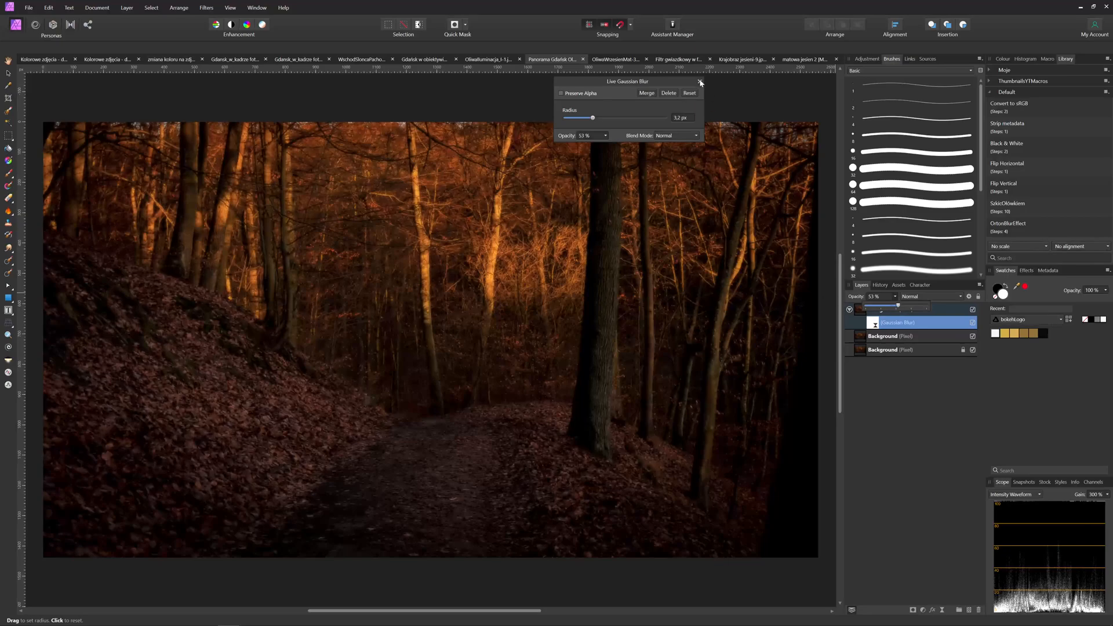
{"action": "left_click", "coordinate": [700, 82]}
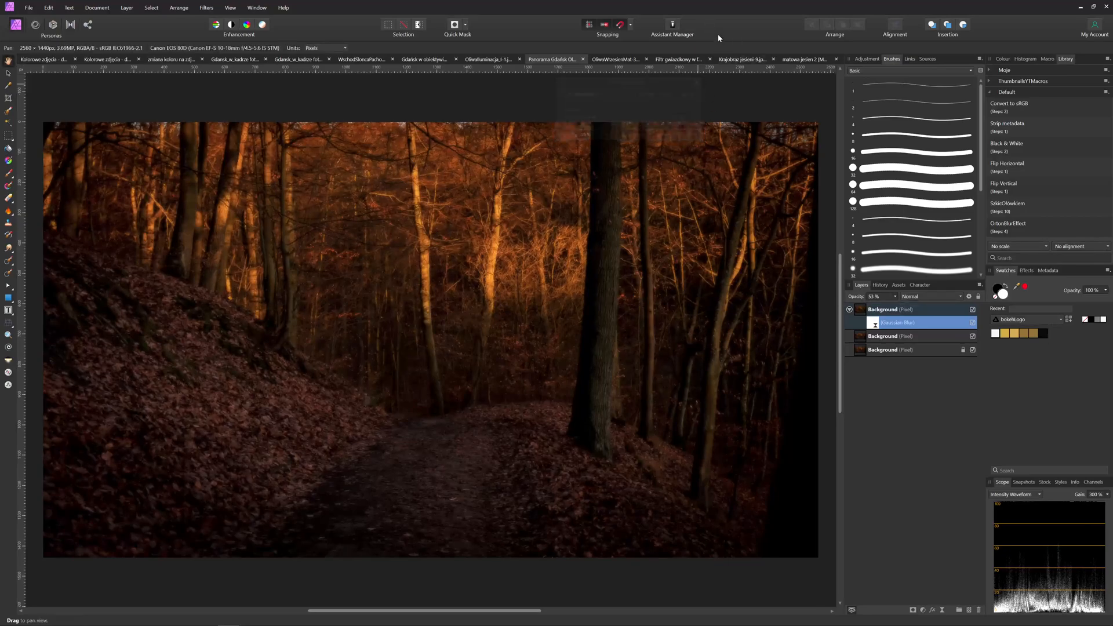
{"action": "mouse_move", "coordinate": [729, 39]}
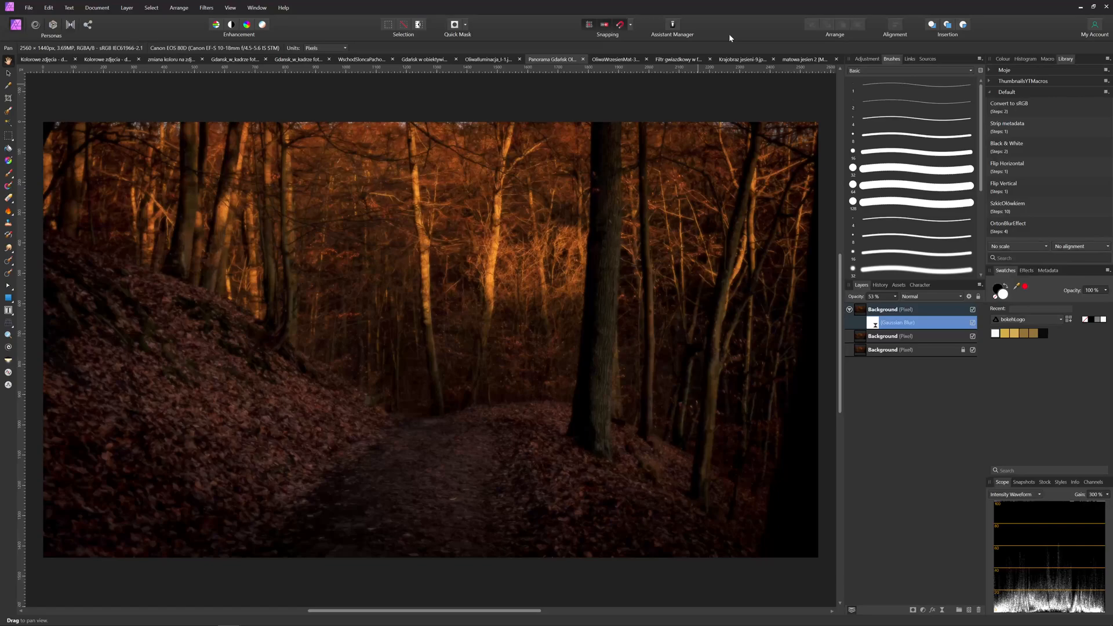
{"action": "mouse_move", "coordinate": [536, 51]}
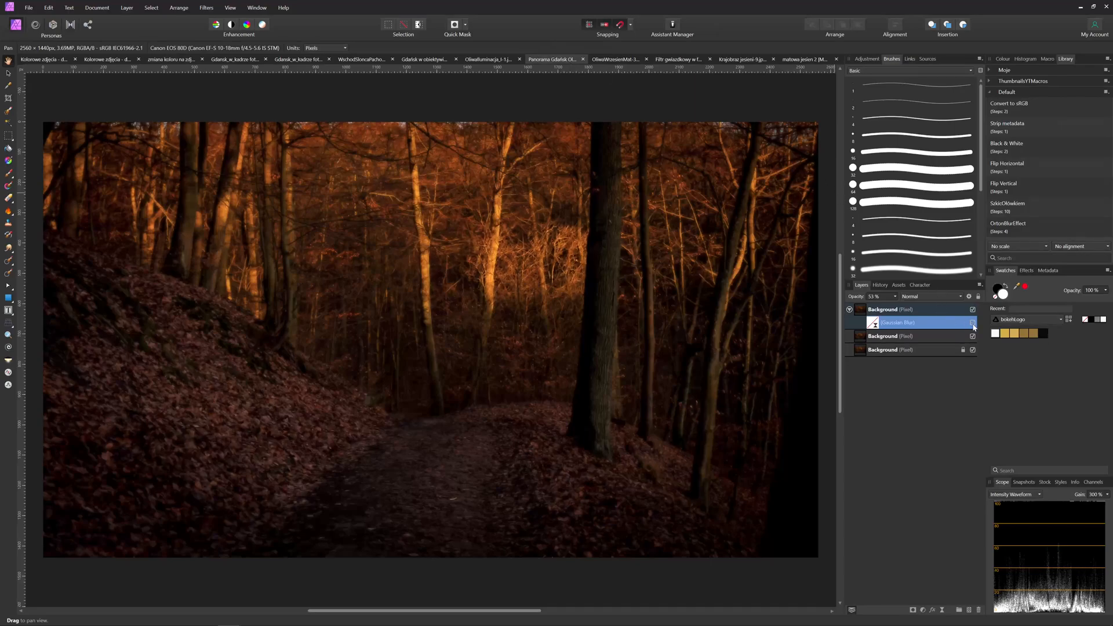
{"action": "left_click", "coordinate": [972, 323]}
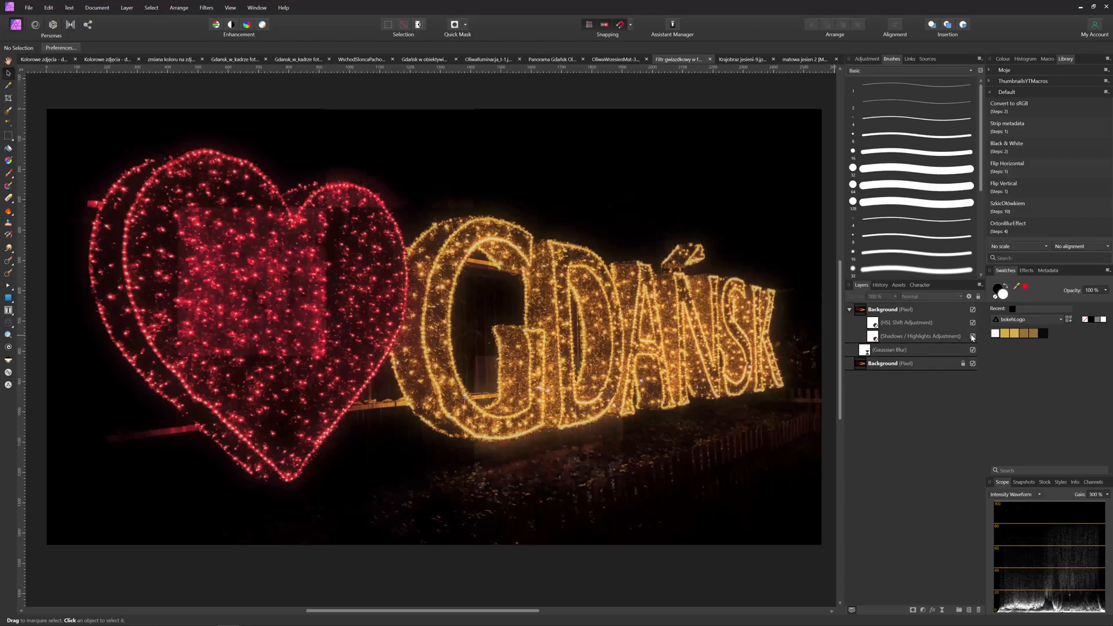
Compare the palace photo with its glow group, Gaussian Blur layer and HSL Shift toggled off and on
{"action": "left_click", "coordinate": [973, 337]}
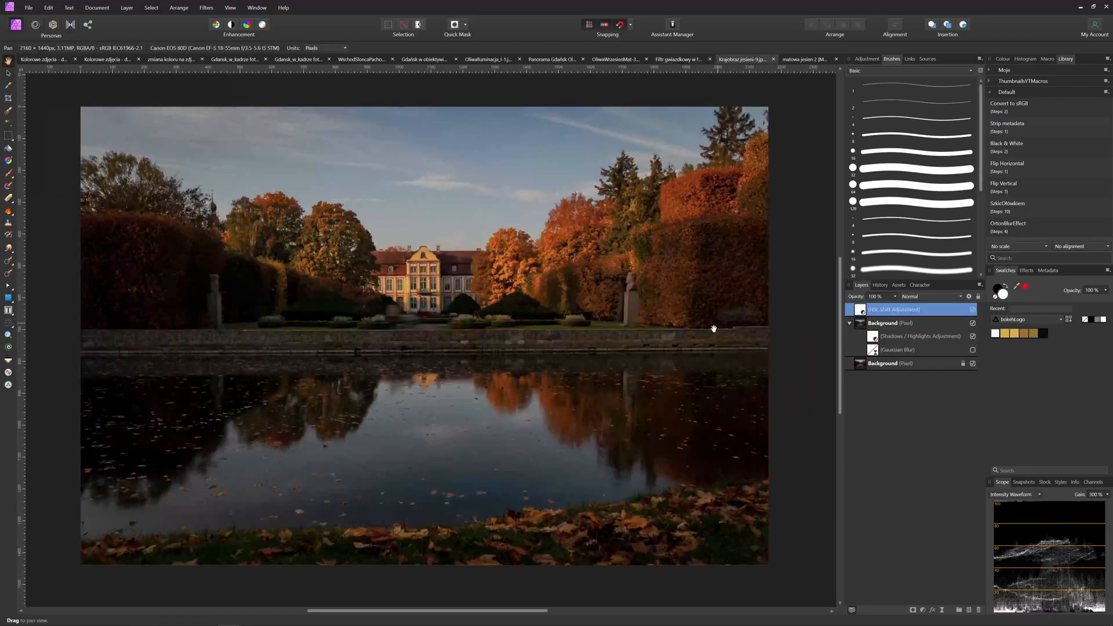
{"action": "left_click", "coordinate": [973, 309]}
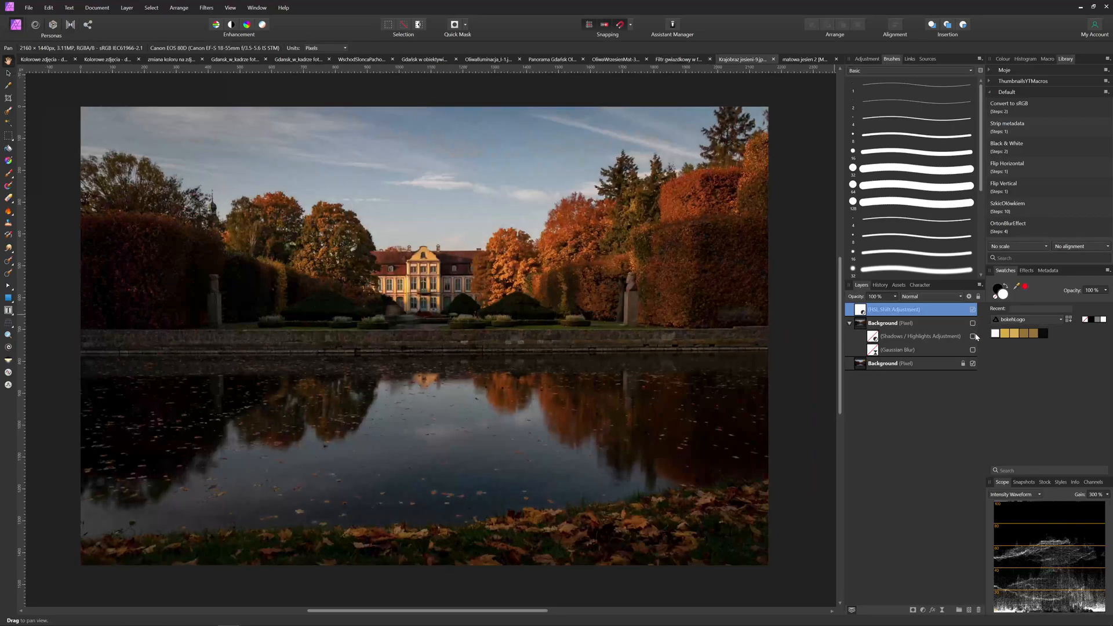
{"action": "left_click", "coordinate": [973, 336]}
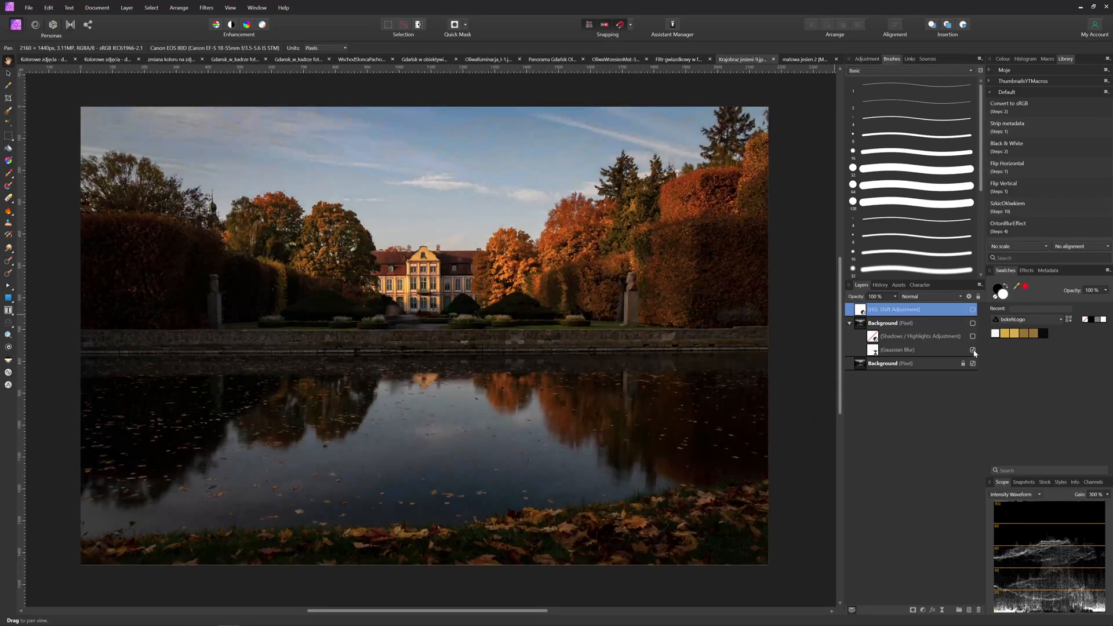
{"action": "left_click", "coordinate": [973, 350]}
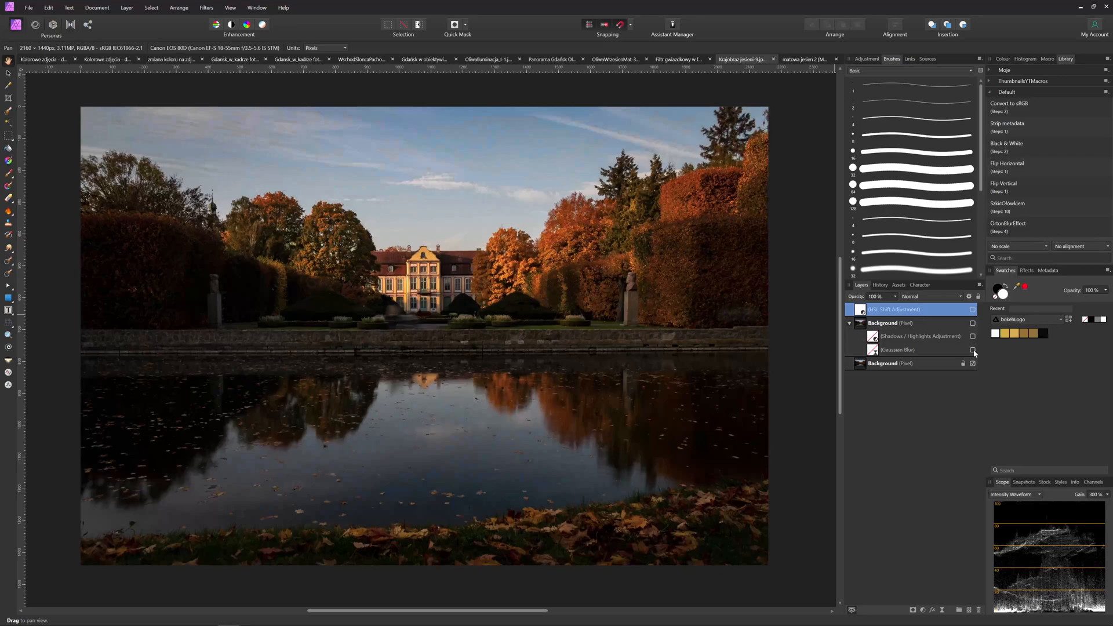
{"action": "left_click", "coordinate": [973, 349]}
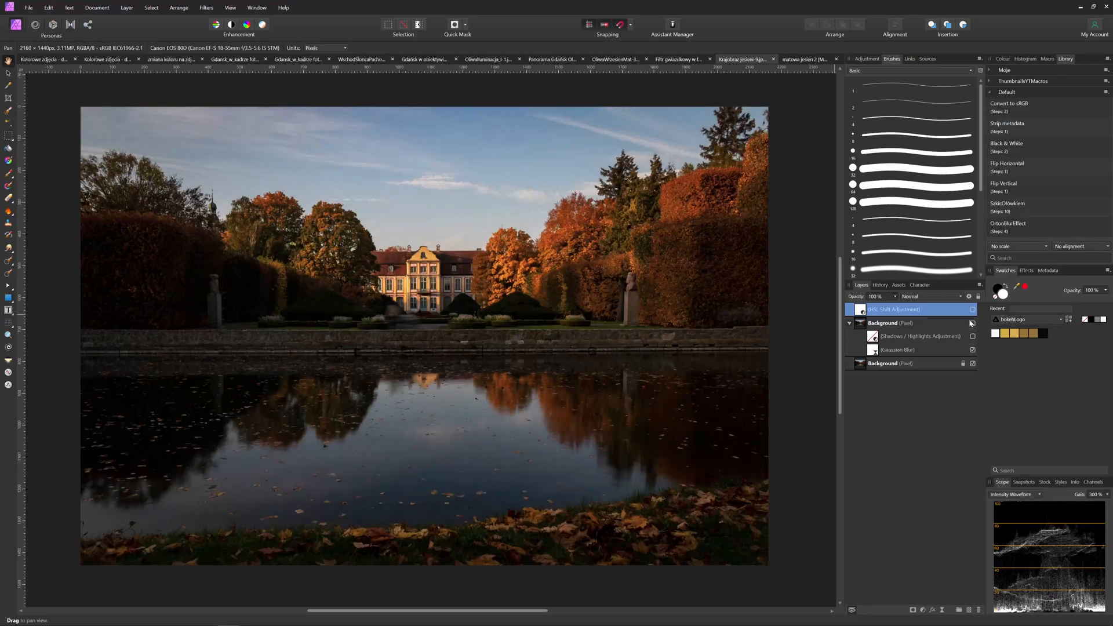
{"action": "left_click", "coordinate": [972, 336]}
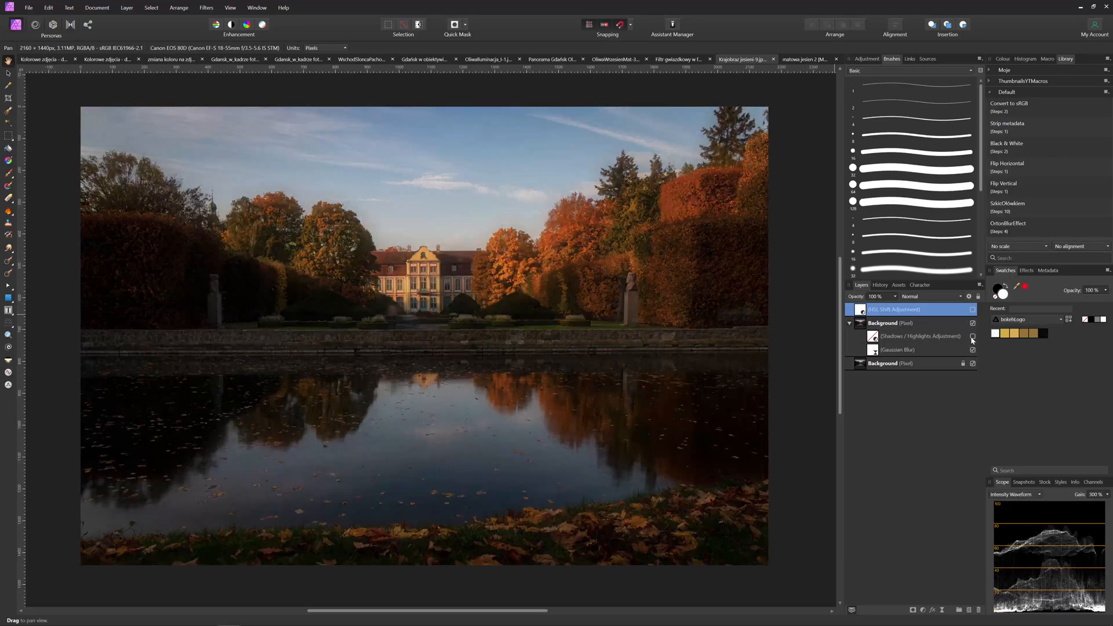
{"action": "left_click", "coordinate": [973, 311]}
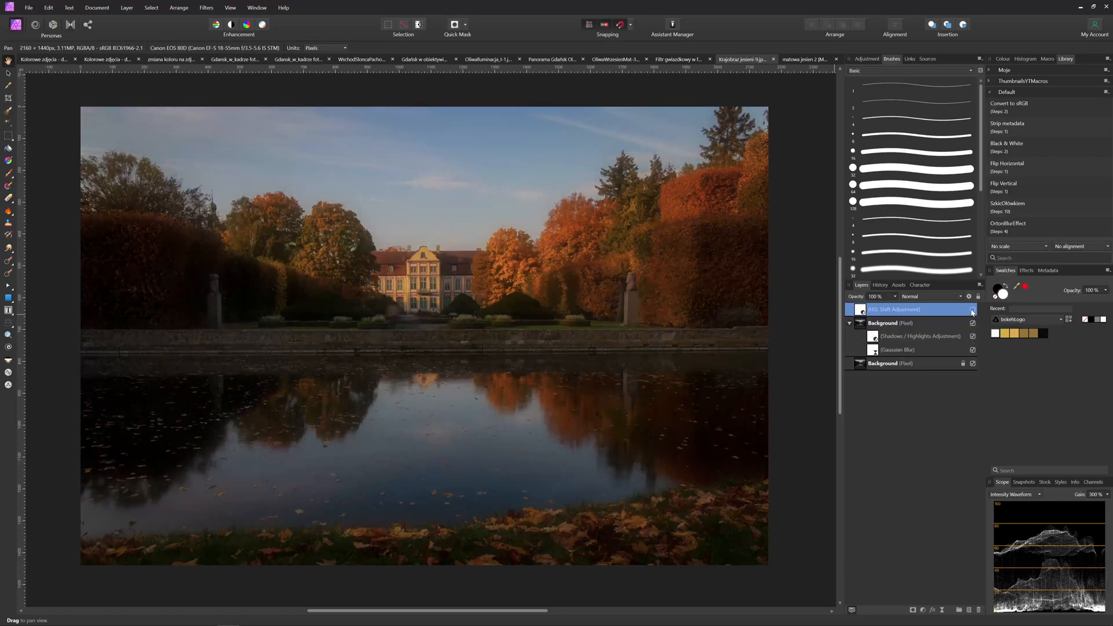
{"action": "mouse_move", "coordinate": [796, 59]}
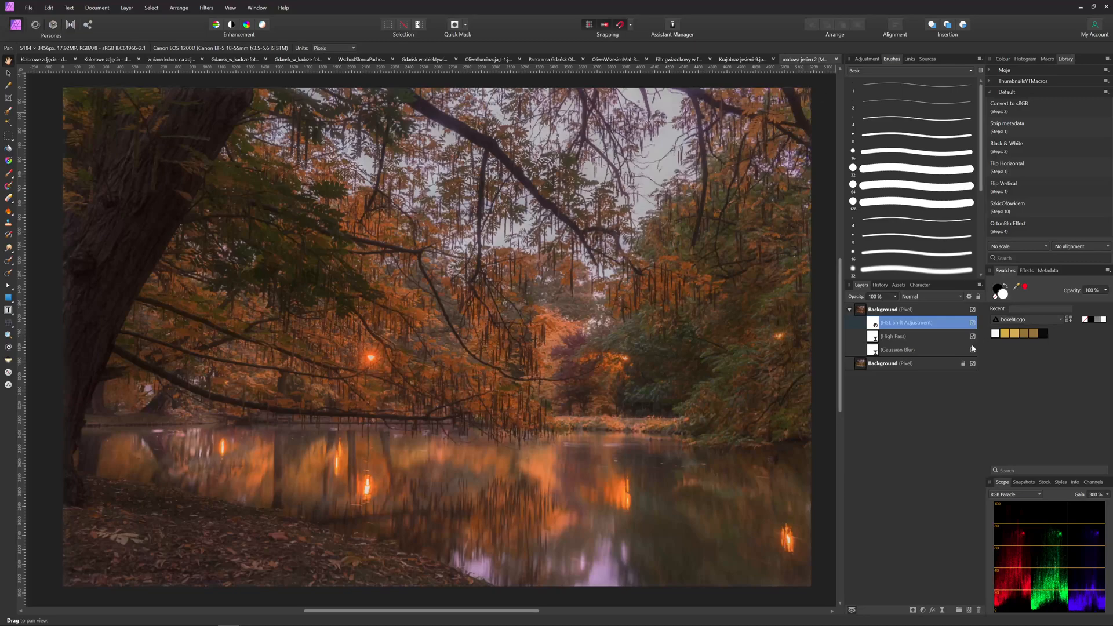
Toggle the autumn river photo's Gaussian Blur layer and glow group, leaving the orange shift active
{"action": "left_click", "coordinate": [974, 310]}
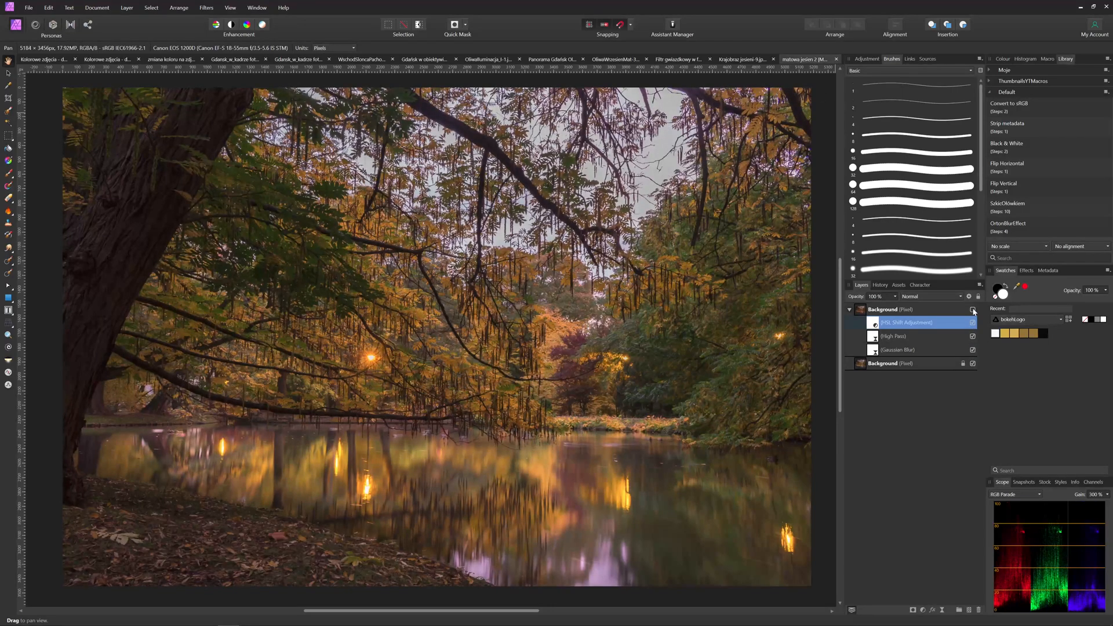
{"action": "left_click", "coordinate": [974, 311]}
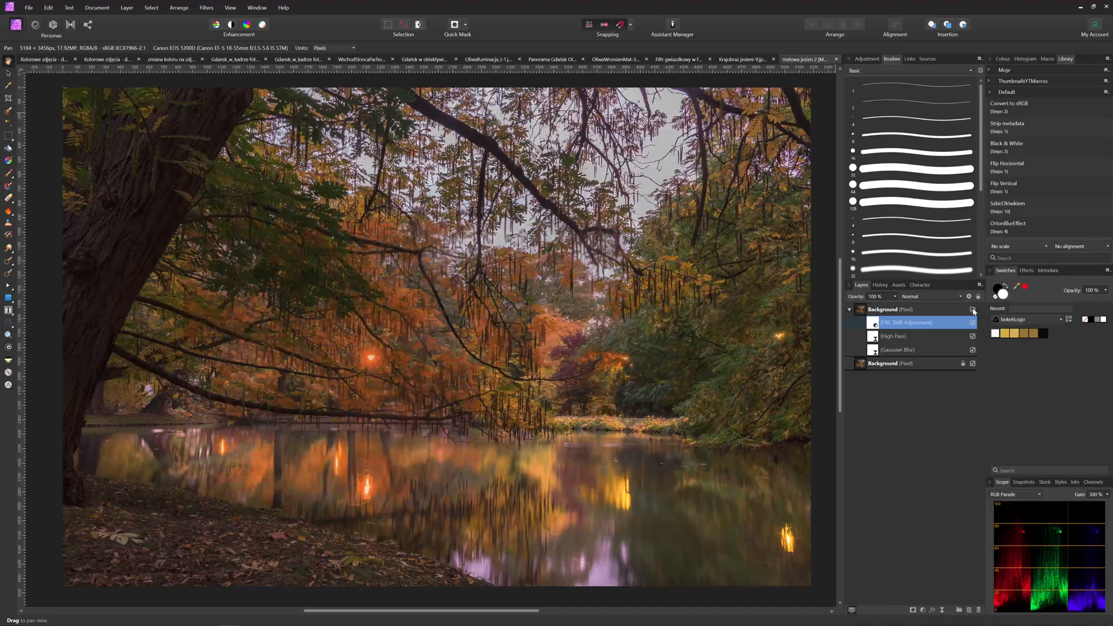